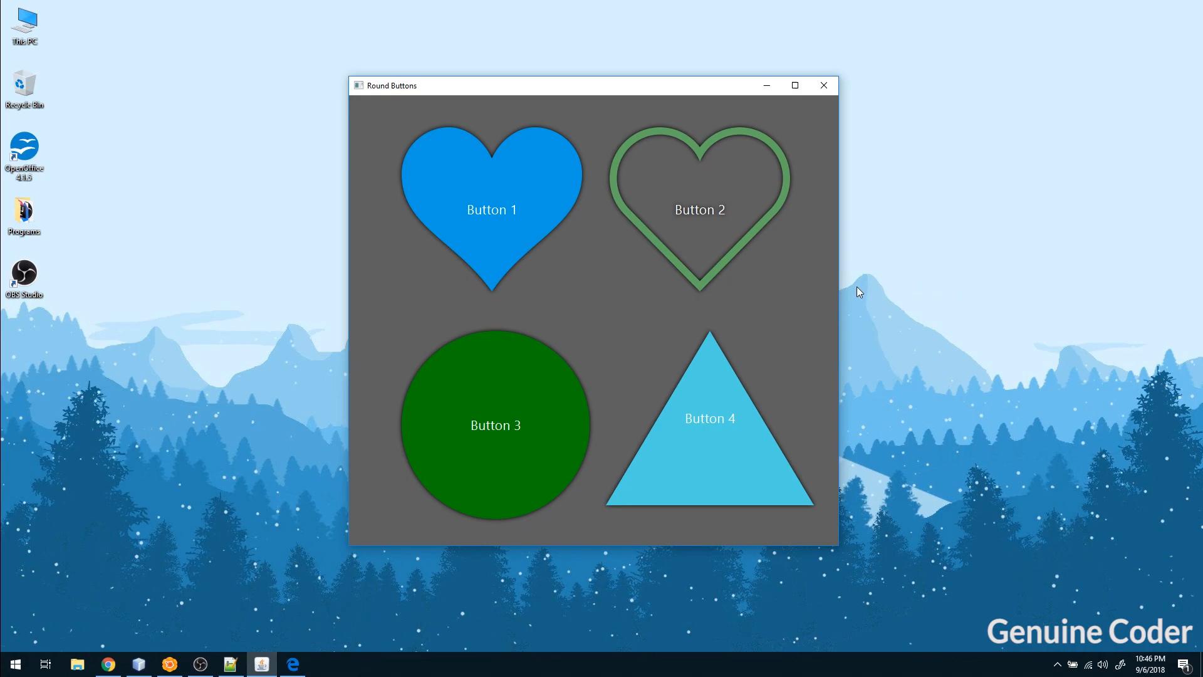
{"action": "mouse_move", "coordinate": [633, 93]}
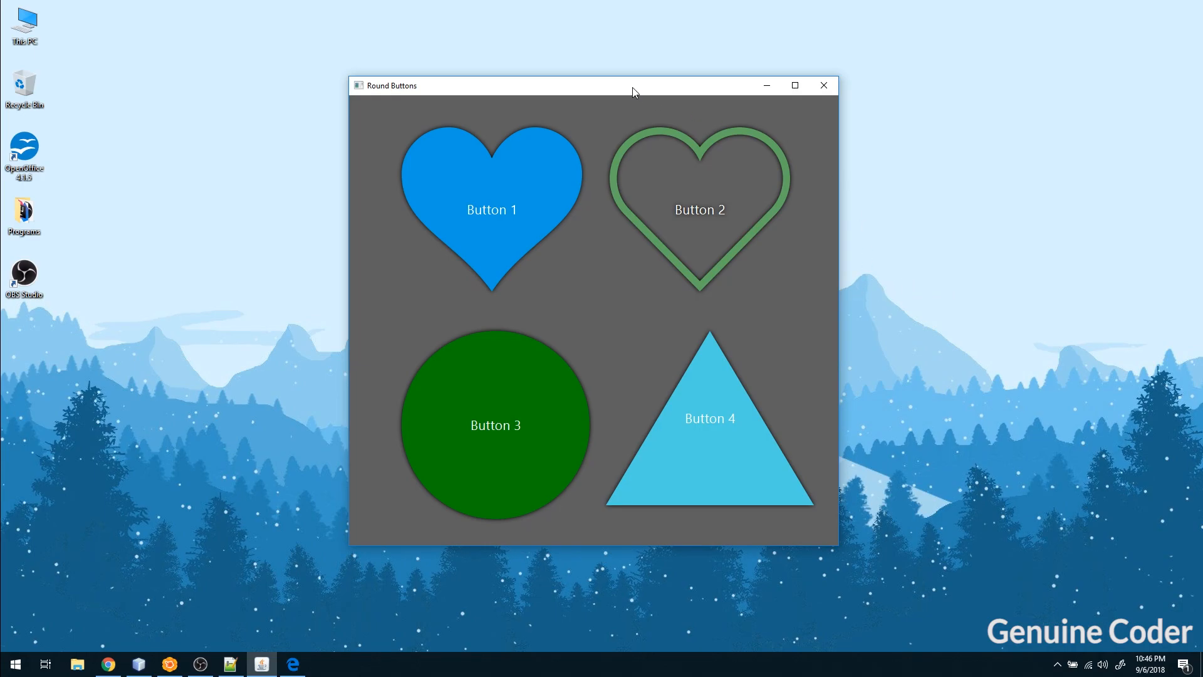
{"action": "mouse_move", "coordinate": [820, 260]}
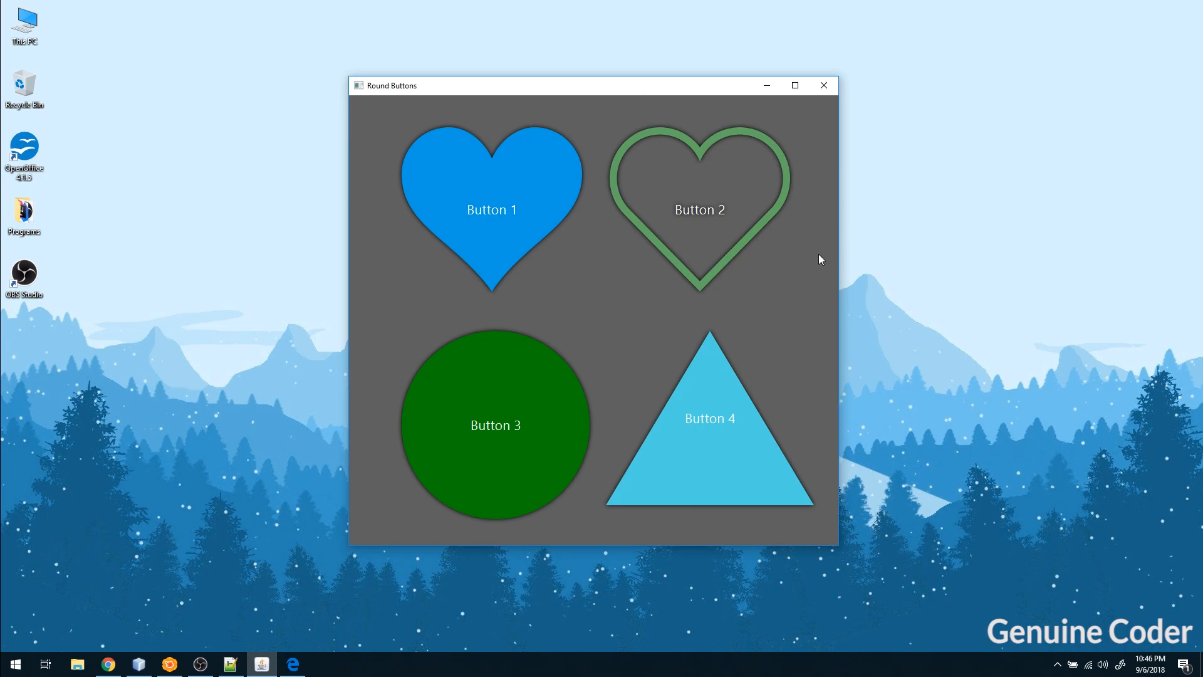
{"action": "mouse_move", "coordinate": [635, 229]}
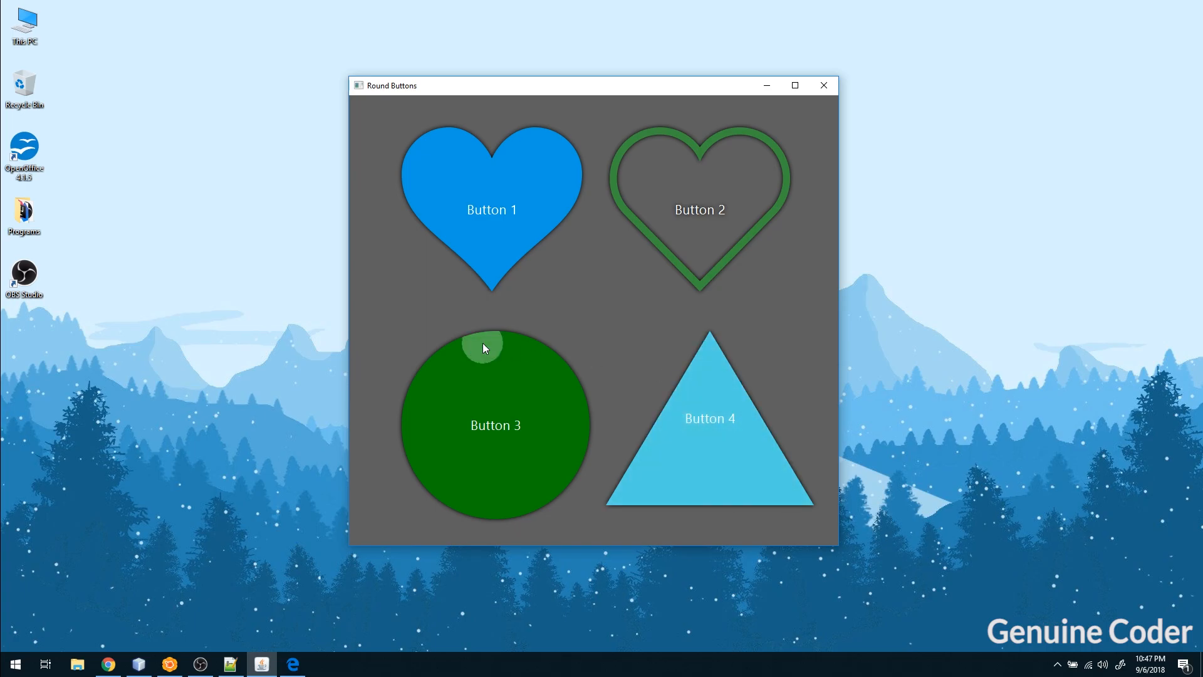
{"action": "mouse_move", "coordinate": [519, 261]}
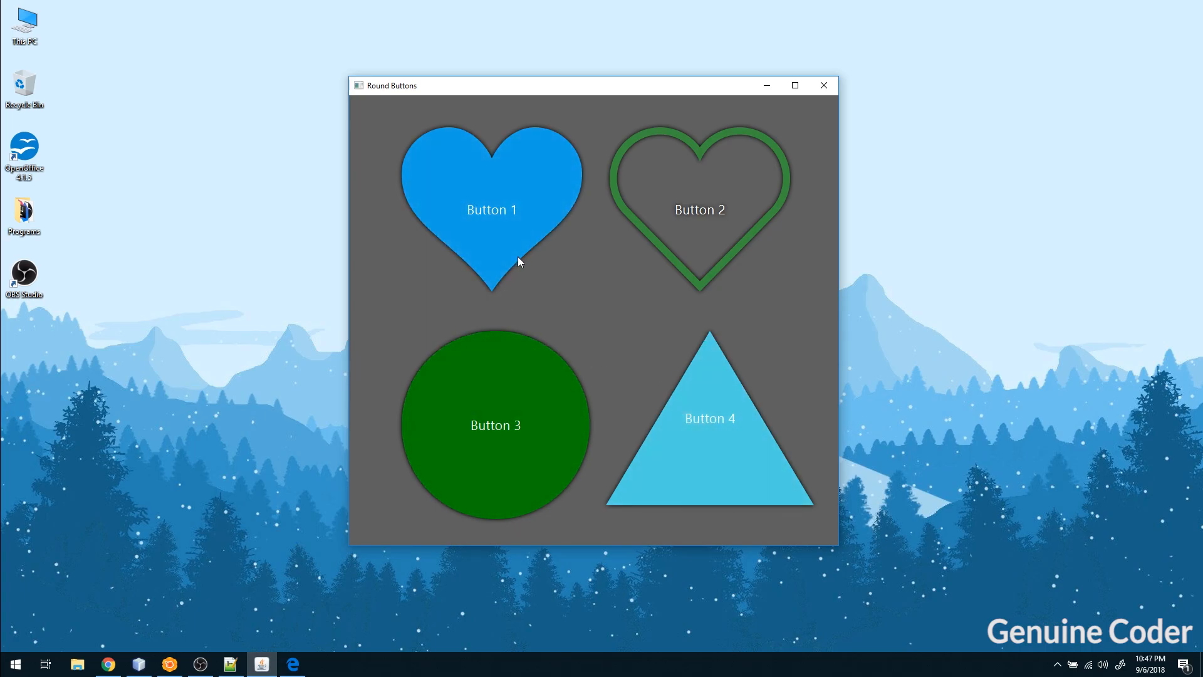
{"action": "mouse_move", "coordinate": [612, 216]}
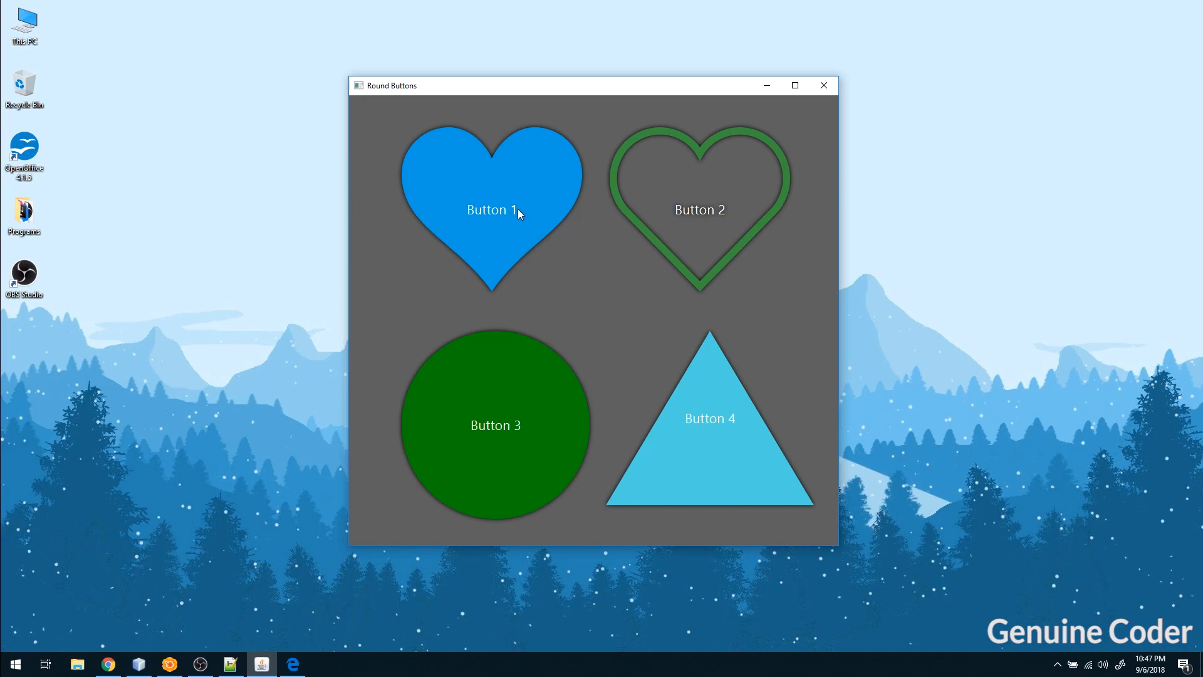
{"action": "mouse_move", "coordinate": [741, 264]}
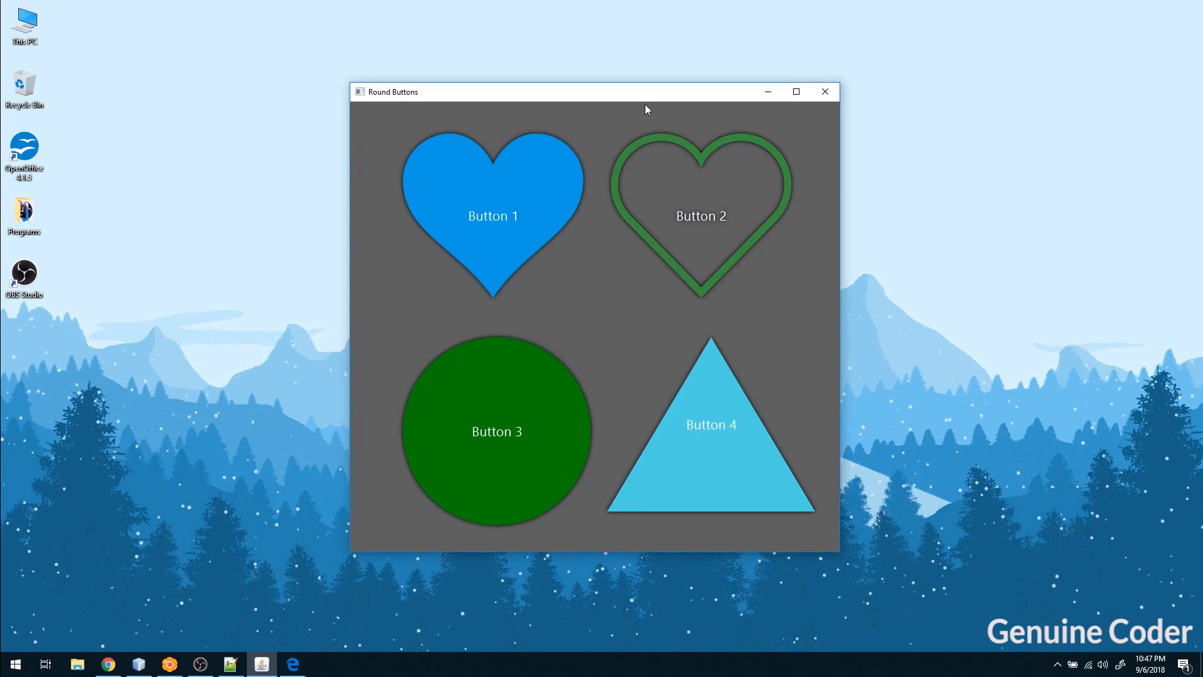
{"action": "mouse_move", "coordinate": [567, 153]}
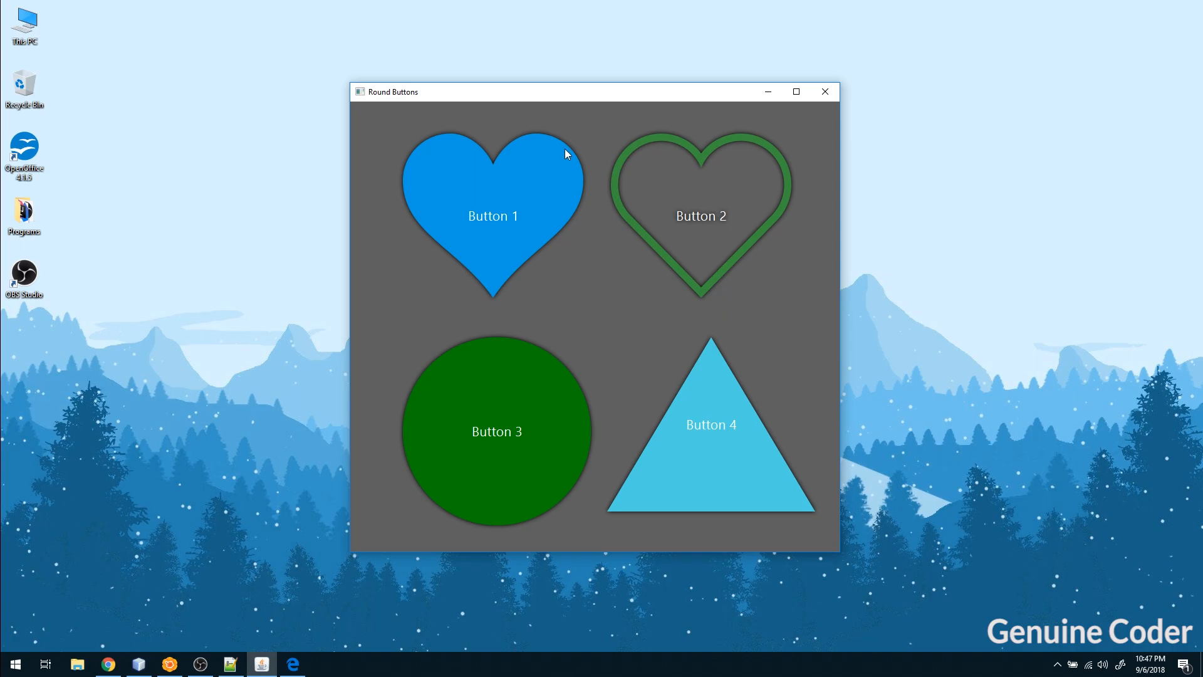
{"action": "mouse_move", "coordinate": [567, 147]}
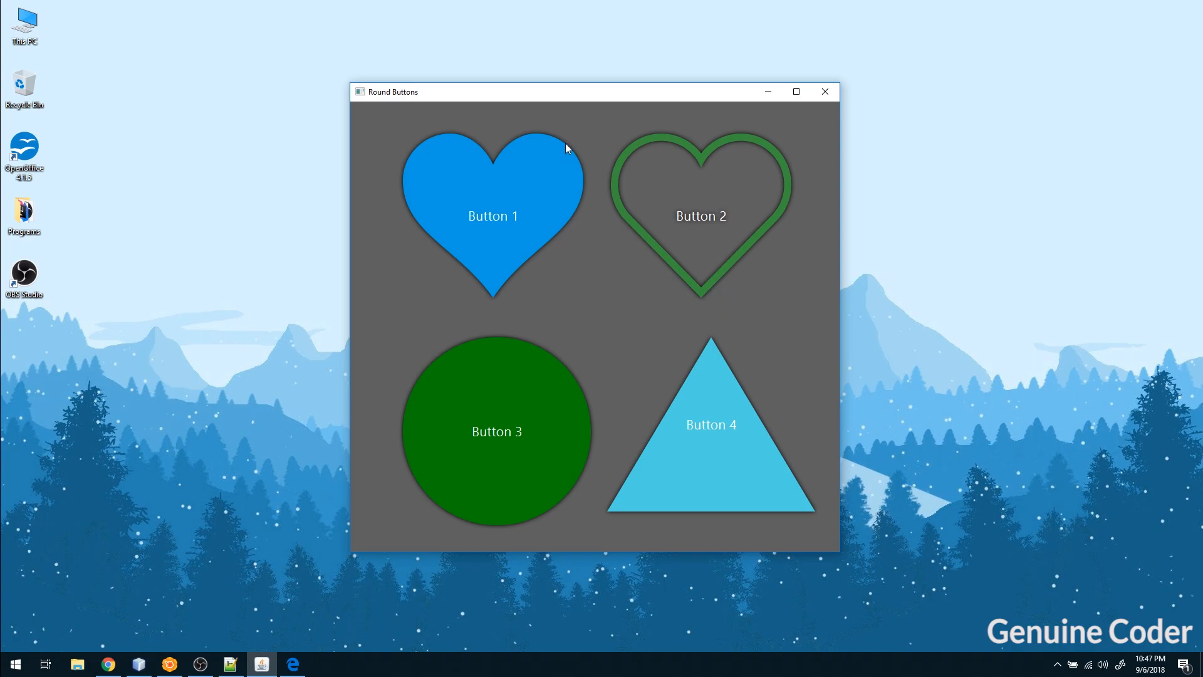
{"action": "mouse_move", "coordinate": [291, 650]}
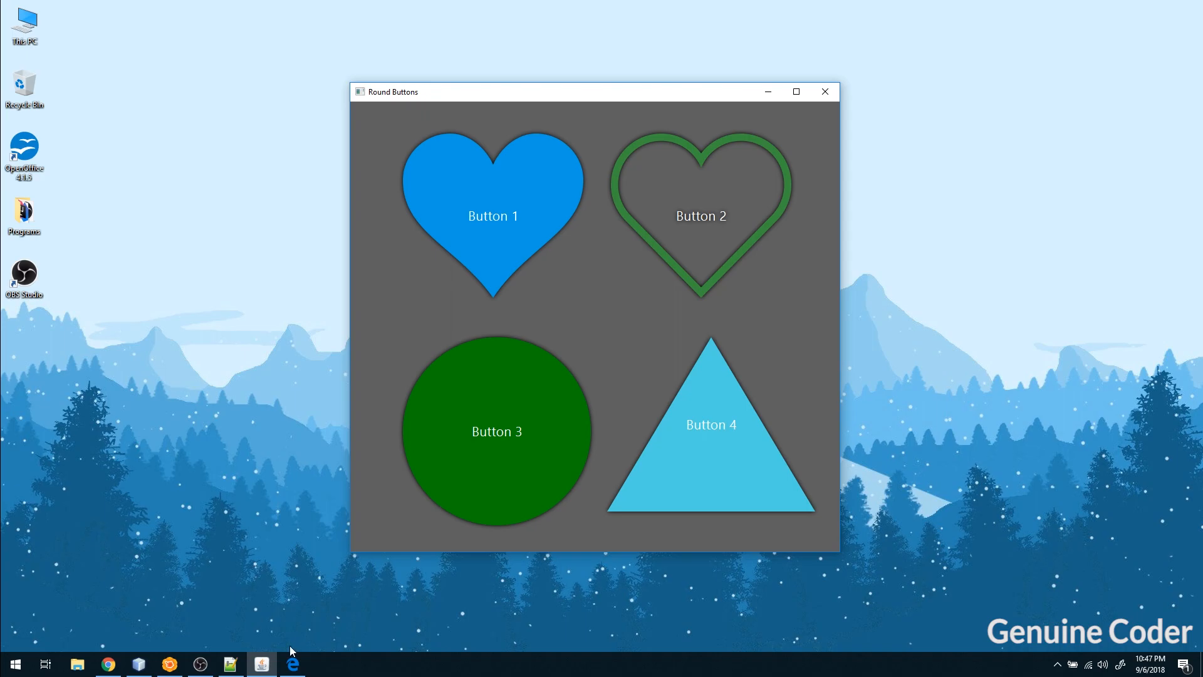
In Edge, follow the Control subclass link from the JavaFX Region class documentation
{"action": "left_click", "coordinate": [294, 663]}
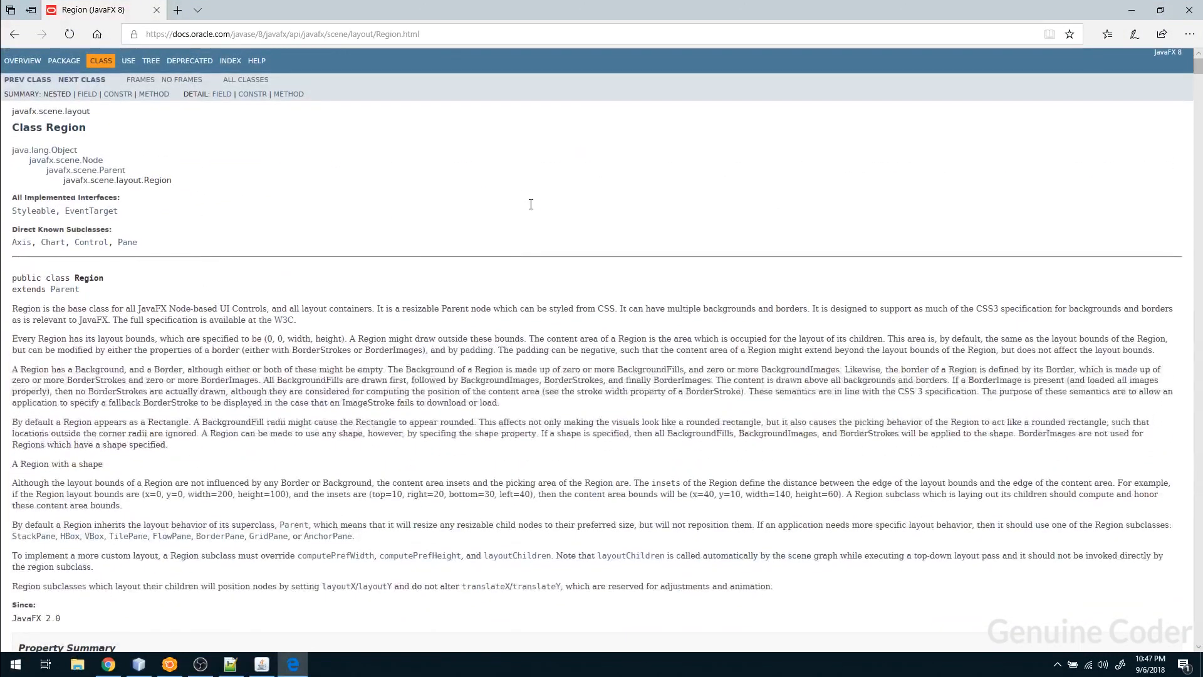
{"action": "double_click", "coordinate": [50, 127]}
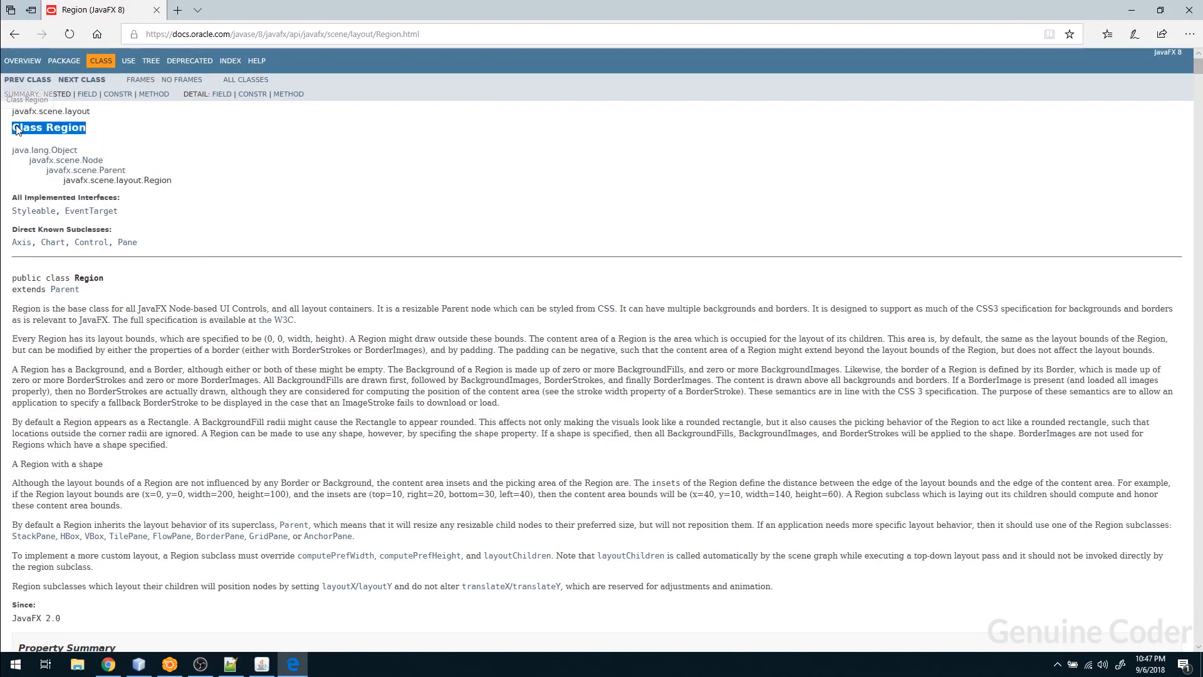
{"action": "left_click", "coordinate": [90, 243]}
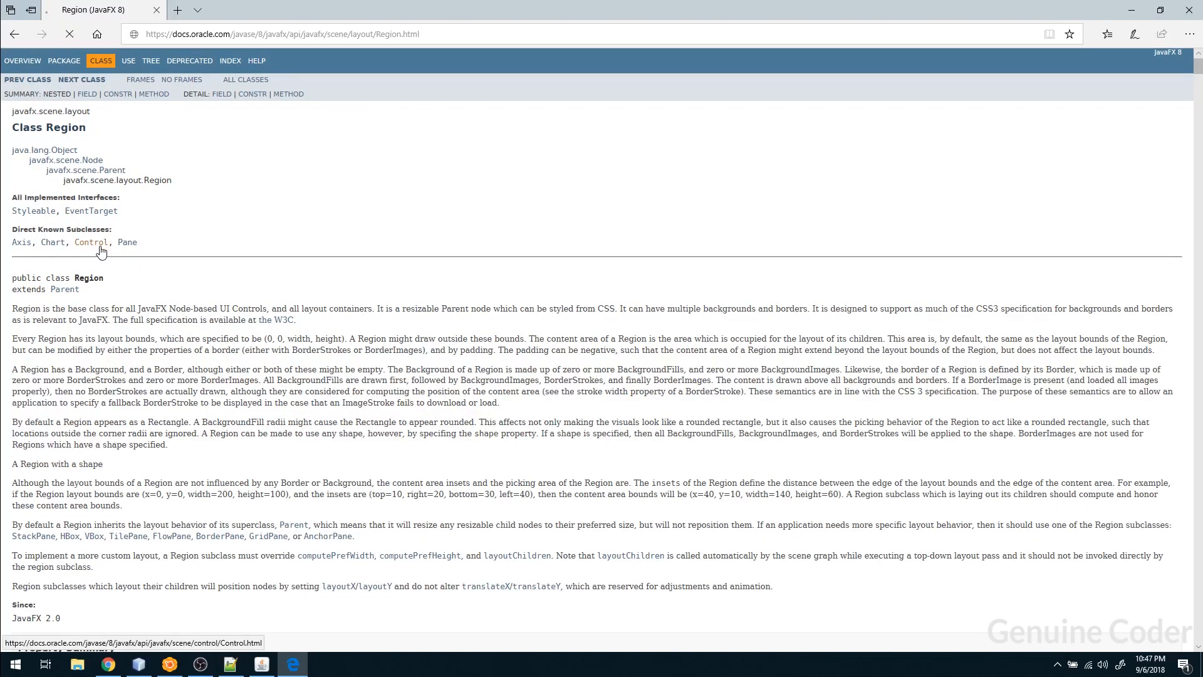
{"action": "left_click", "coordinate": [90, 242]}
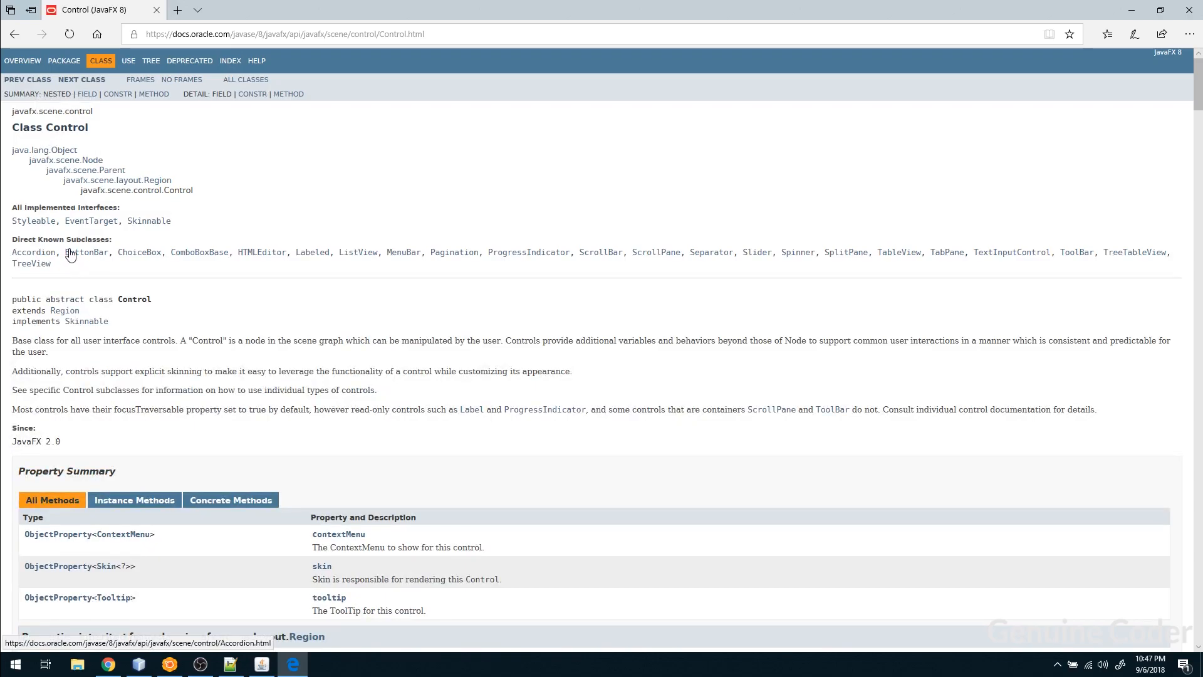
{"action": "mouse_move", "coordinate": [213, 263]}
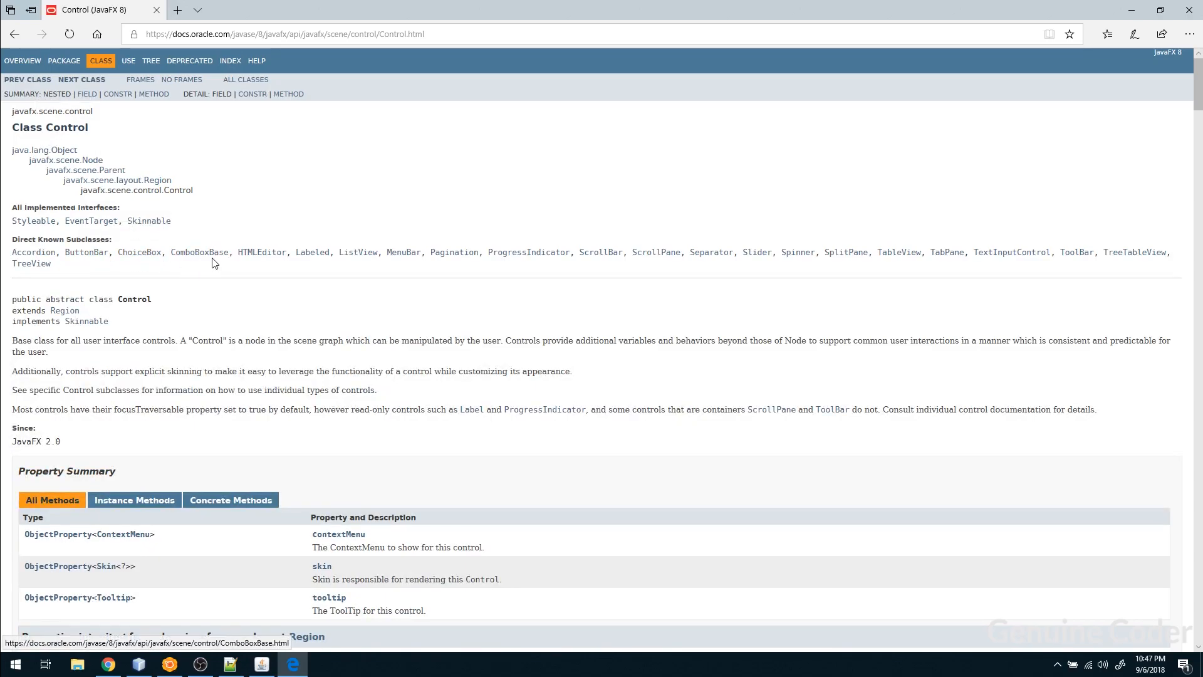
{"action": "mouse_move", "coordinate": [529, 251]}
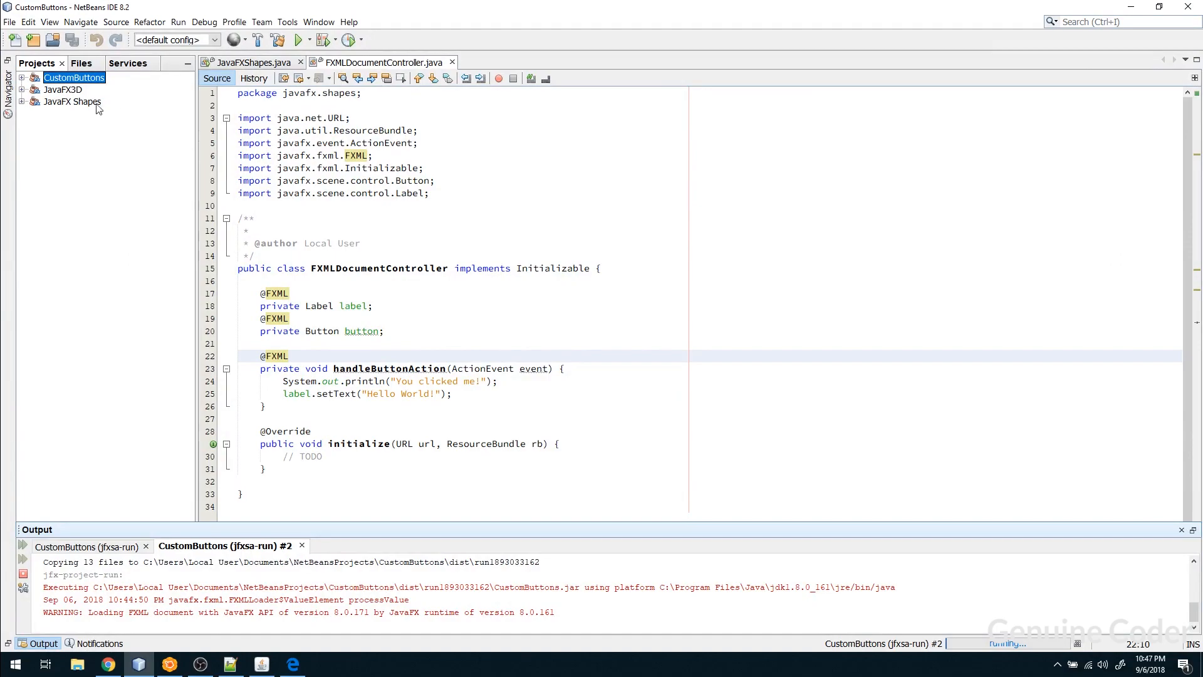
Expand the JavaFX Shapes project's javafx.shapes sources and open FXMLDocument.fxml in Scene Builder
{"action": "left_click", "coordinate": [72, 102]}
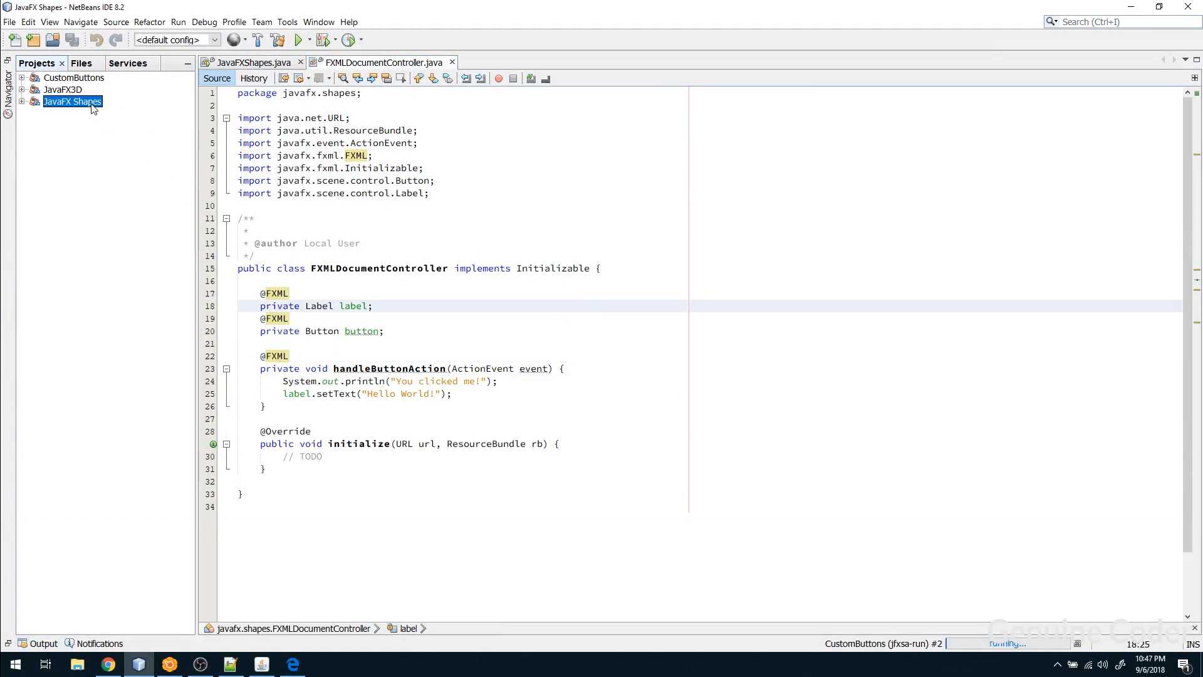
{"action": "left_click", "coordinate": [23, 101]}
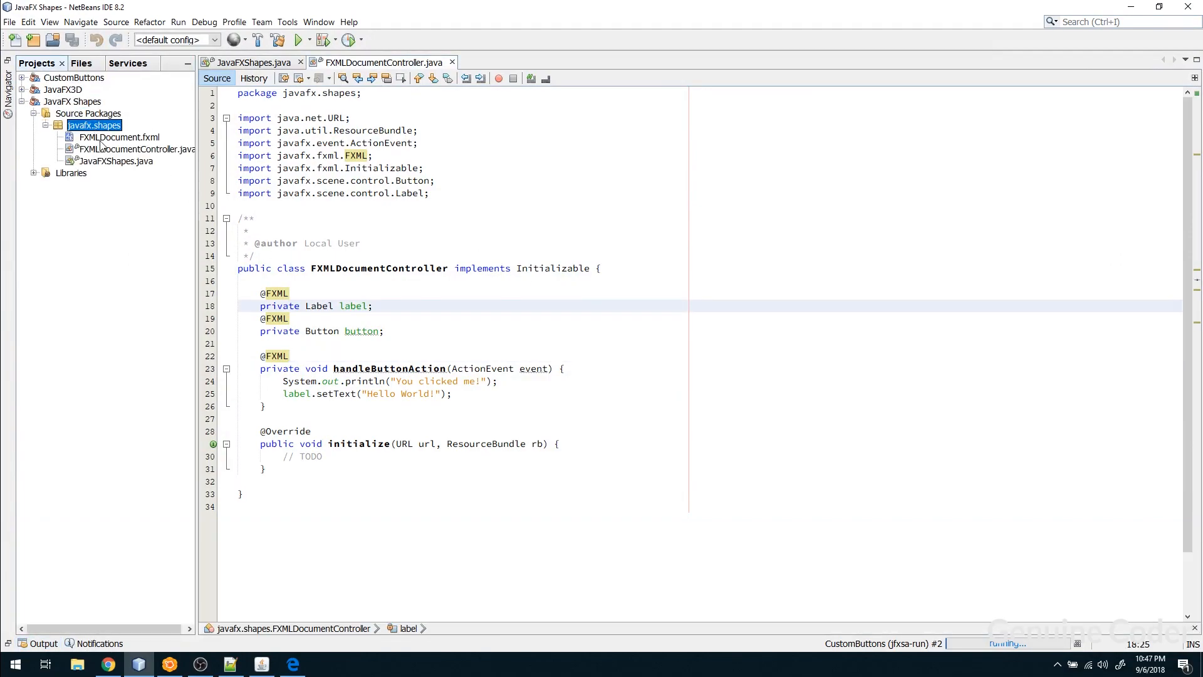
{"action": "left_click", "coordinate": [115, 160]}
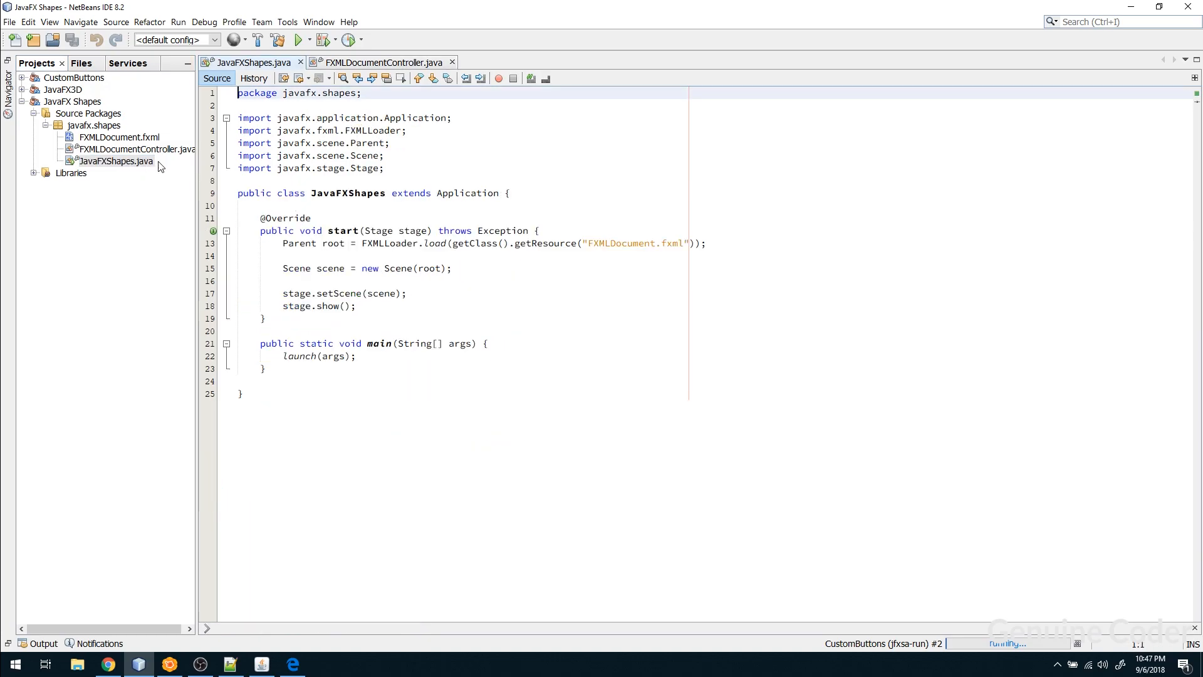
{"action": "left_click", "coordinate": [382, 62]}
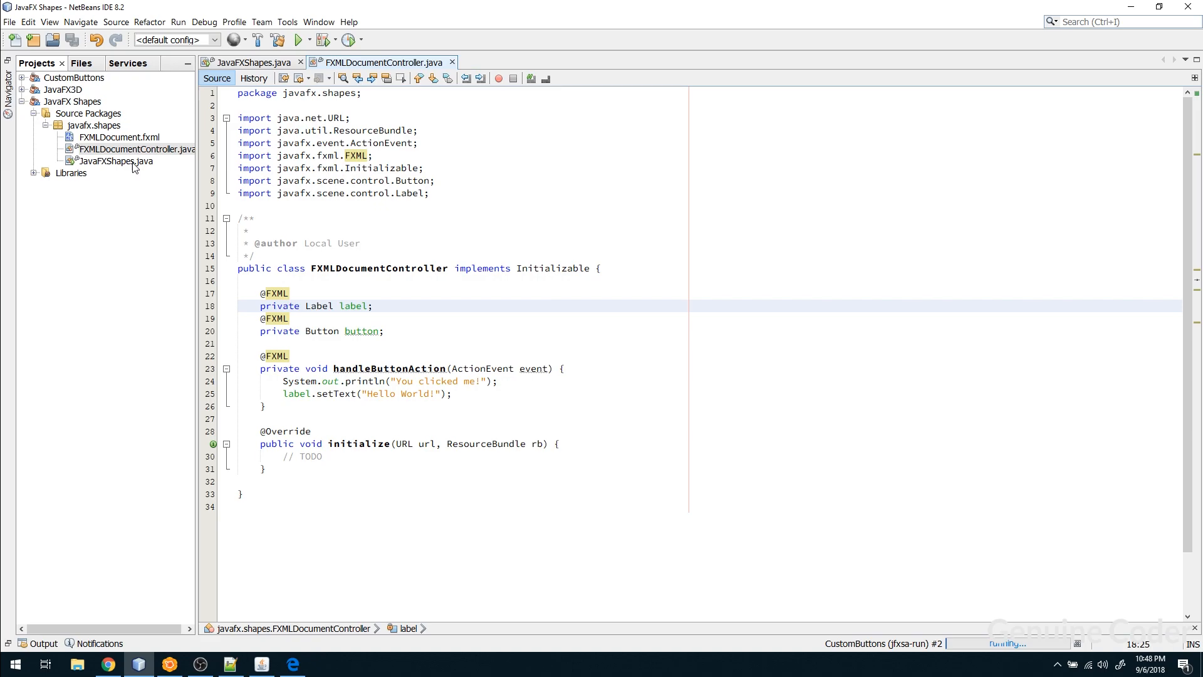
{"action": "mouse_move", "coordinate": [171, 664]}
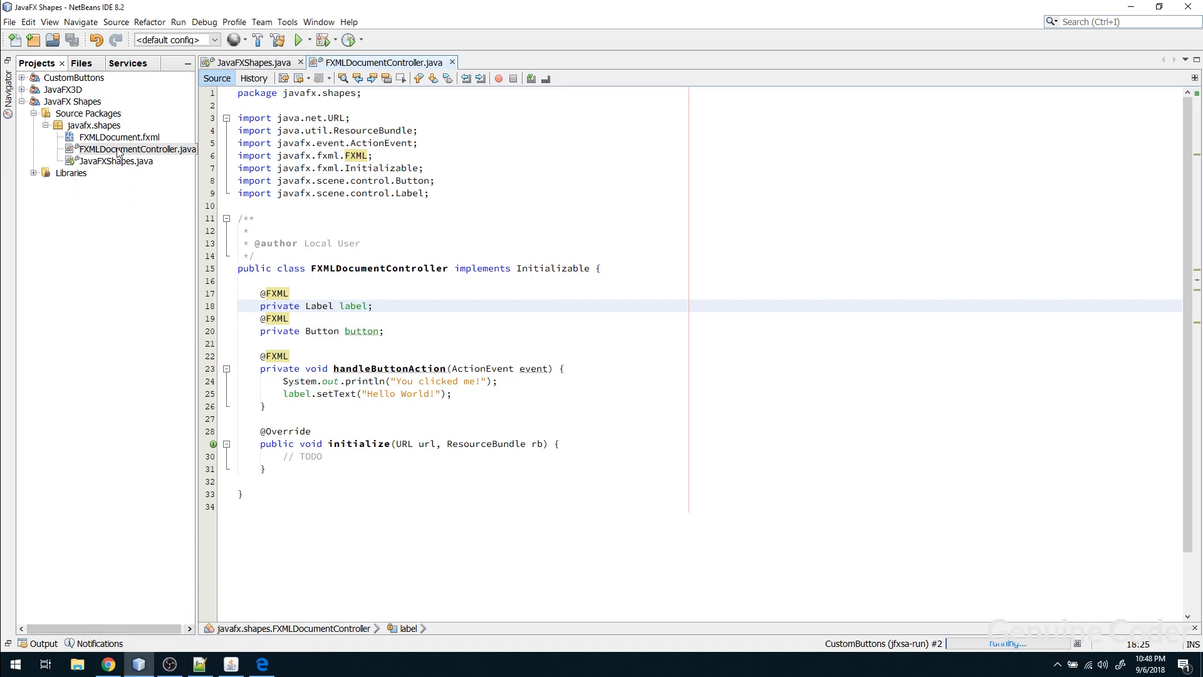
{"action": "left_click", "coordinate": [119, 137]}
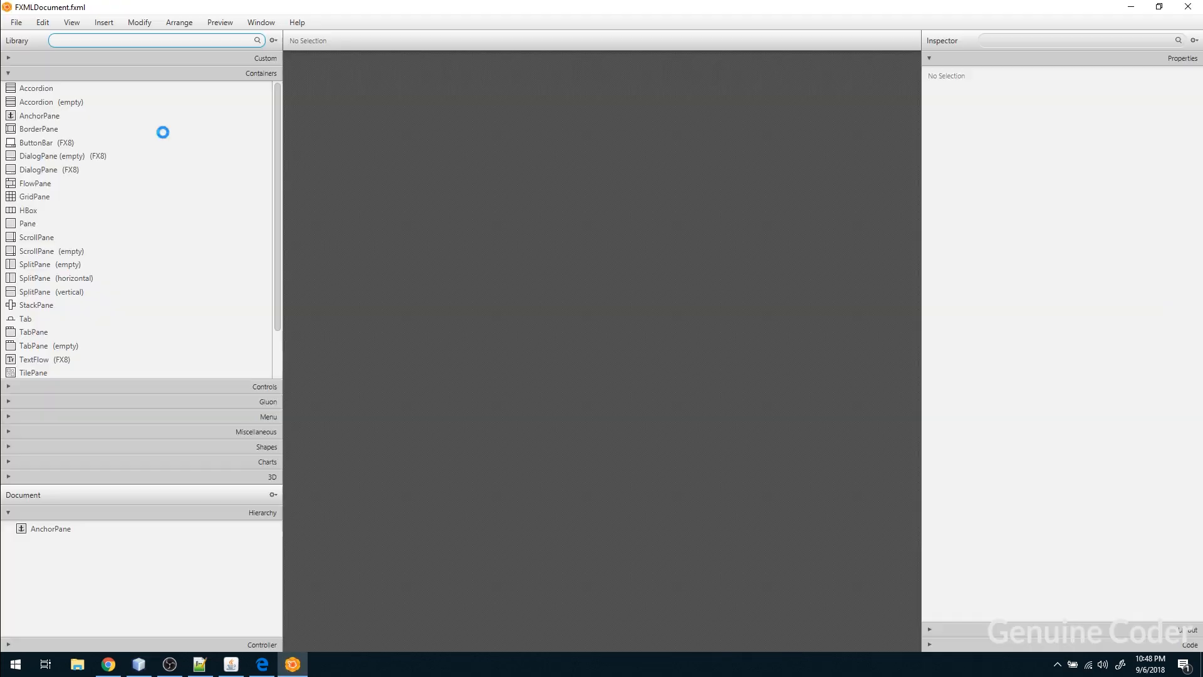
Search the Library for JFX, drag a JFXButton into the AnchorPane's upper-left, and save
{"action": "left_click", "coordinate": [51, 528]}
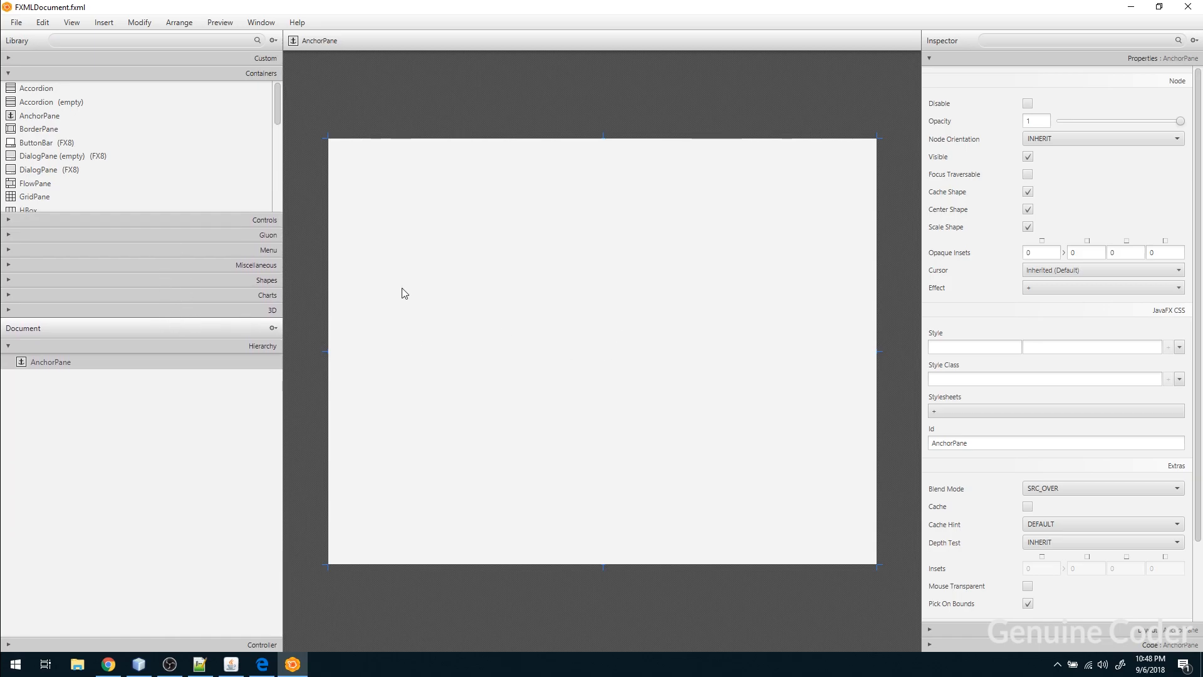
{"action": "left_click", "coordinate": [146, 41]}
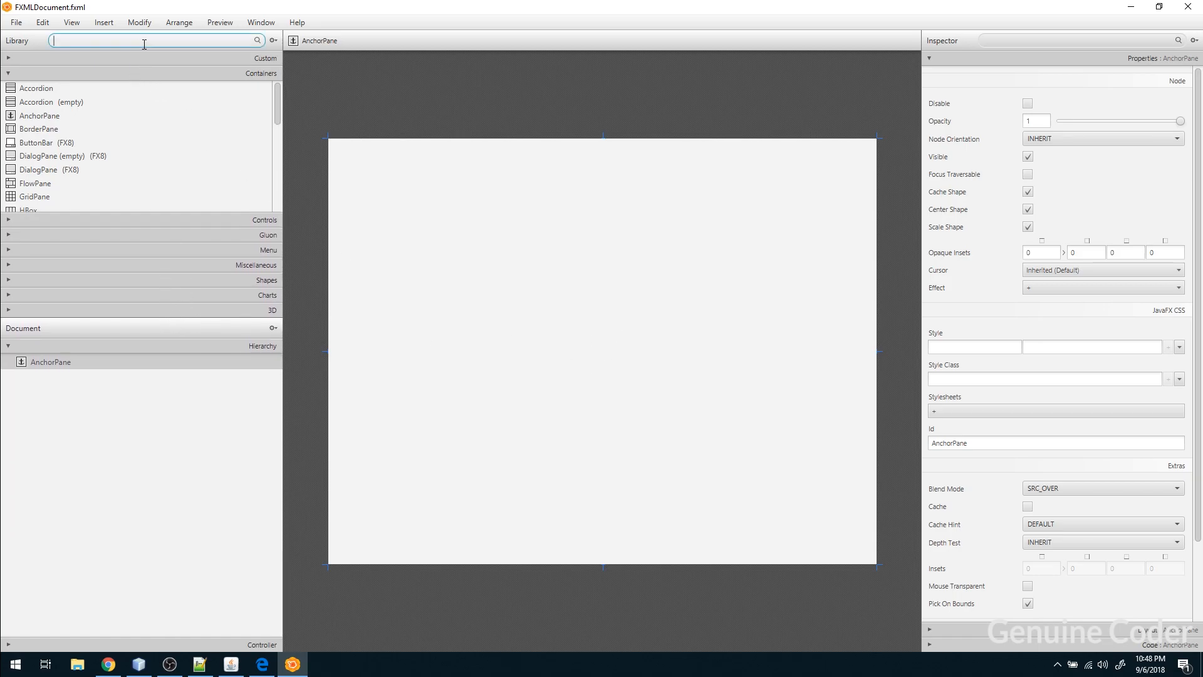
{"action": "type", "text": "JFXB"}
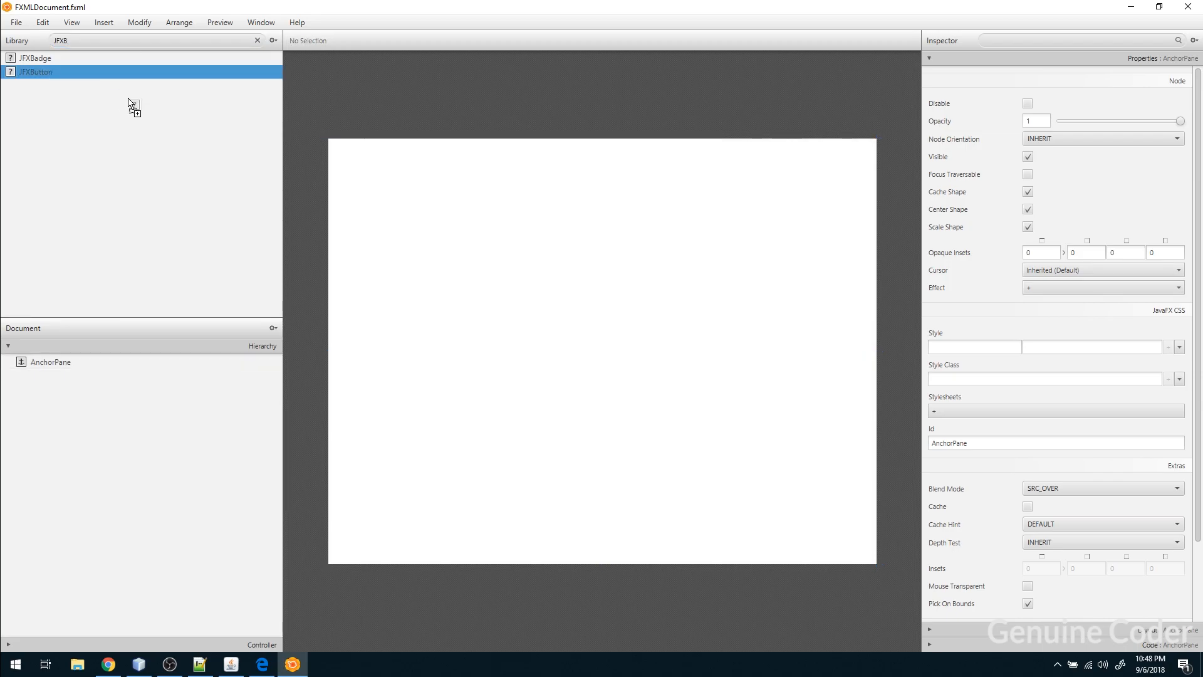
{"action": "left_click_drag", "start_coordinate": [35, 71], "coordinate": [436, 222]}
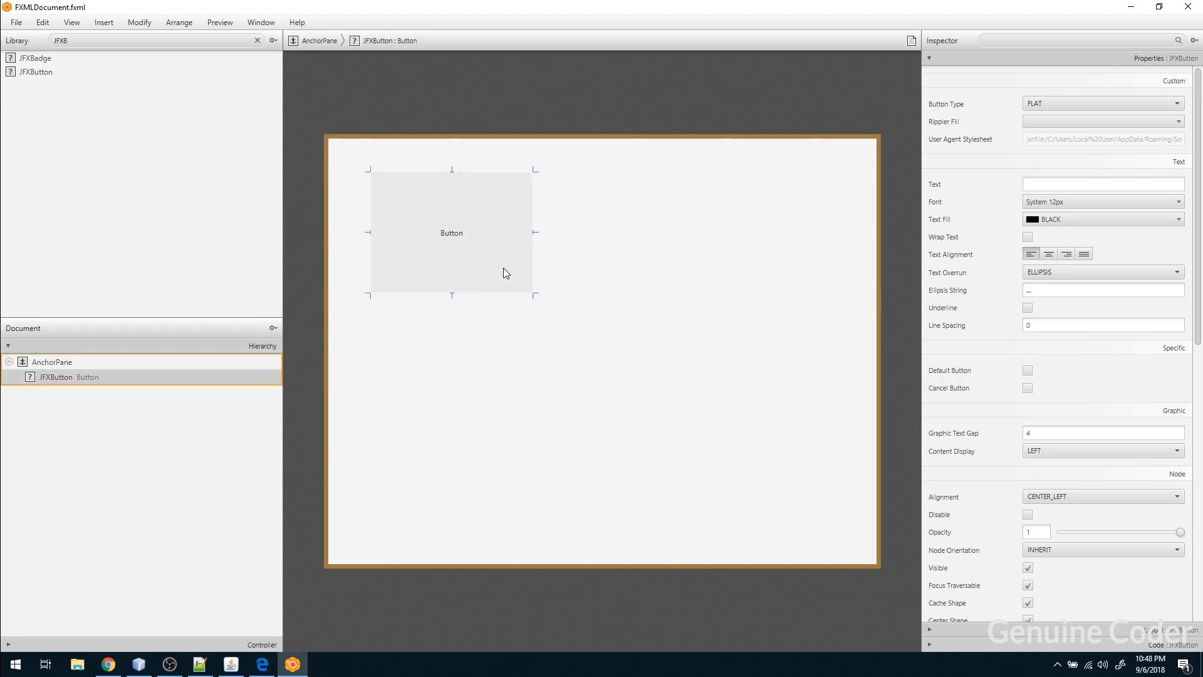
{"action": "key", "text": "ctrl+s"}
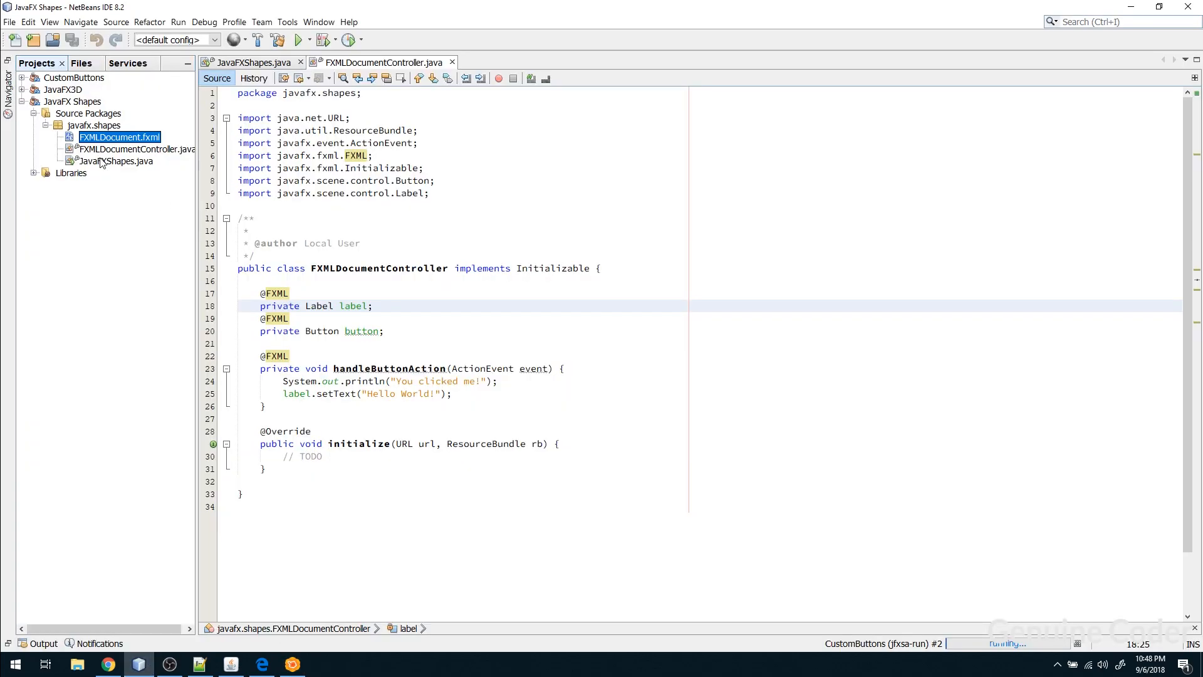
Create a new stylesheet named myCss in the javafx.shapes package
{"action": "right_click", "coordinate": [93, 125]}
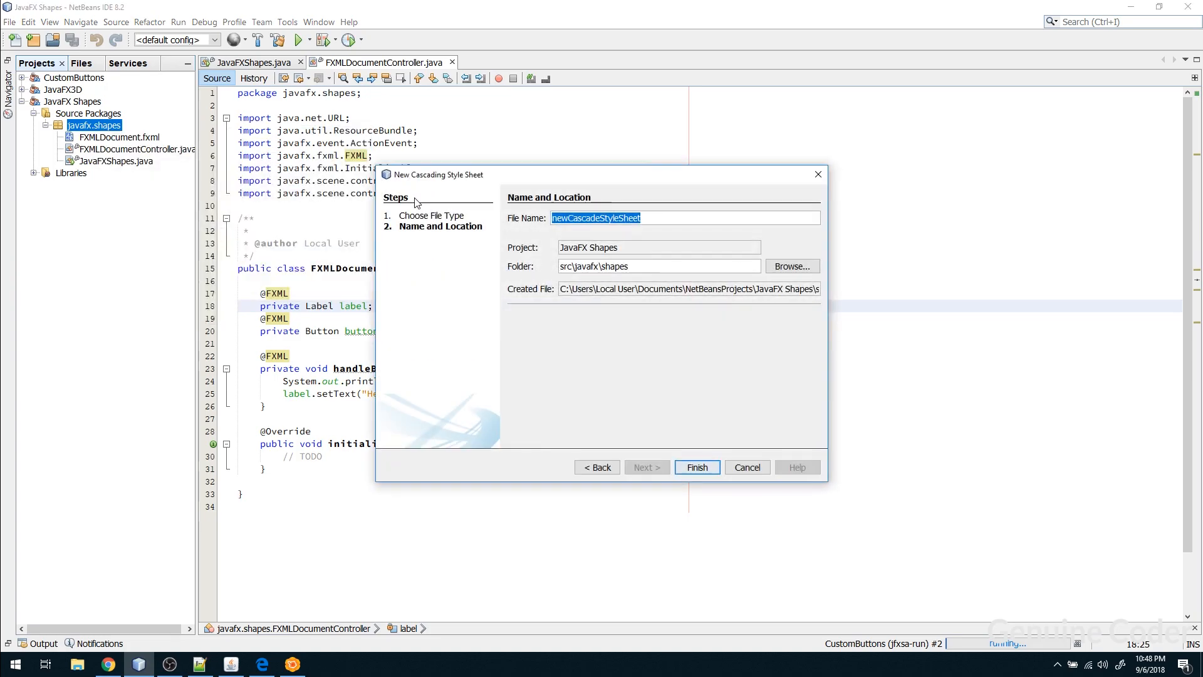
{"action": "type", "text": "myCss"}
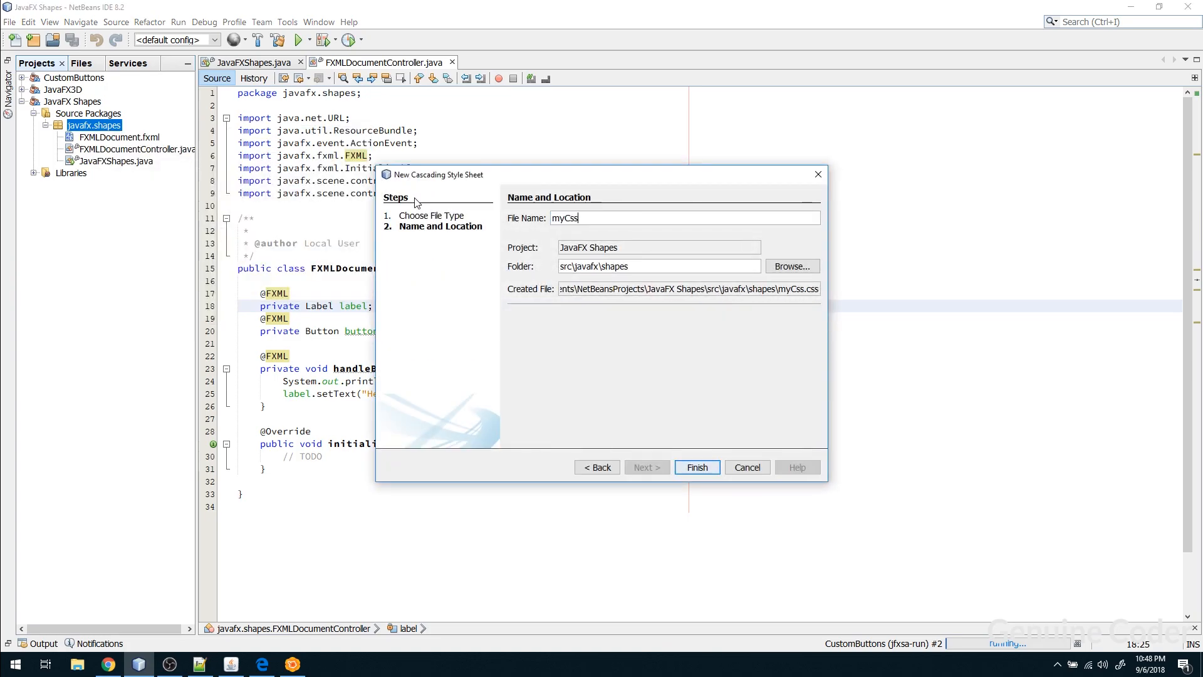
{"action": "left_click", "coordinate": [697, 466]}
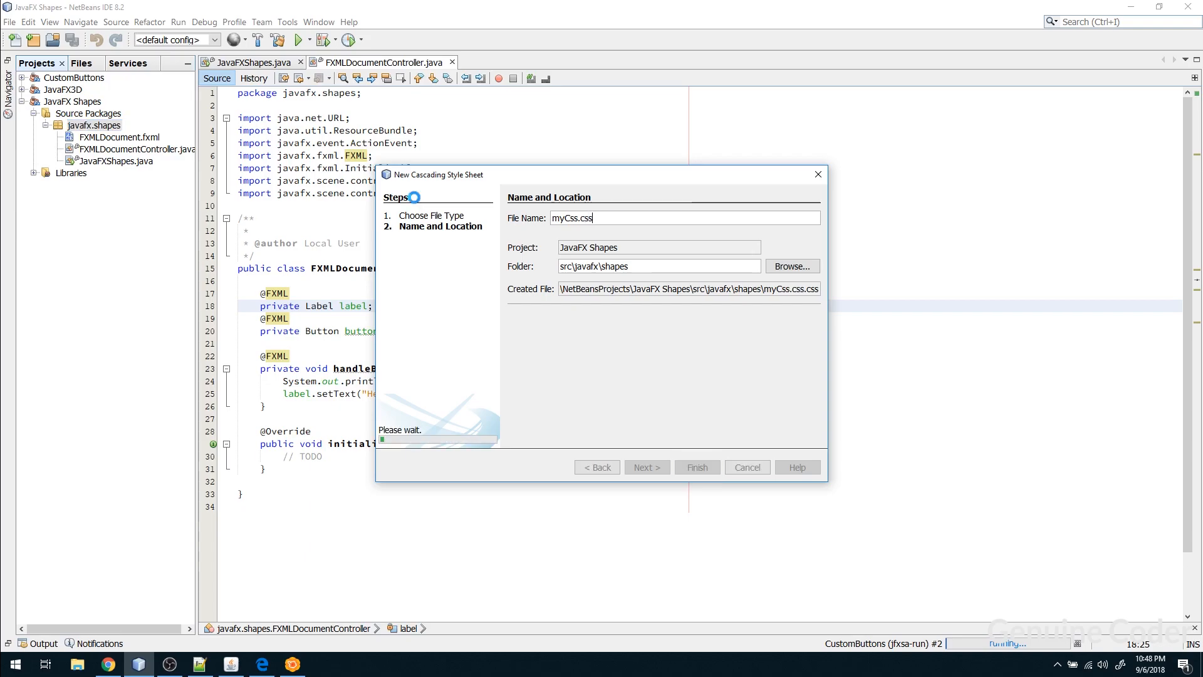
Write the universal rule *{ -fx-base: #424242; } in myCss.css
{"action": "left_click", "coordinate": [695, 466]}
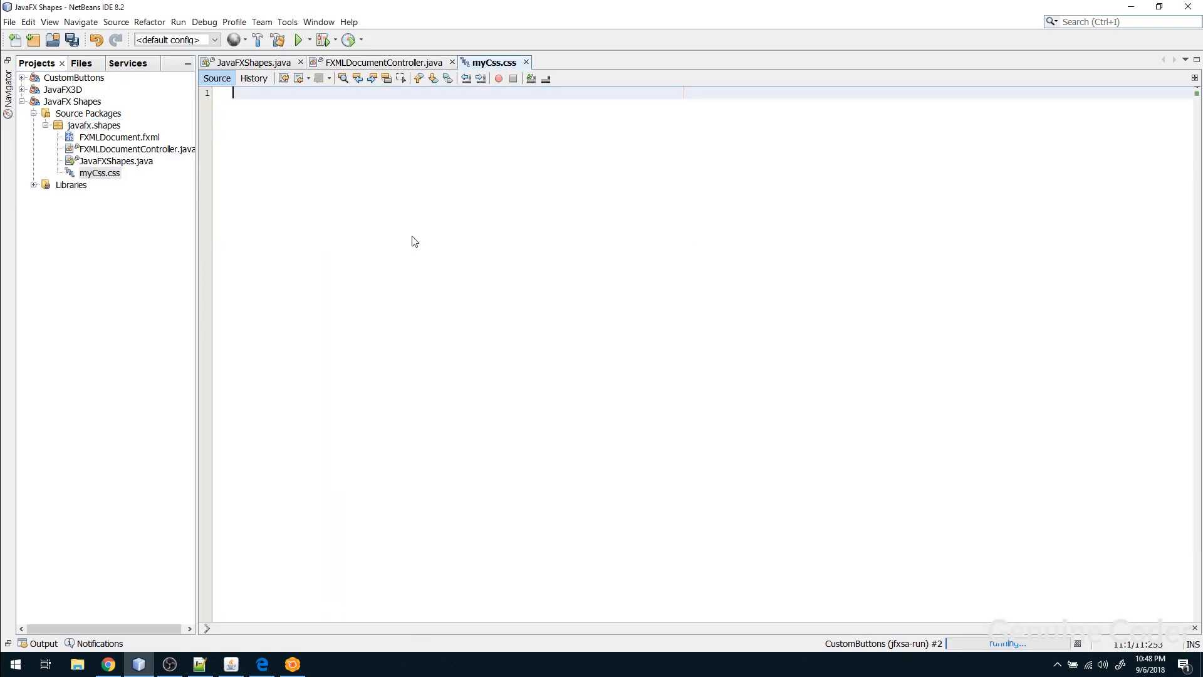
{"action": "type", "text": "{}"}
{"action": "type", "text": "-fx-base:"}
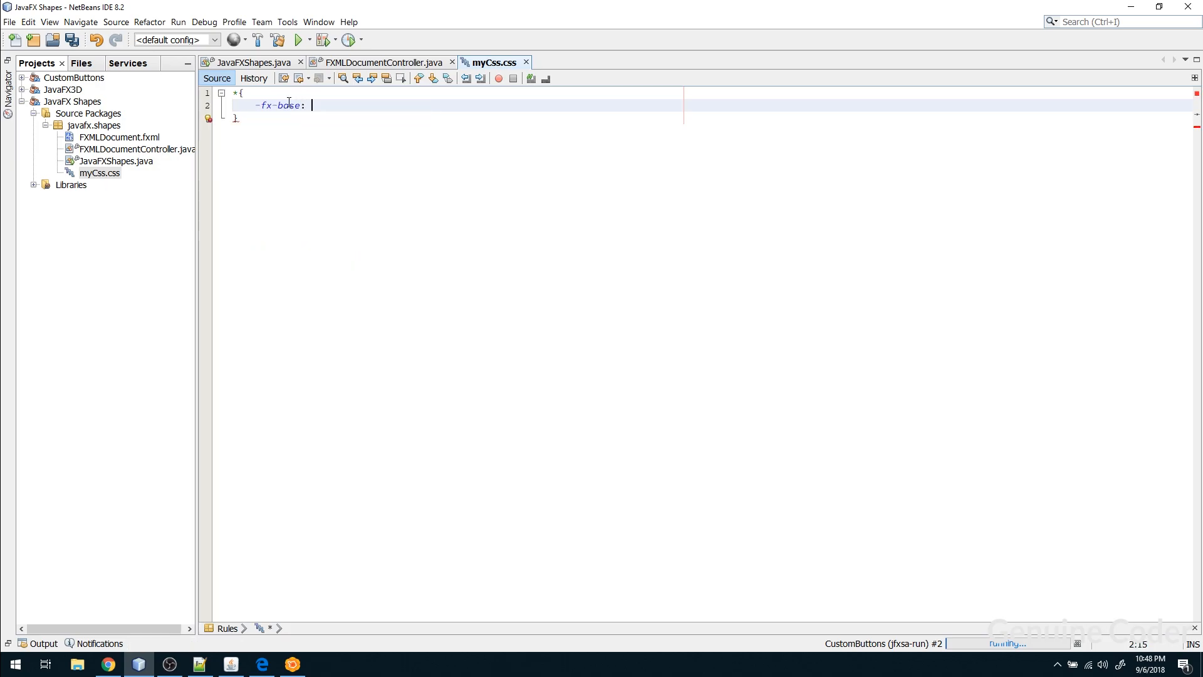
{"action": "type", "text": "#4"}
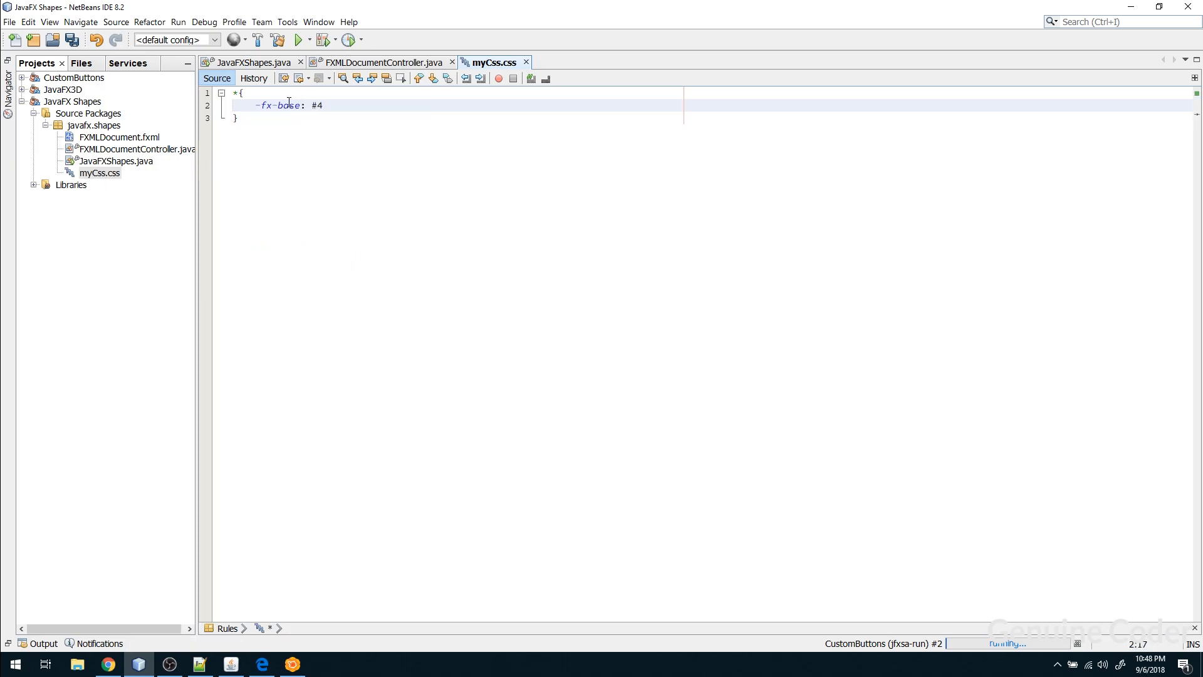
{"action": "type", "text": "24242;"}
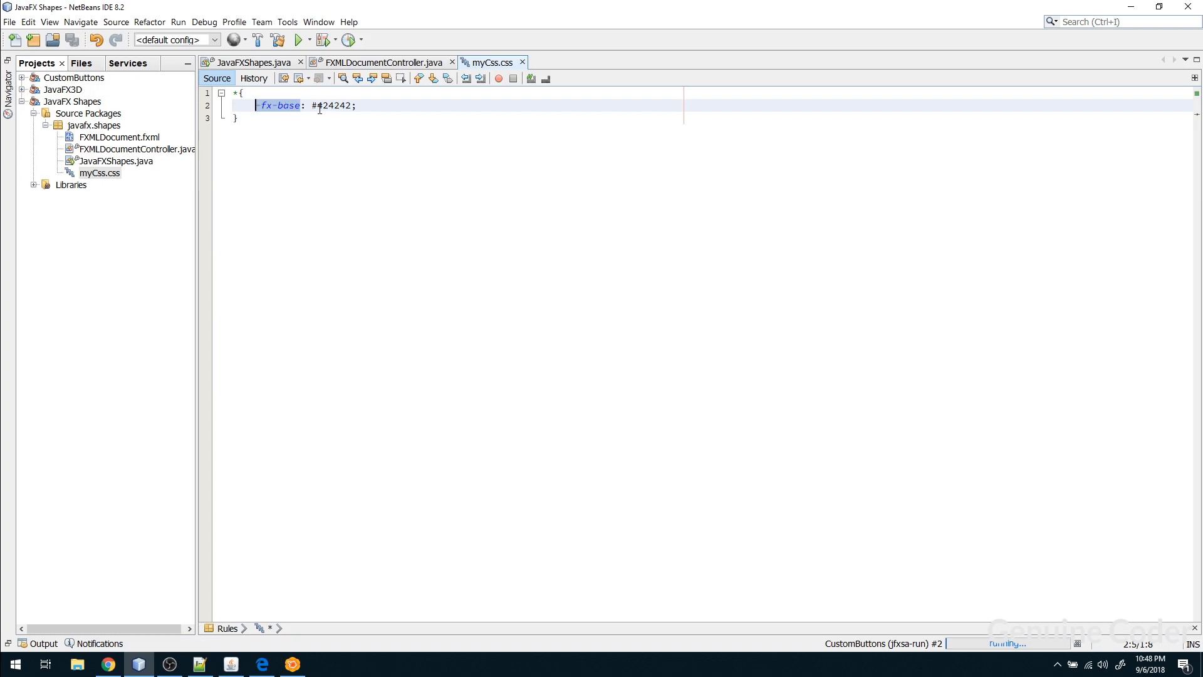
{"action": "mouse_move", "coordinate": [335, 220]}
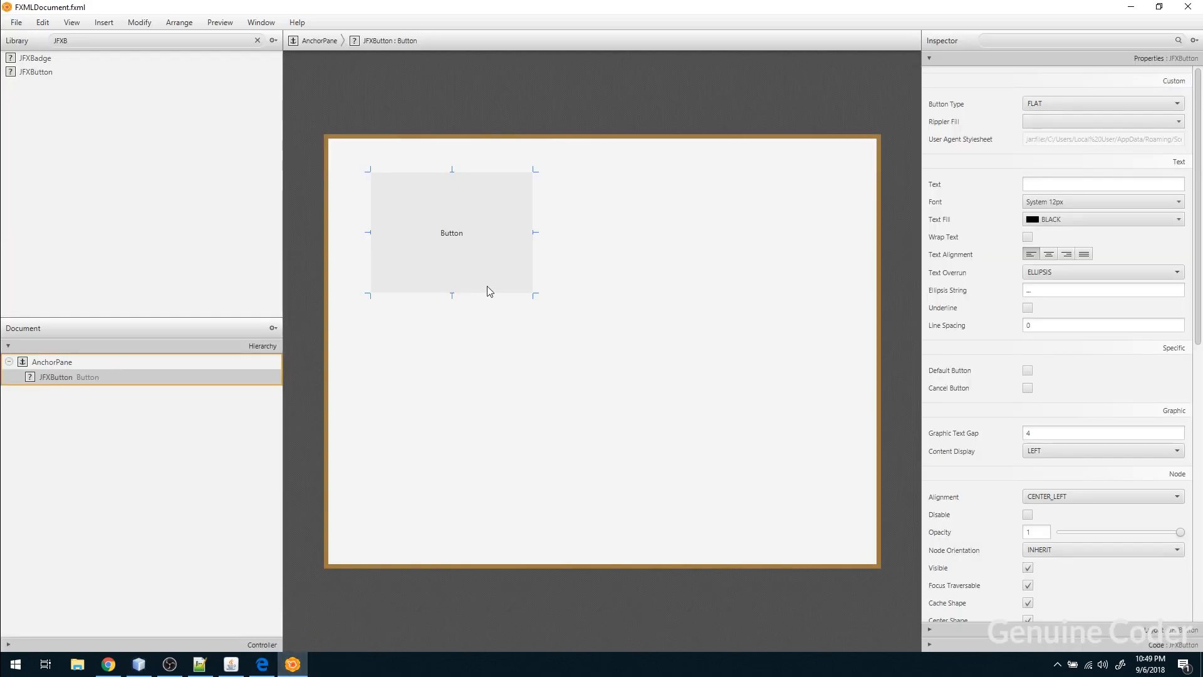
Add myCss.css to the root AnchorPane's Stylesheets in the Inspector and save
{"action": "left_click", "coordinate": [52, 362]}
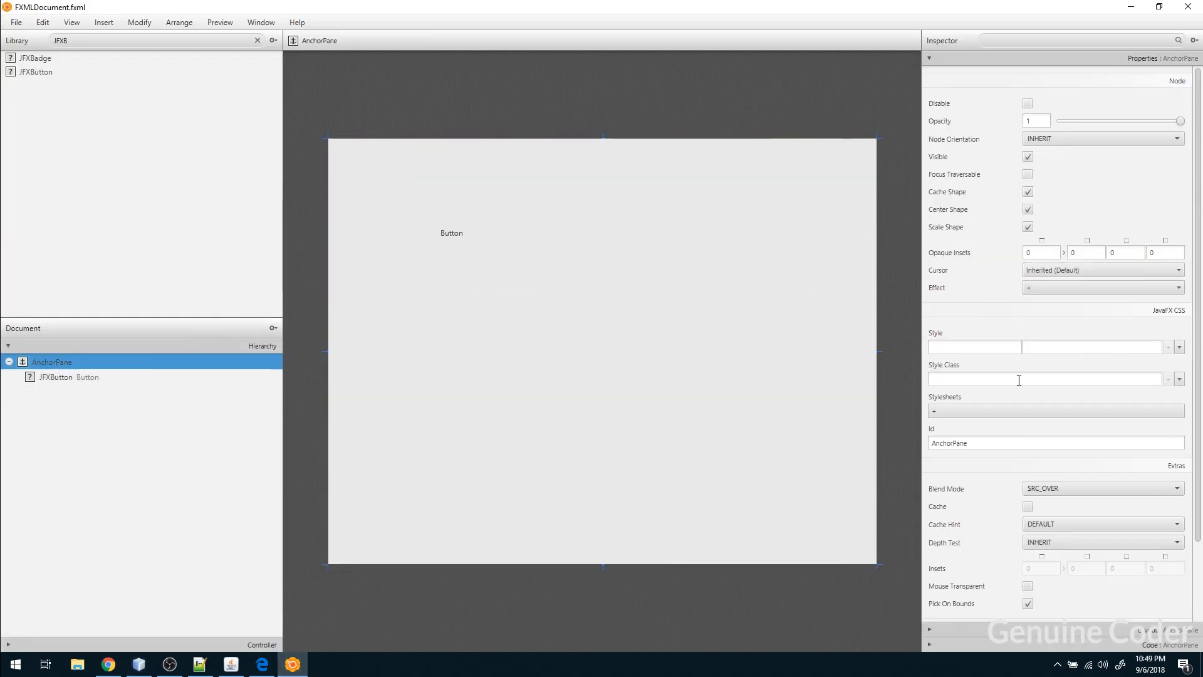
{"action": "left_click", "coordinate": [934, 411]}
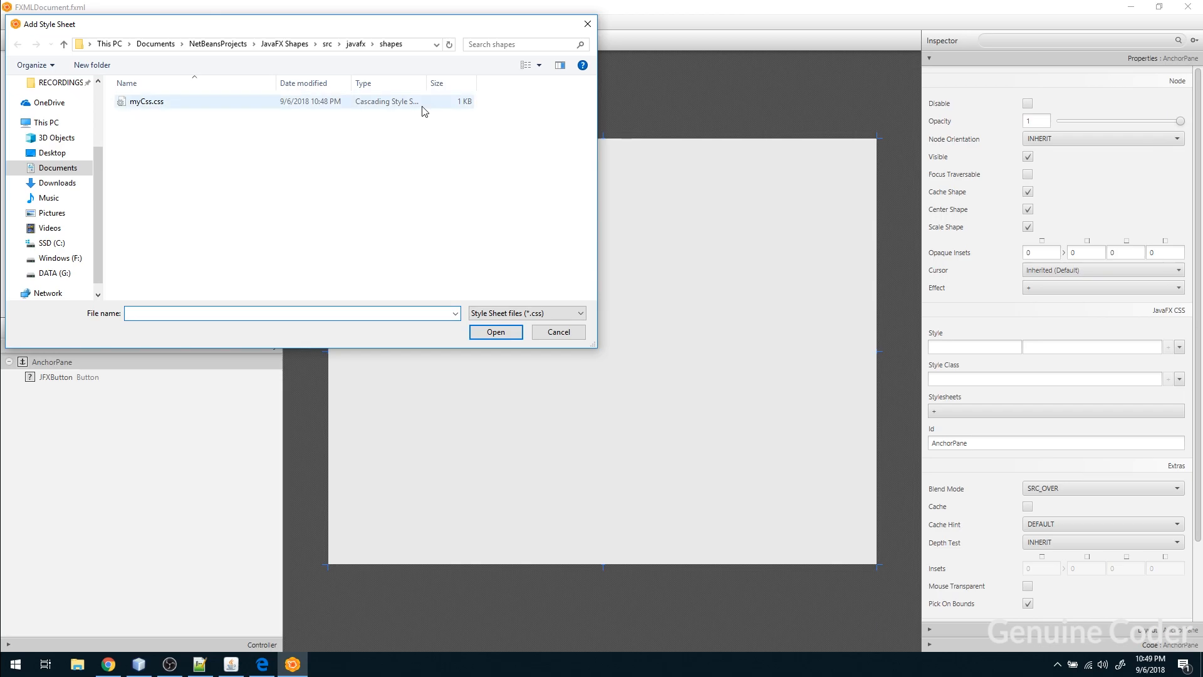
{"action": "left_click", "coordinate": [495, 332]}
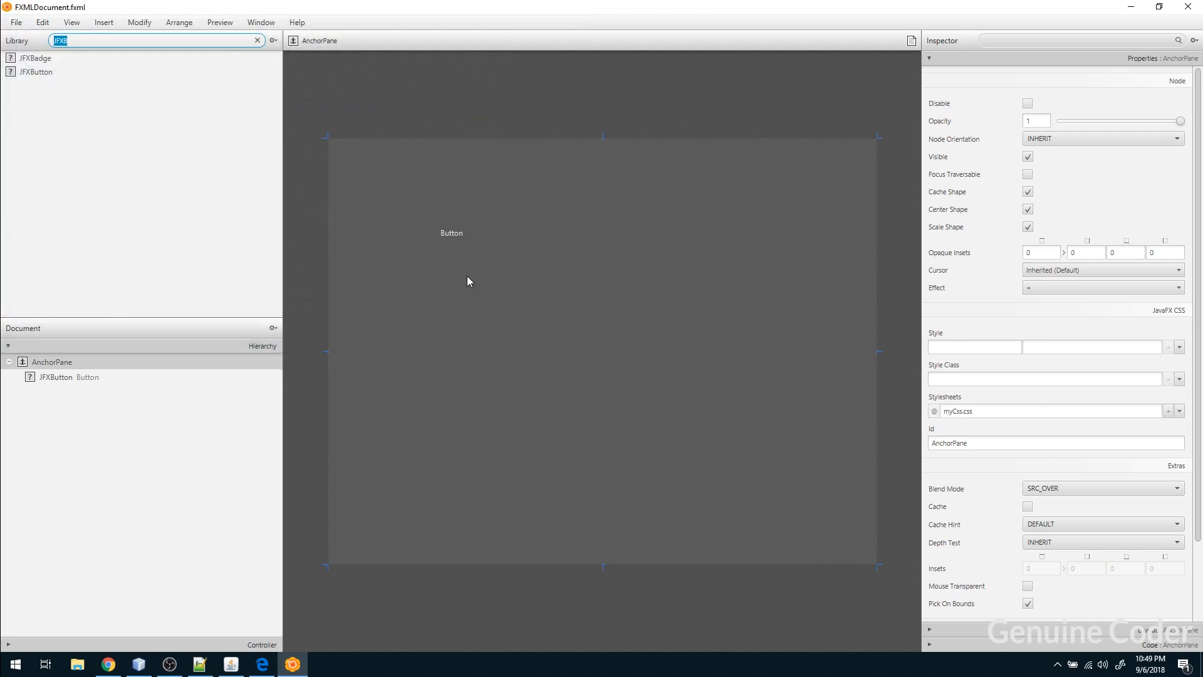
{"action": "mouse_move", "coordinate": [511, 340]}
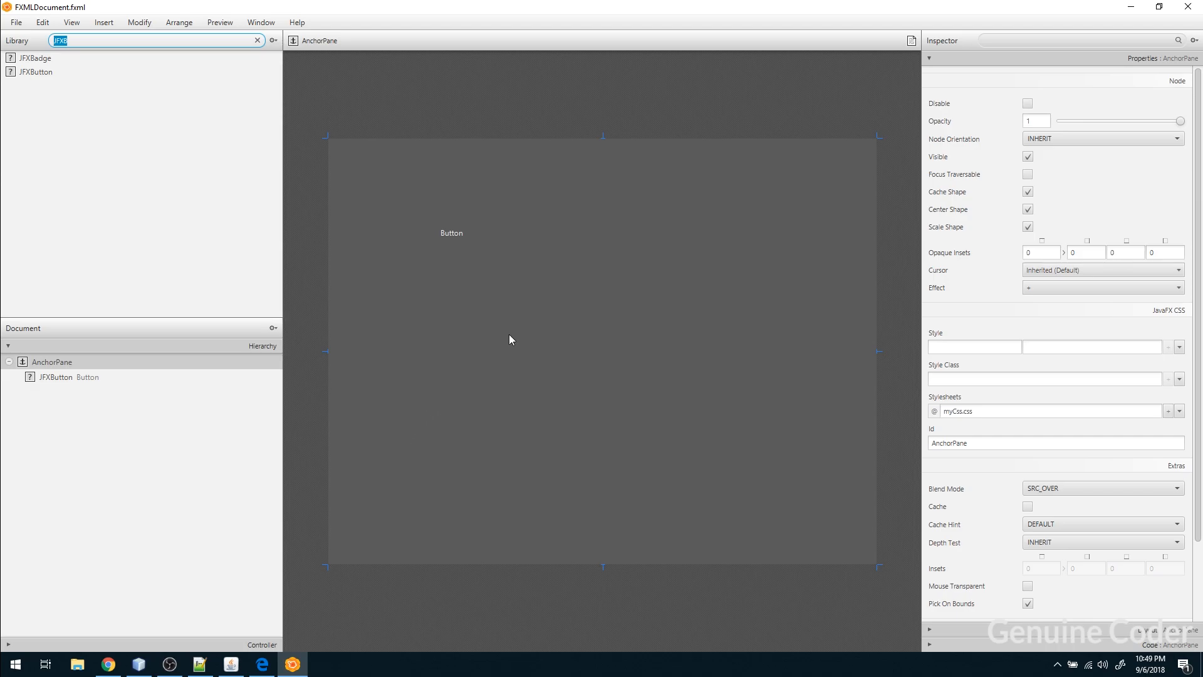
{"action": "mouse_move", "coordinate": [494, 333]}
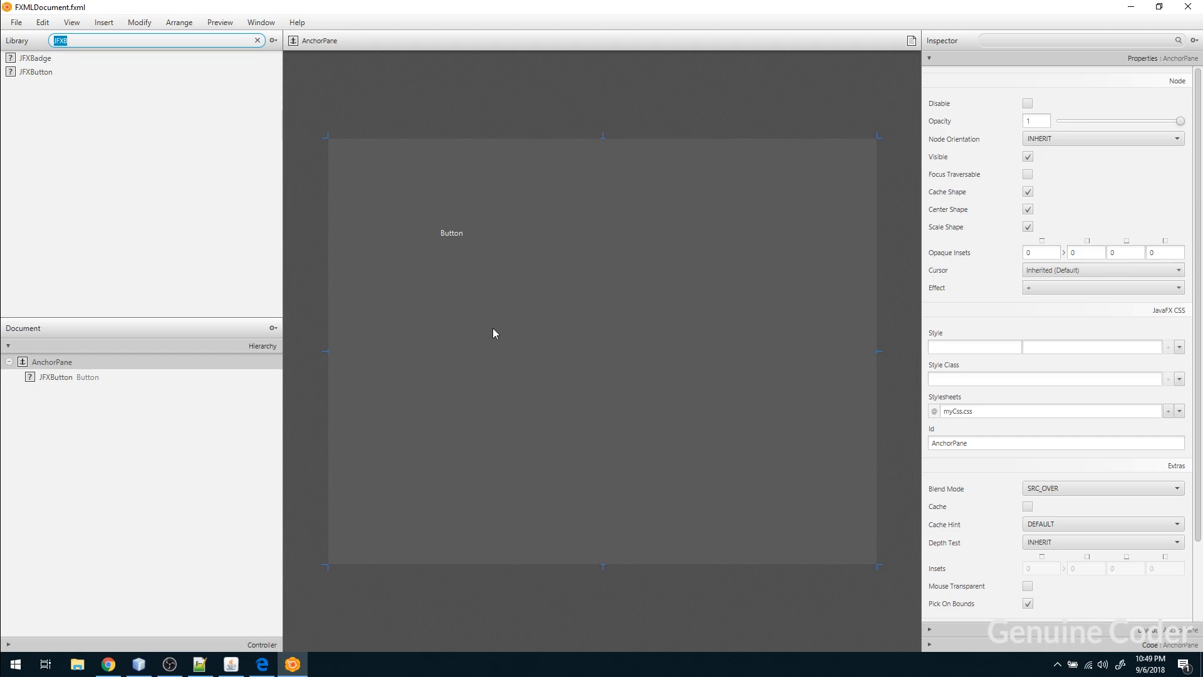
{"action": "mouse_move", "coordinate": [455, 246]}
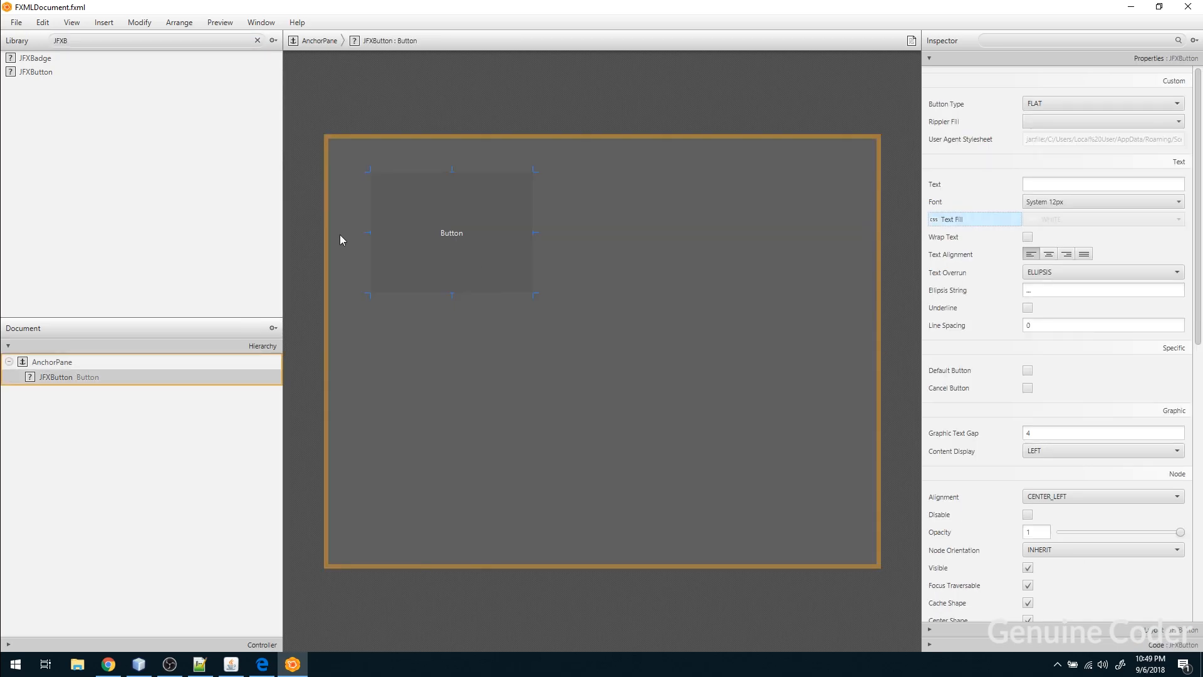
{"action": "key", "text": "ctrl+s"}
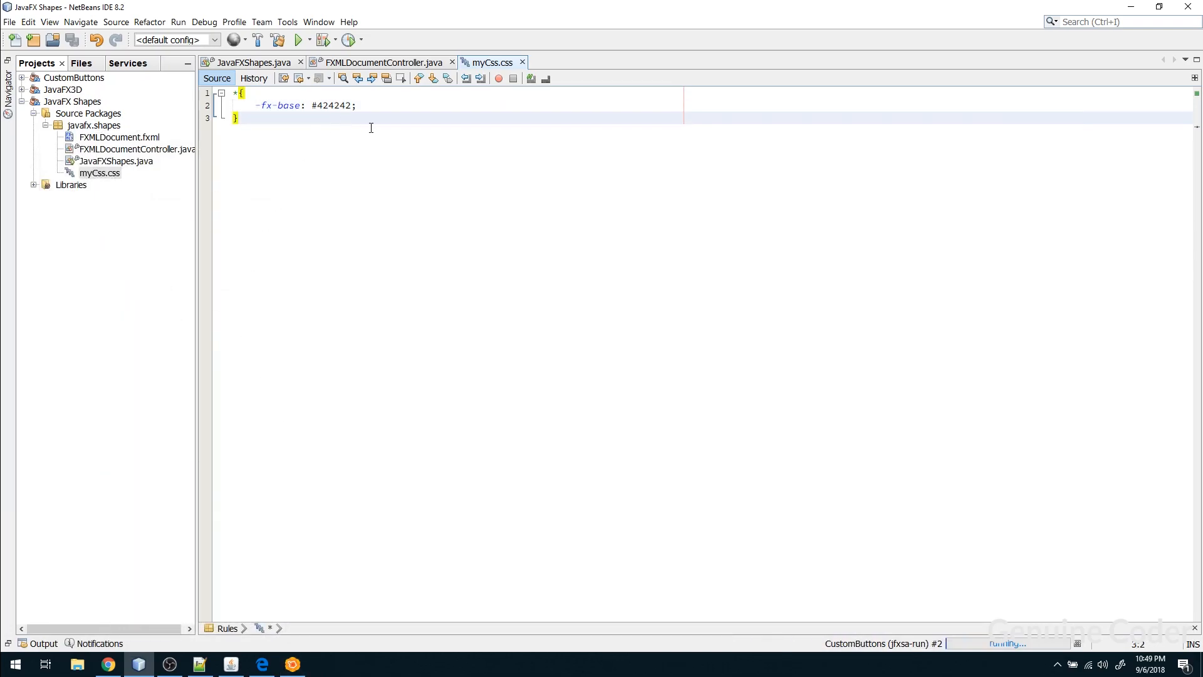
Start a .first-button{ -fx-shape: rule on line 5 of myCss.css
{"action": "key", "text": "enter"}
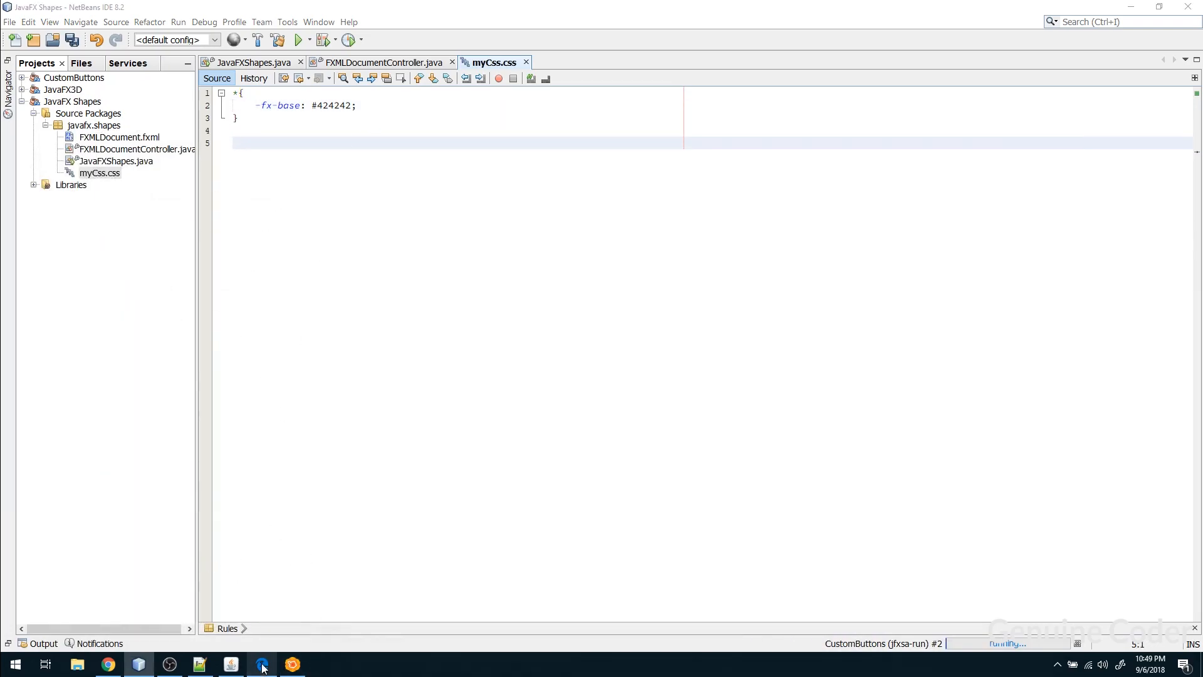
{"action": "left_click", "coordinate": [262, 664]}
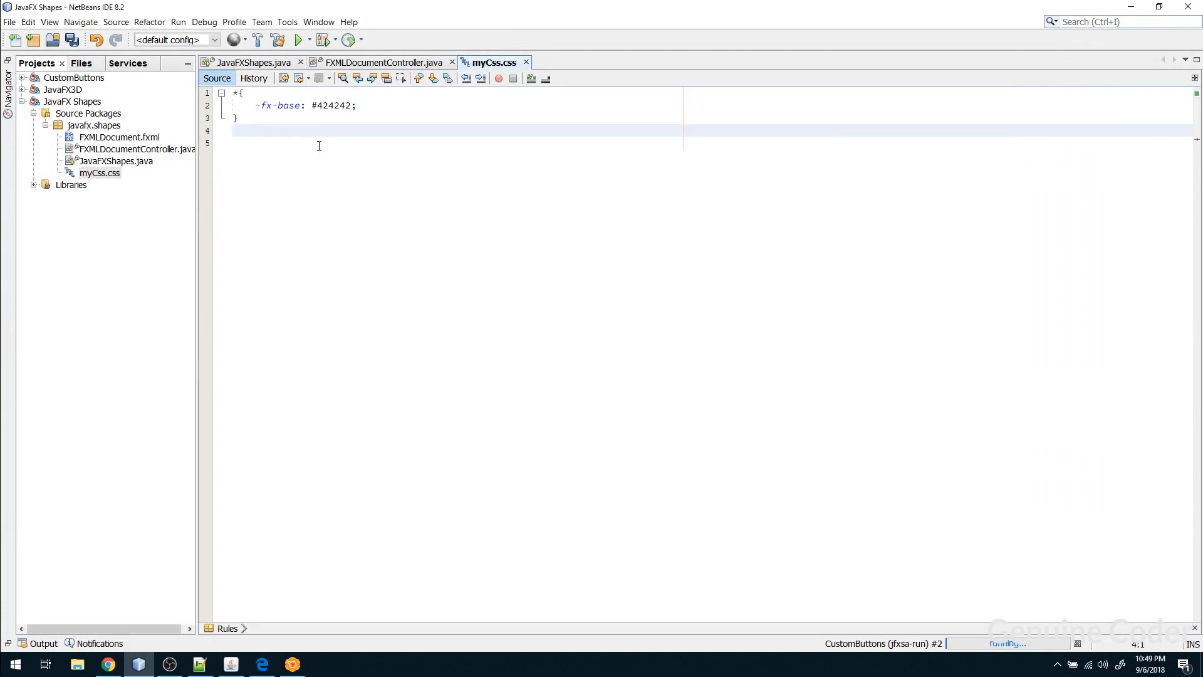
{"action": "key", "text": "Return"}
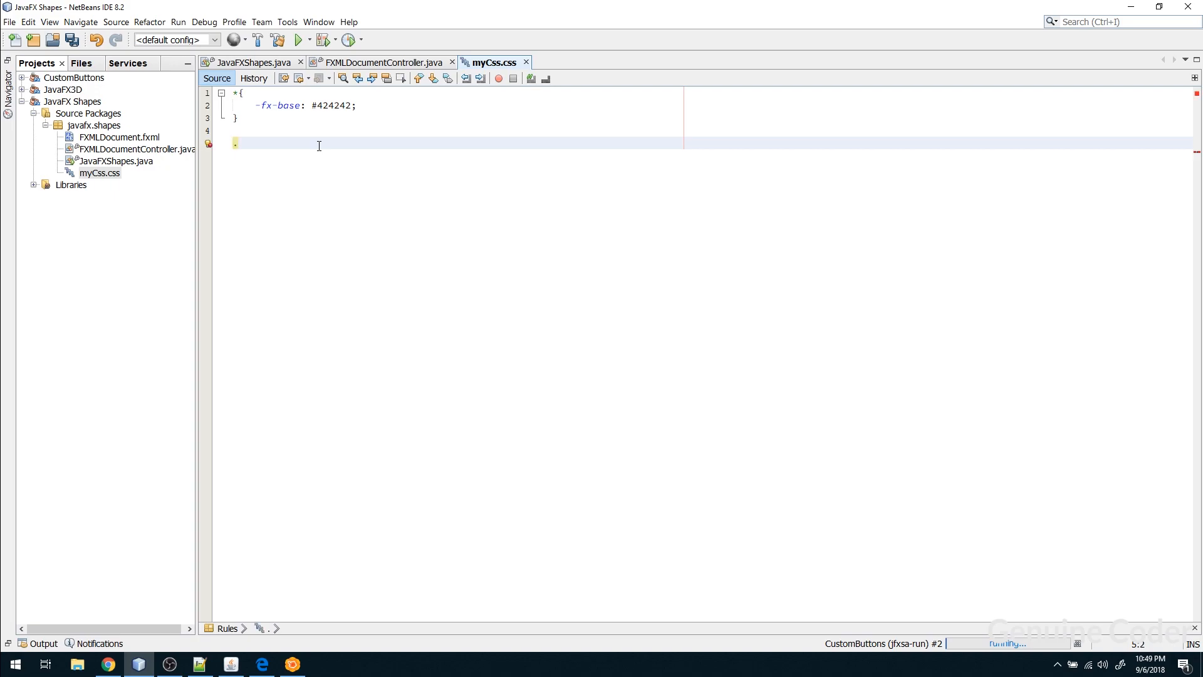
{"action": "type", "text": ".first-but"}
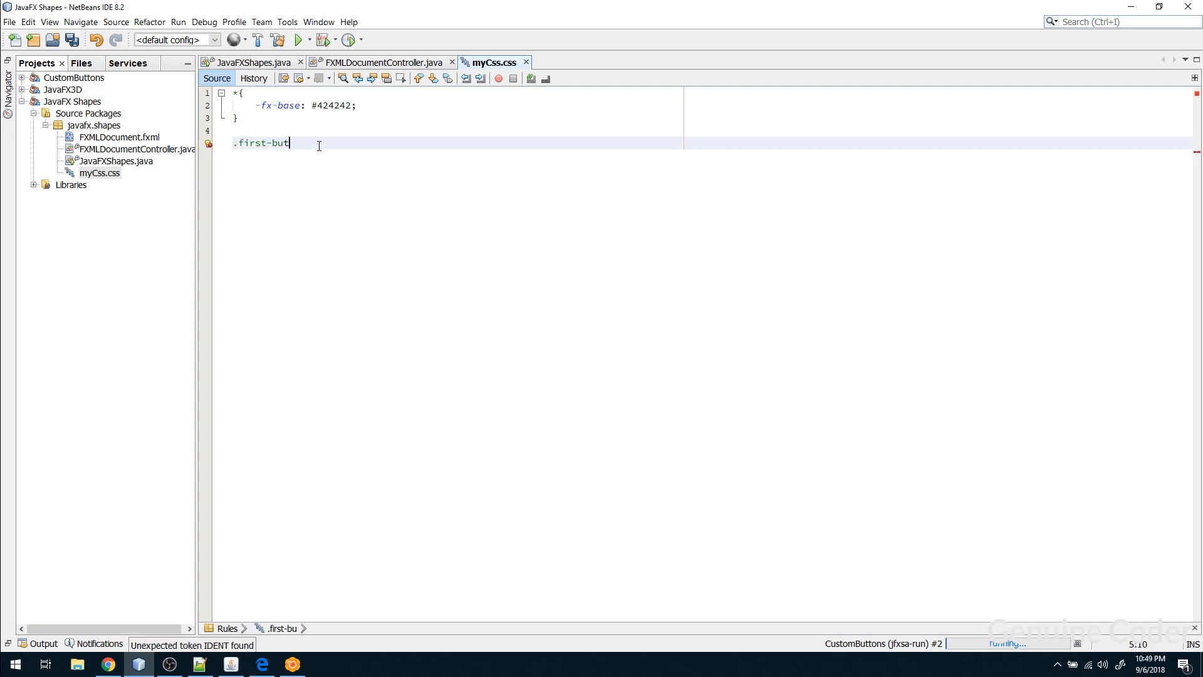
{"action": "type", "text": "ton{"}
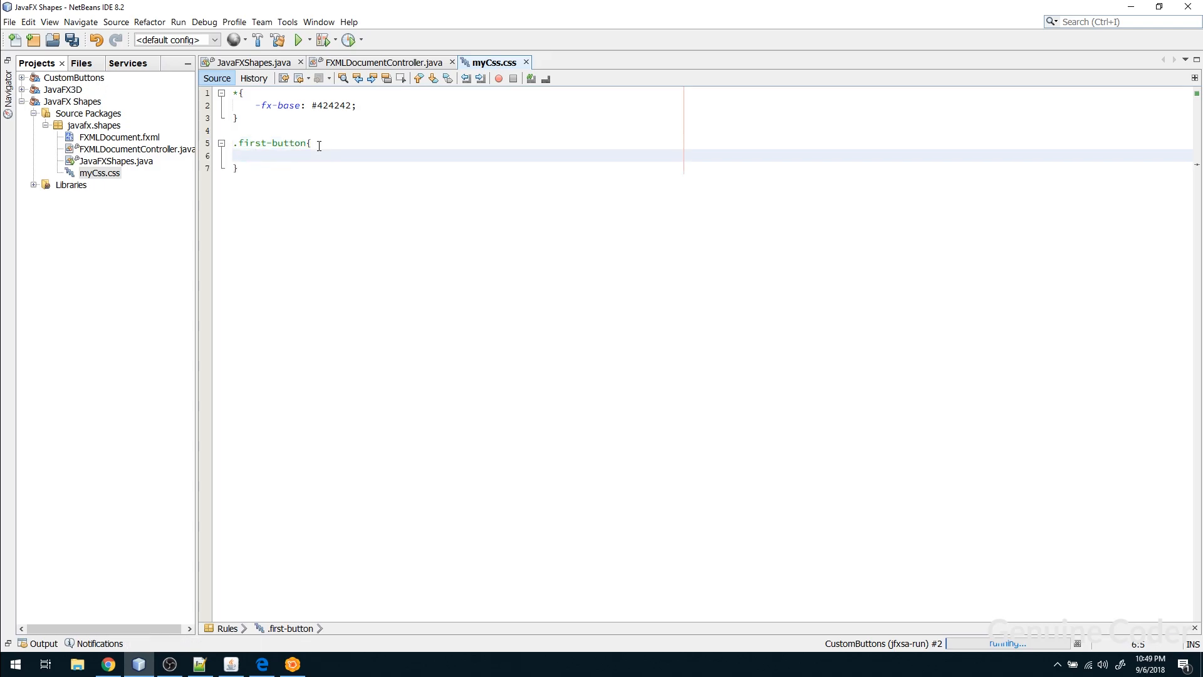
{"action": "type", "text": "-fx-shape:"}
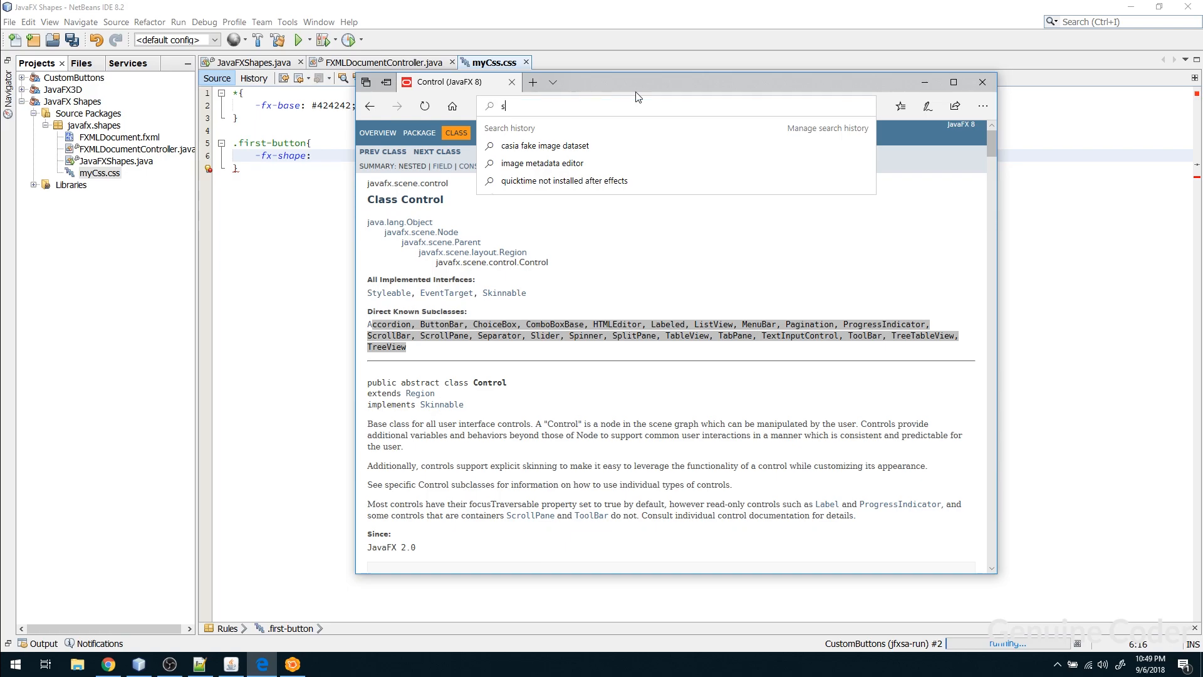
Search Google for 'svg path examples'
{"action": "type", "text": "svg path exam"}
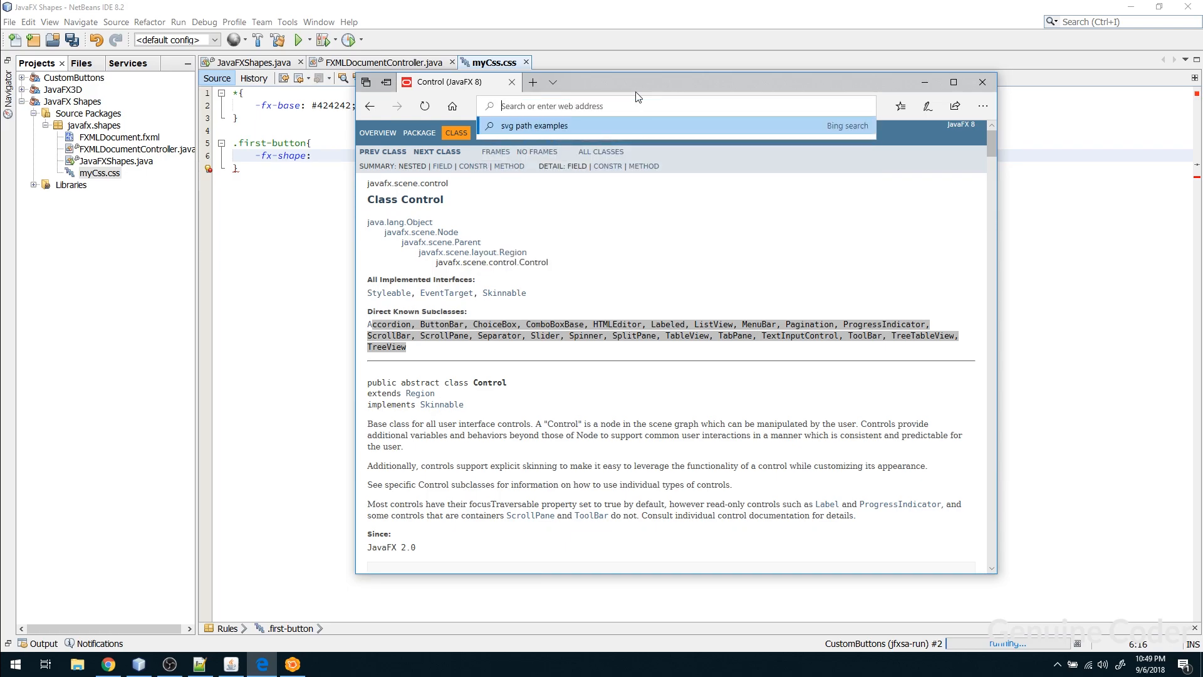
{"action": "type", "text": "goog"}
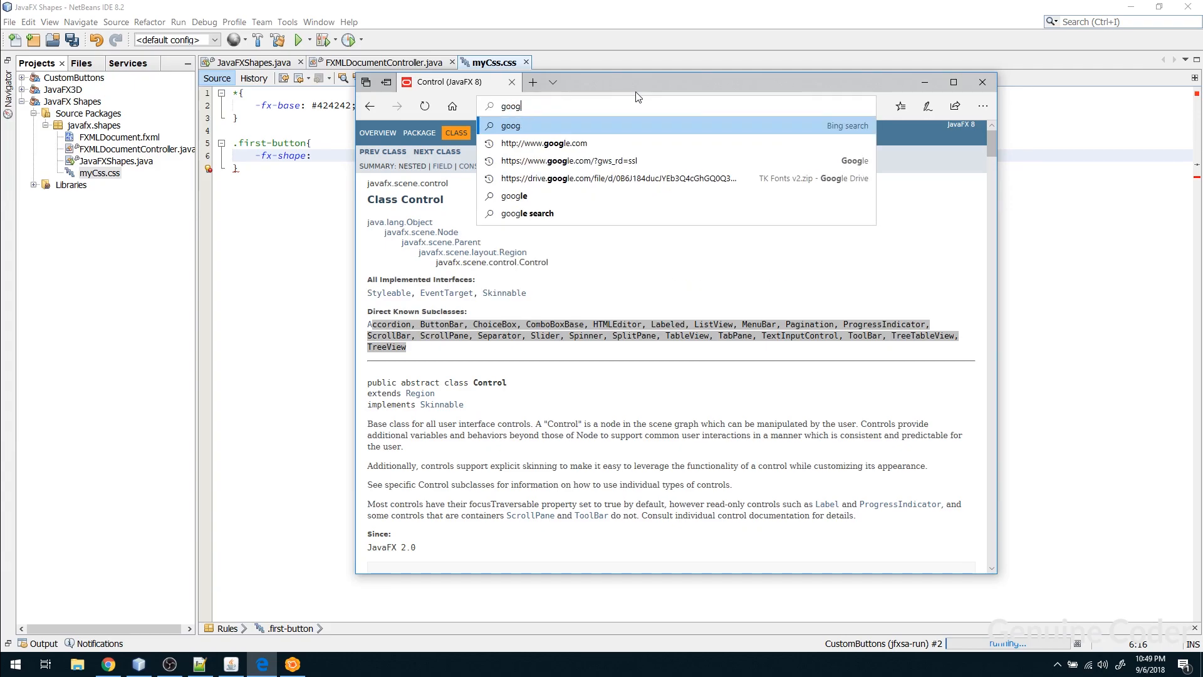
{"action": "left_click", "coordinate": [569, 161]}
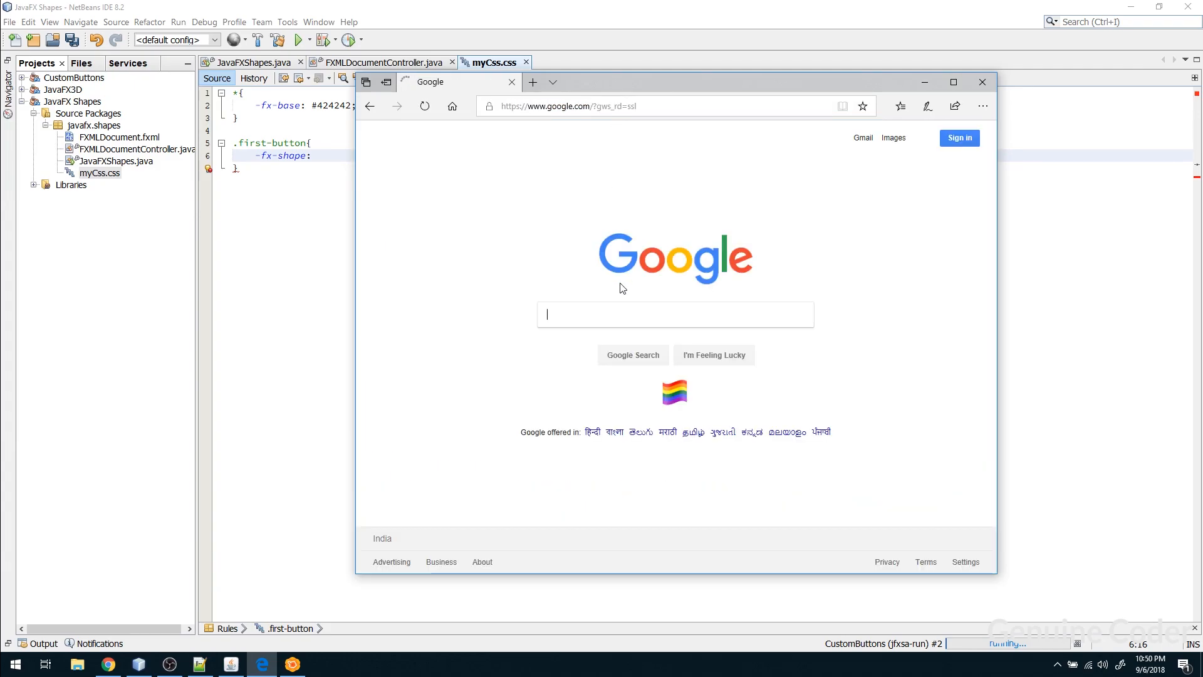
{"action": "type", "text": "svg path examples"}
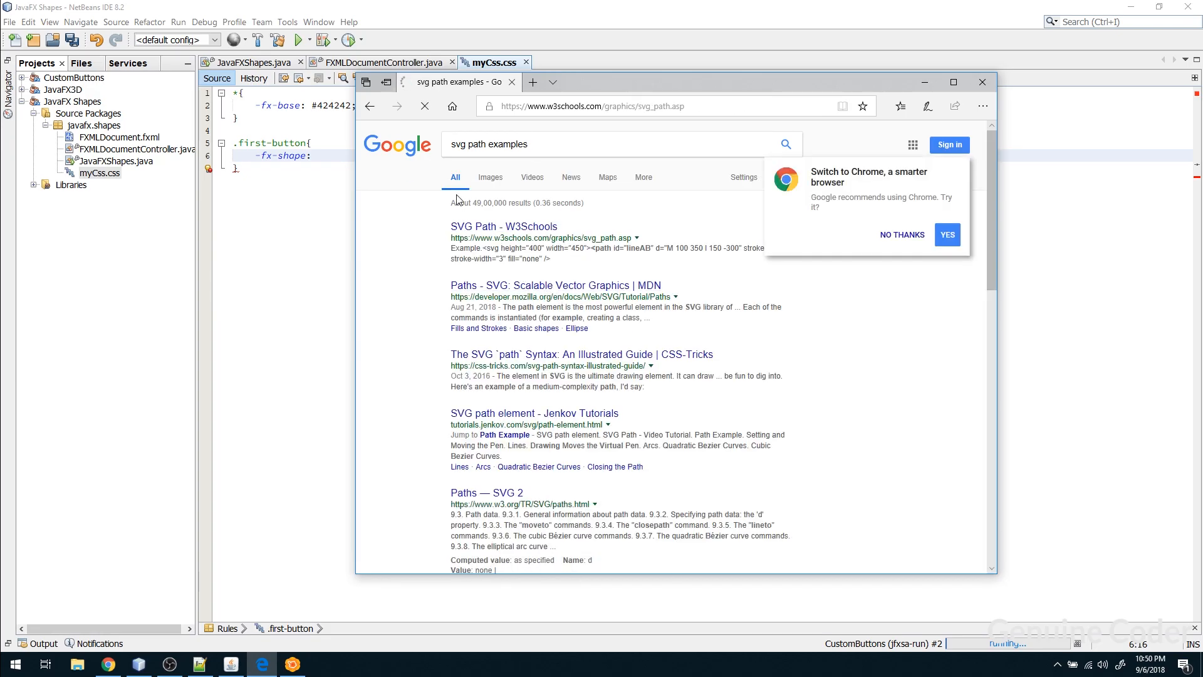
Open the W3Schools SVG Path page and select the triangle path data
{"action": "left_click", "coordinate": [503, 225]}
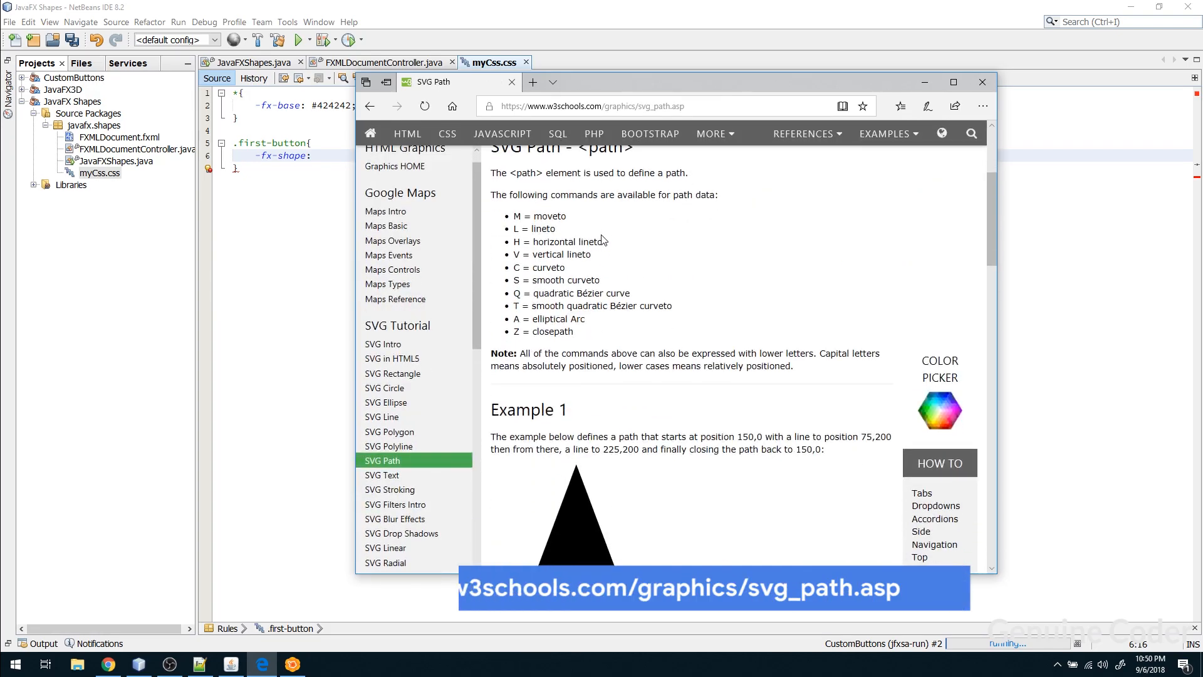
{"action": "scroll", "scroll_direction": "down", "scroll_amount": 3}
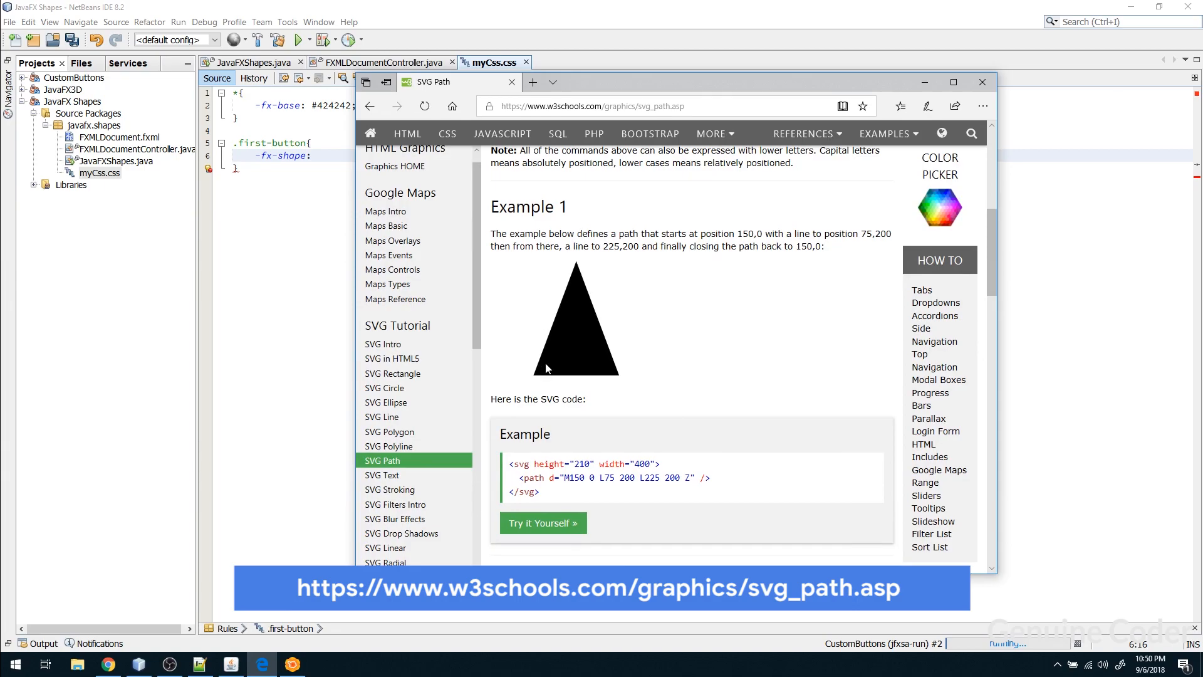
{"action": "mouse_move", "coordinate": [570, 492]}
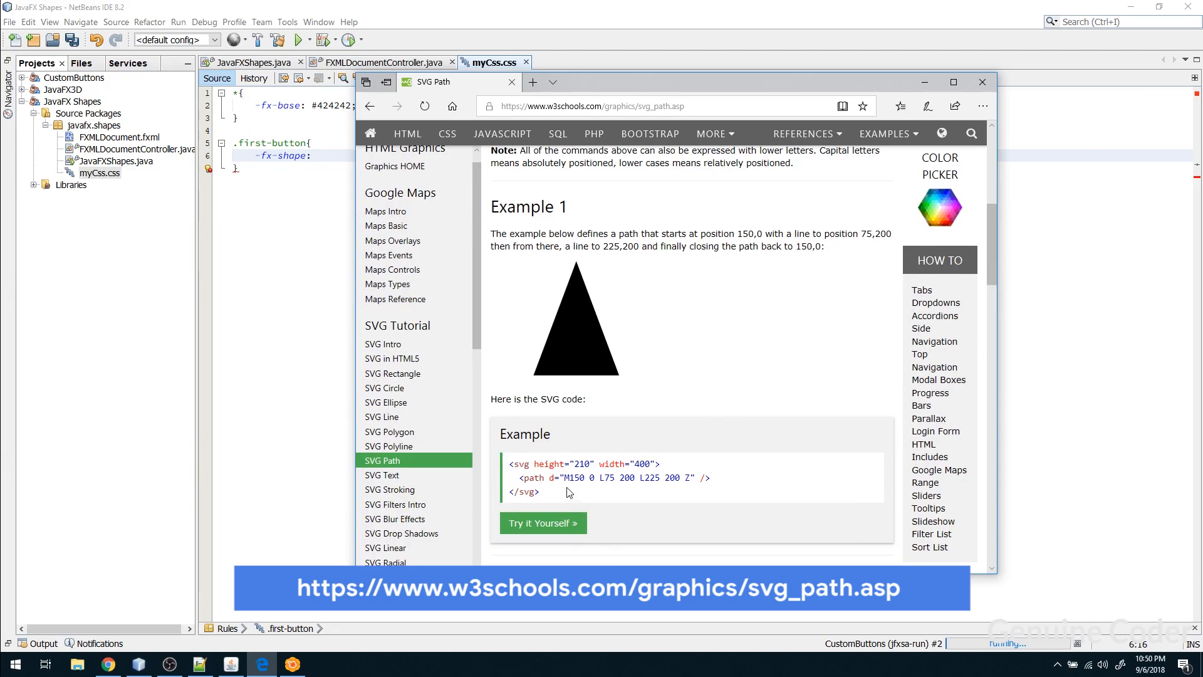
{"action": "double_click", "coordinate": [572, 477]}
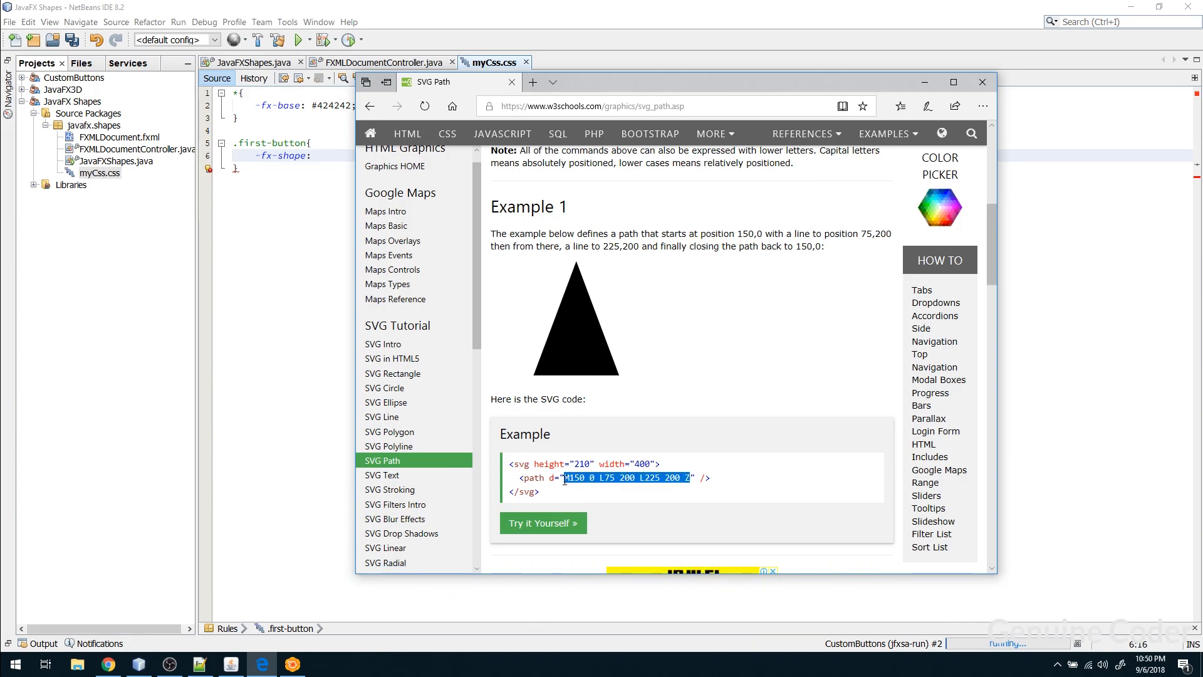
{"action": "mouse_move", "coordinate": [562, 287]}
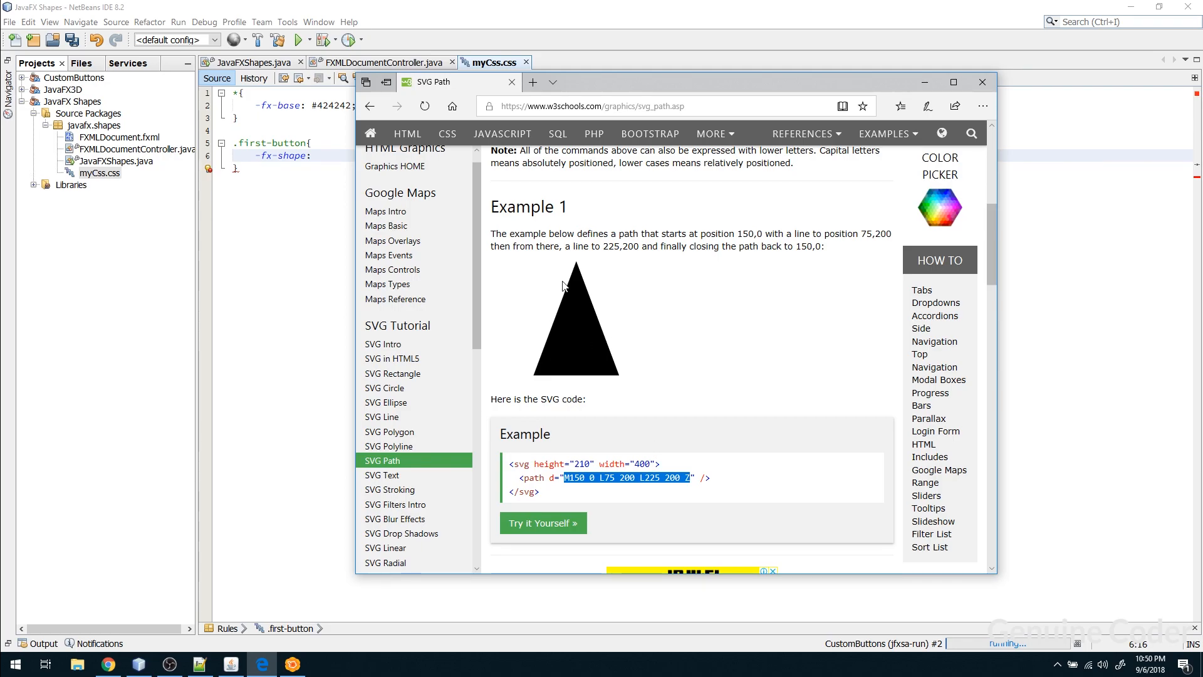
{"action": "mouse_move", "coordinate": [581, 355]}
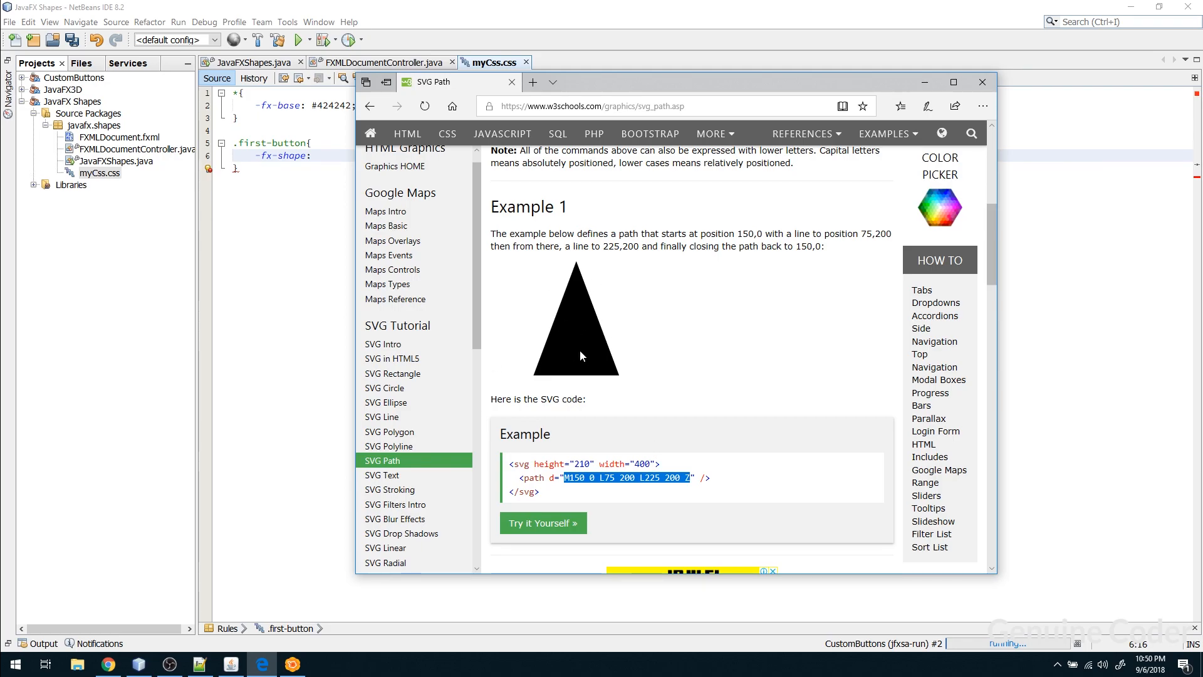
{"action": "mouse_move", "coordinate": [638, 422]}
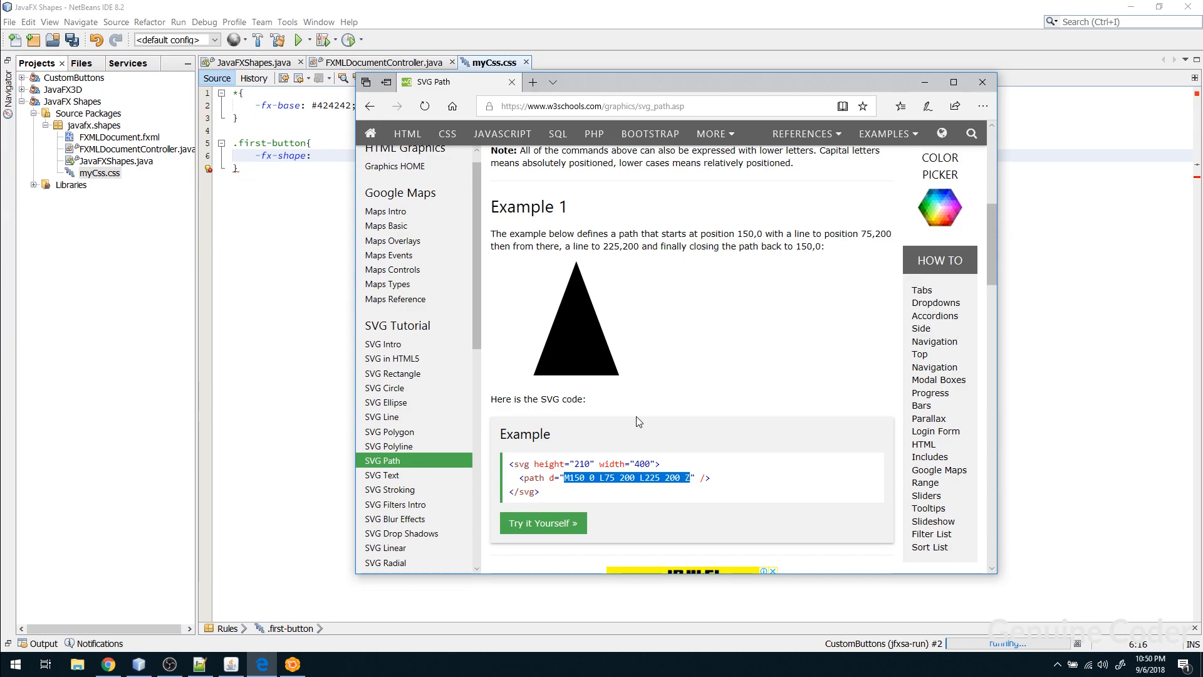
{"action": "mouse_move", "coordinate": [666, 414]}
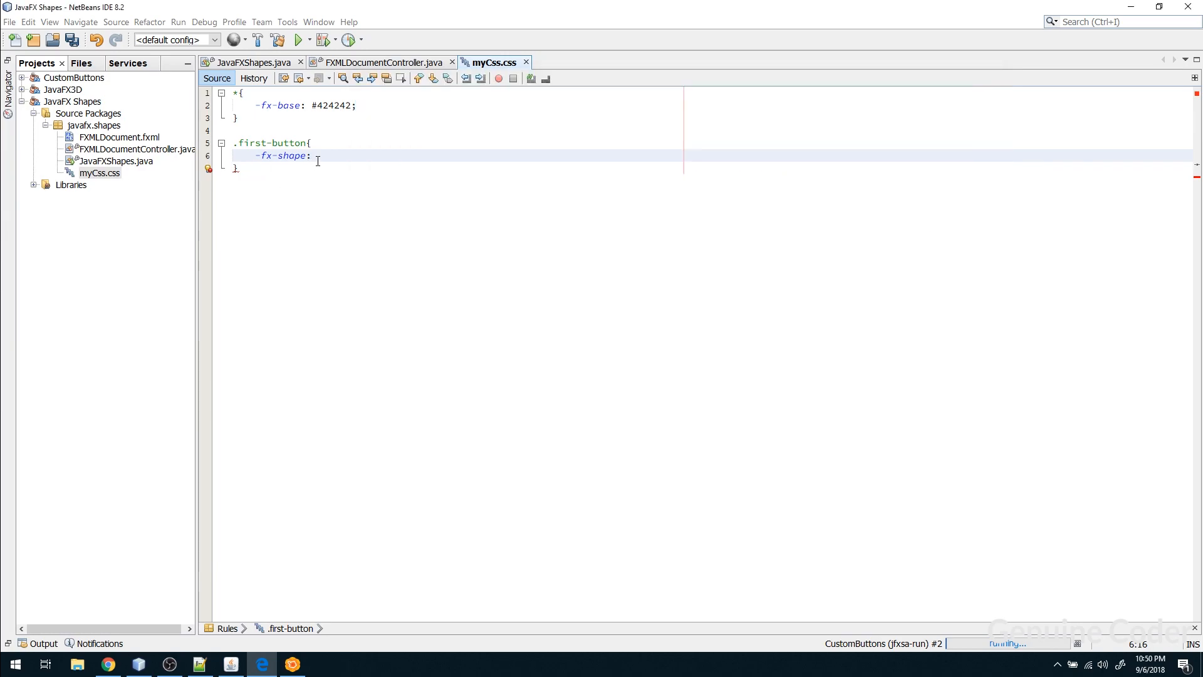
Give .first-button the triangle path, background #039BE5 and white text fill, and save
{"action": "type", "text": "\"\""}
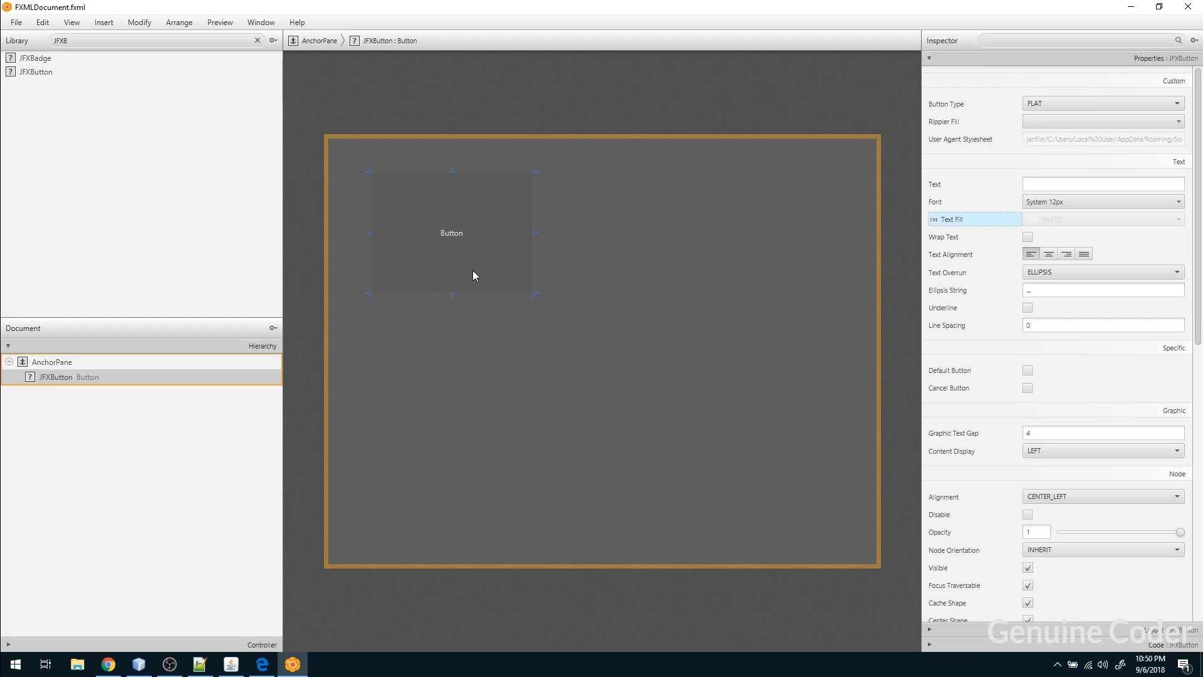
{"action": "mouse_move", "coordinate": [390, 653]}
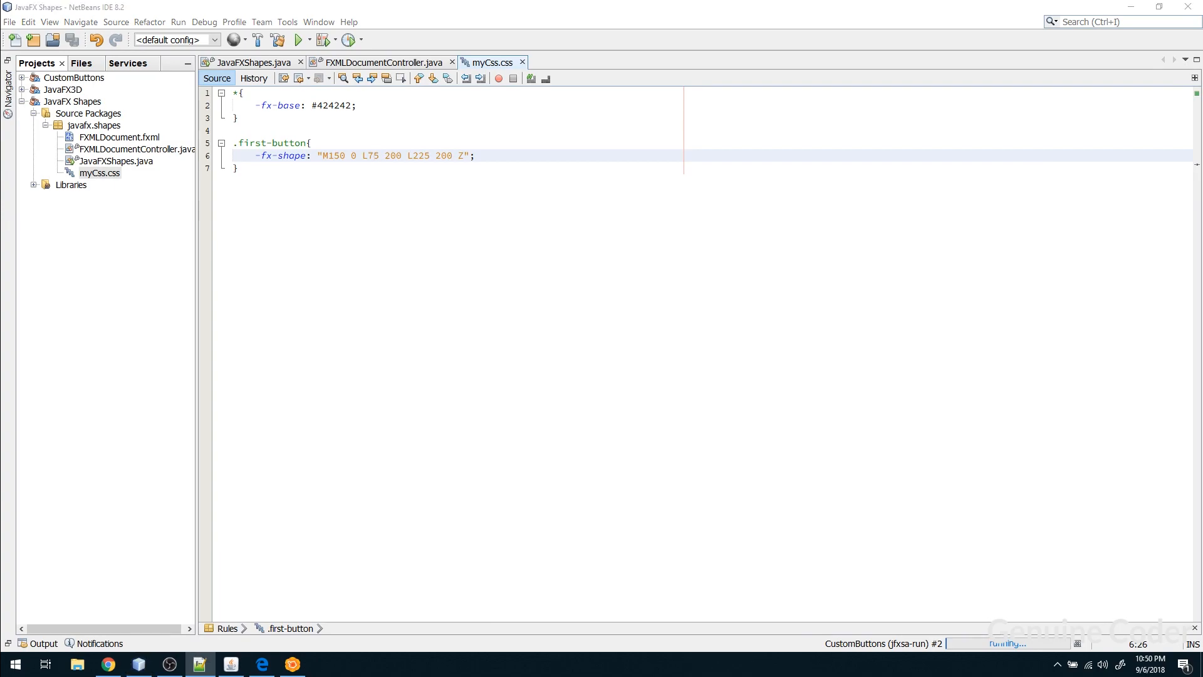
{"action": "type", "text": "-fx-background-color: #039BE5;"}
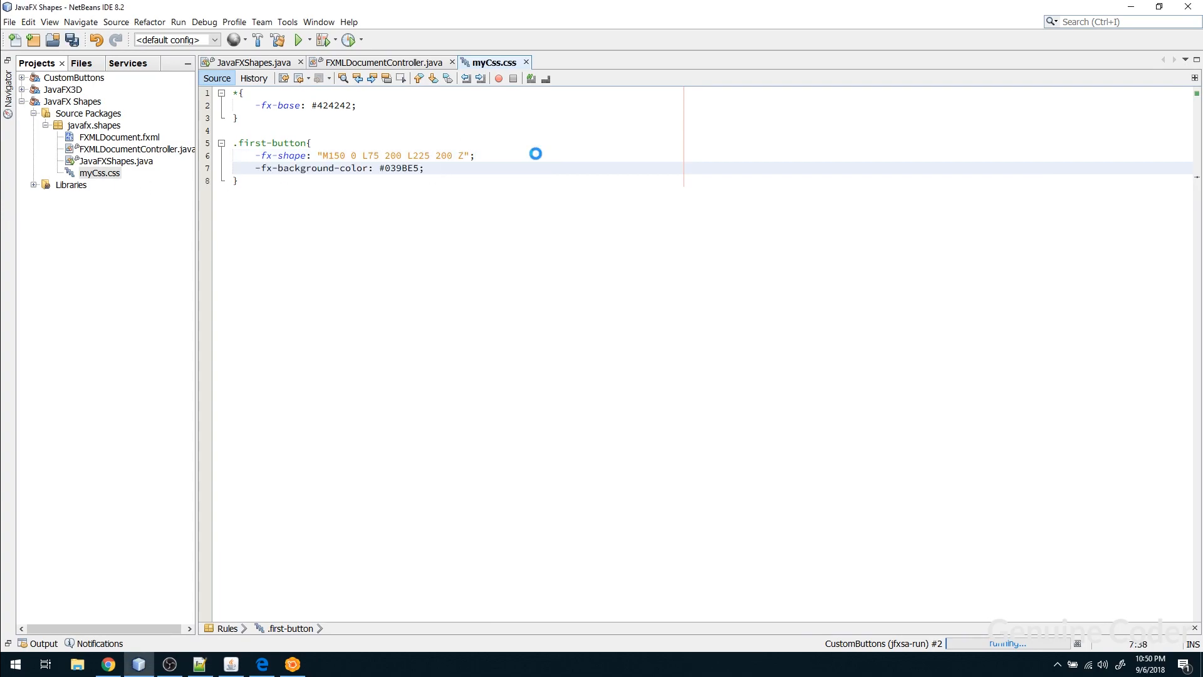
{"action": "key", "text": "ctrl+s"}
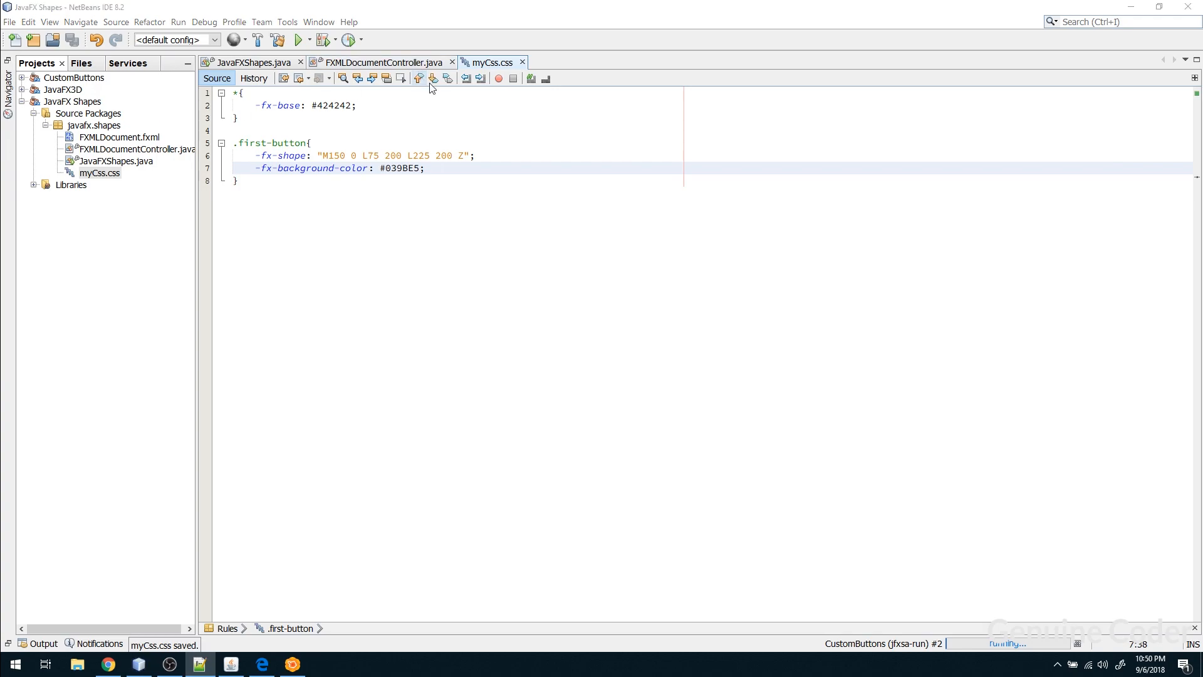
{"action": "type", "text": "-fx-text-fill: white;"}
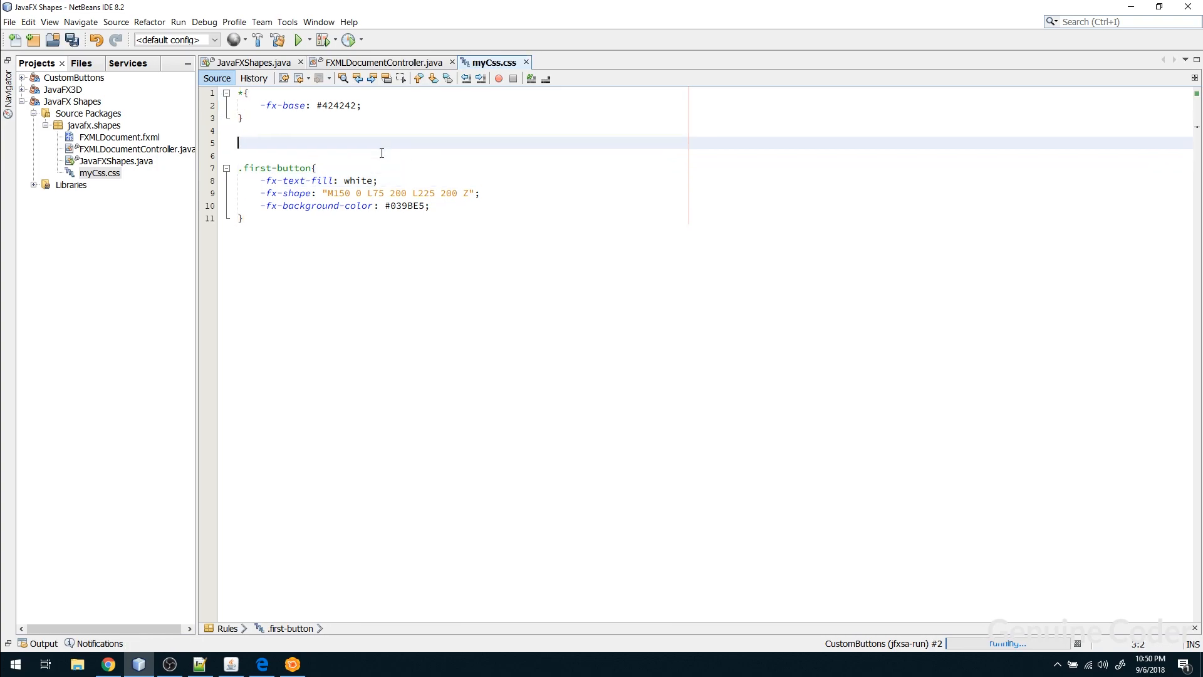
Add a .button rule with 16pt white text and drop shadow, removing .first-button's text fill
{"action": "type", "text": ".button{"}
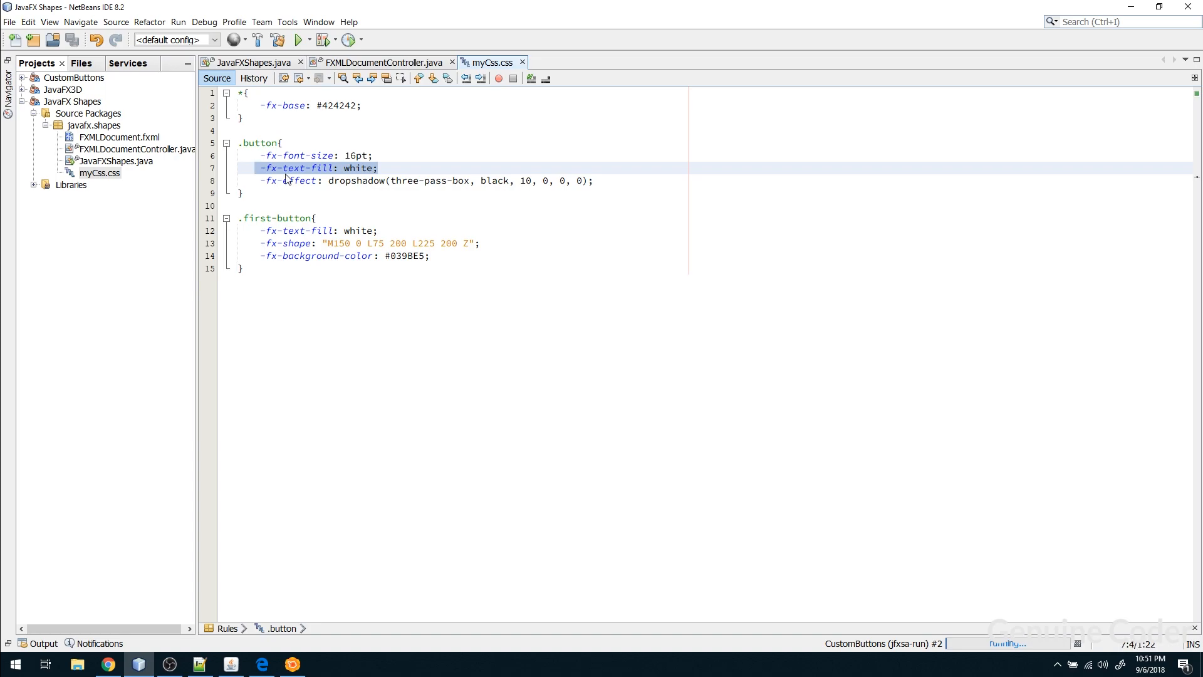
{"action": "left_click", "coordinate": [394, 231]}
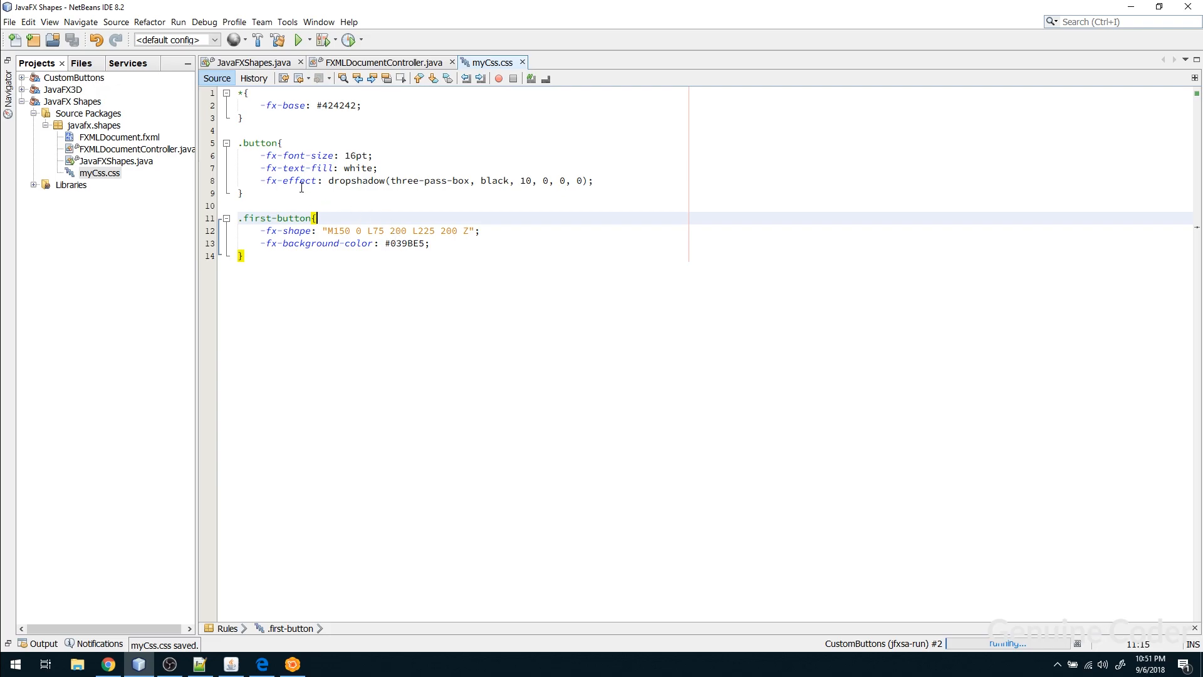
{"action": "mouse_move", "coordinate": [344, 181]}
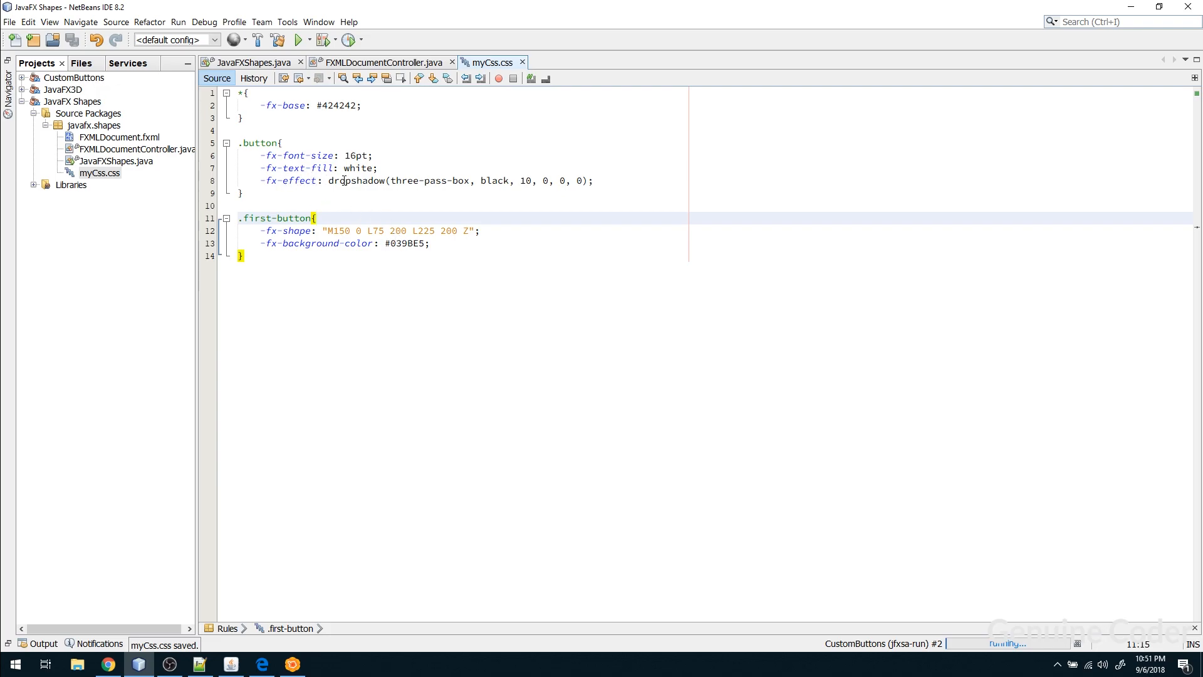
{"action": "left_click", "coordinate": [489, 181]}
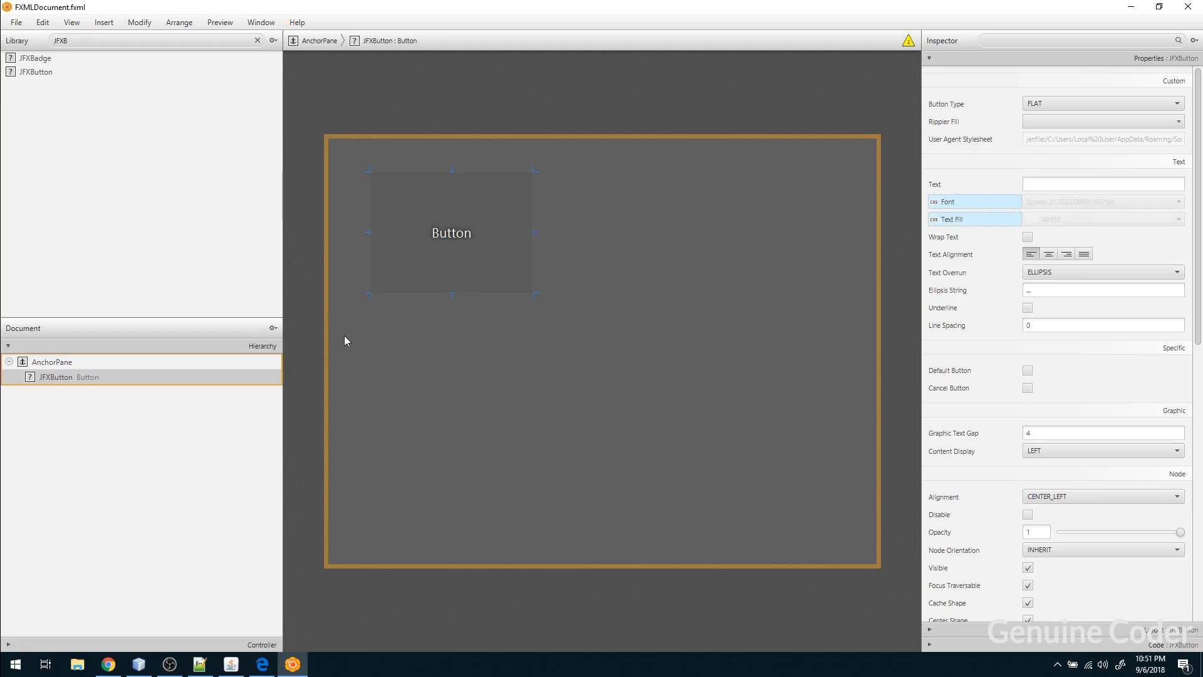
{"action": "mouse_move", "coordinate": [1141, 389]}
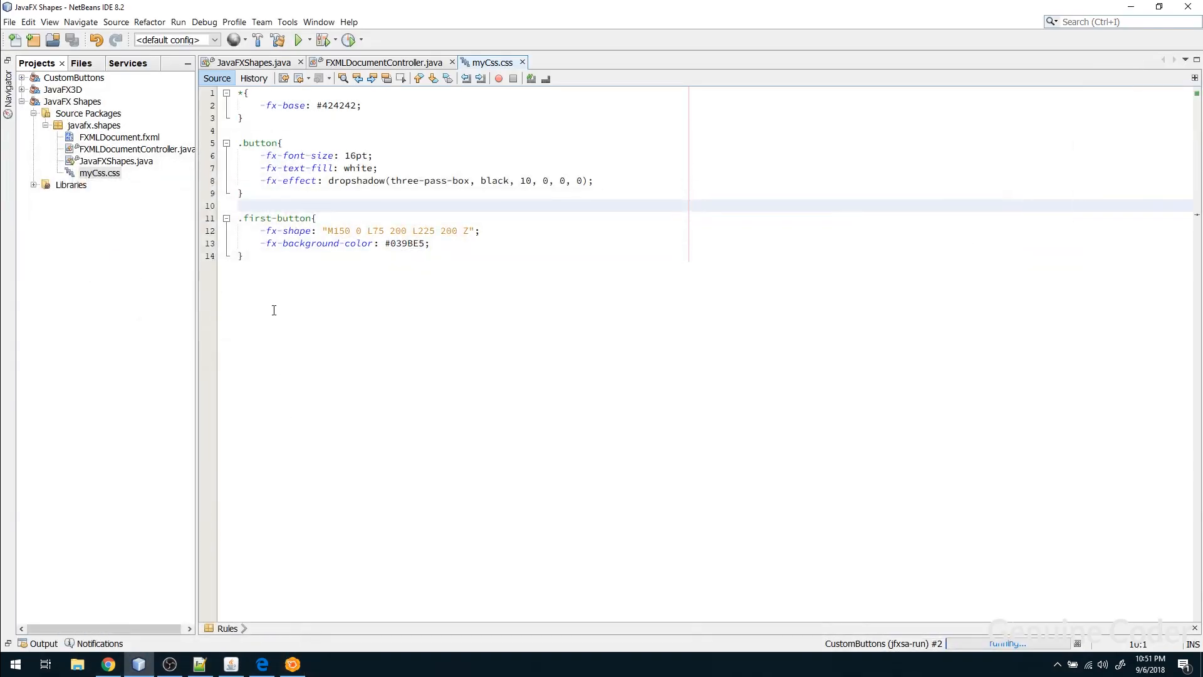
Assign the first-button style class to the JFXButton in the Inspector's JavaFX CSS section
{"action": "double_click", "coordinate": [278, 219]}
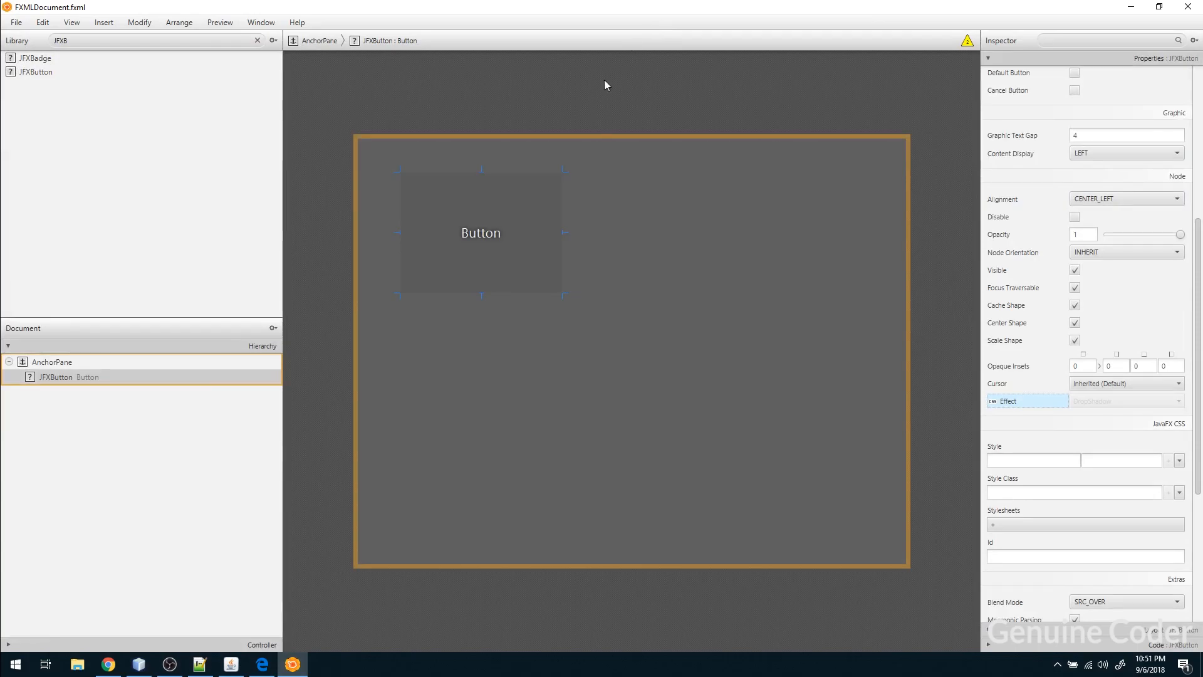
{"action": "mouse_move", "coordinate": [1067, 516]}
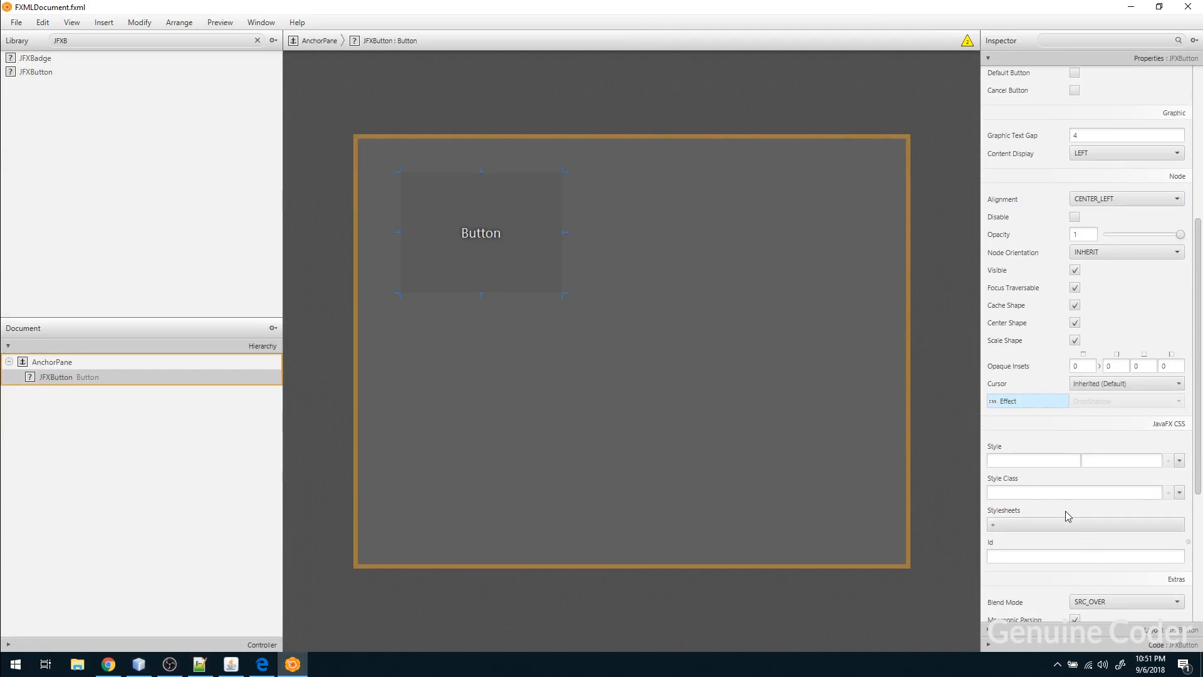
{"action": "left_click", "coordinate": [1074, 492]}
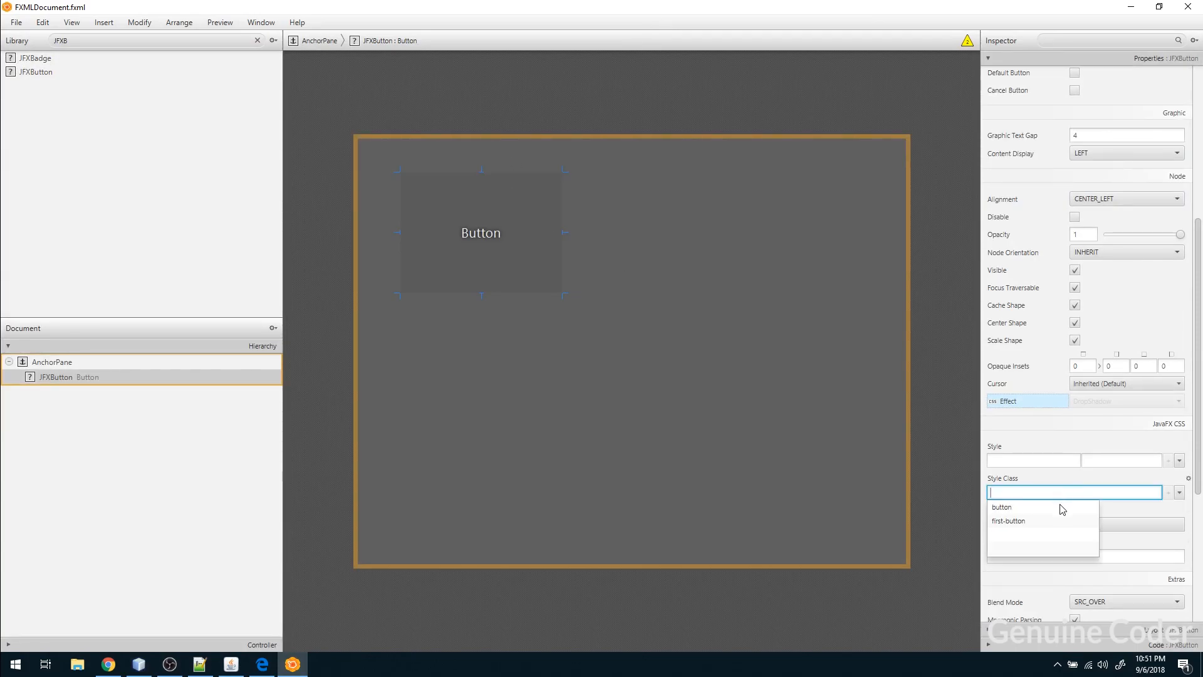
{"action": "mouse_move", "coordinate": [1024, 520]}
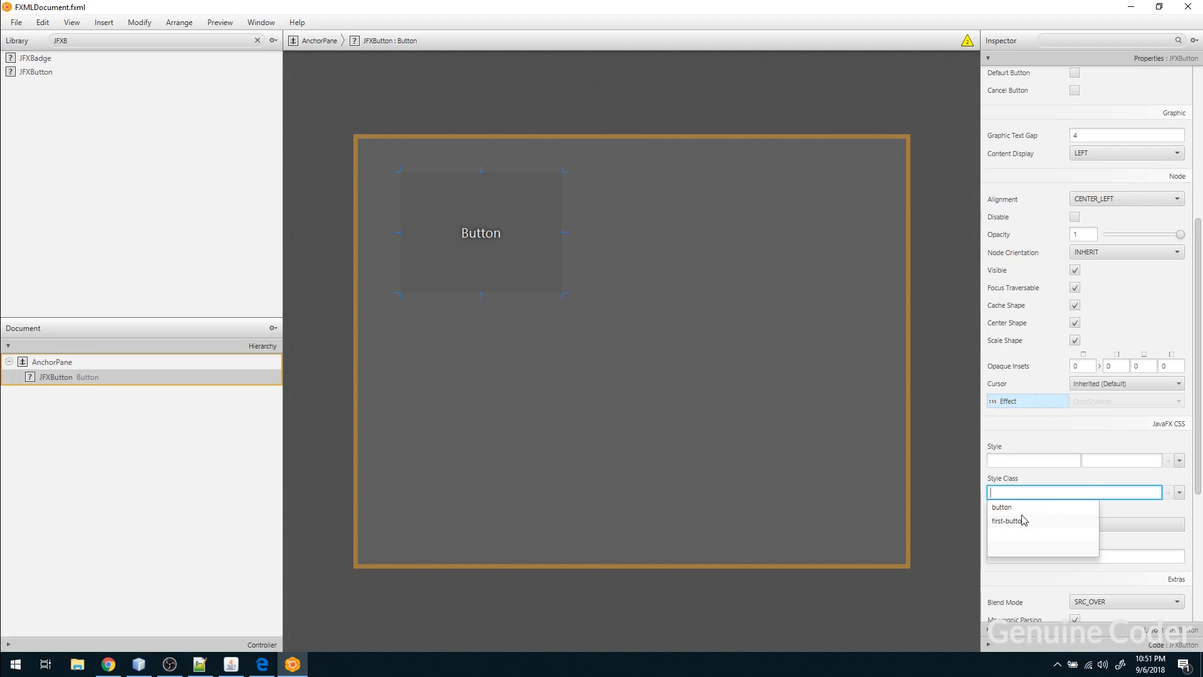
{"action": "left_click", "coordinate": [1010, 520]}
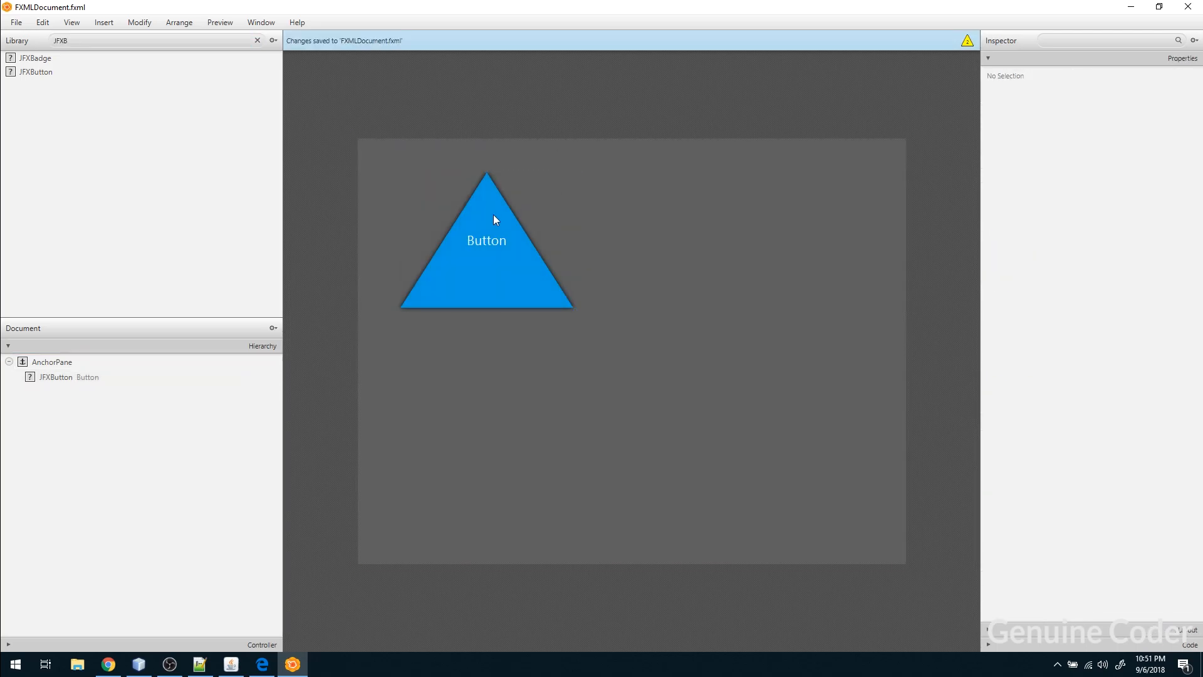
{"action": "mouse_move", "coordinate": [688, 99]}
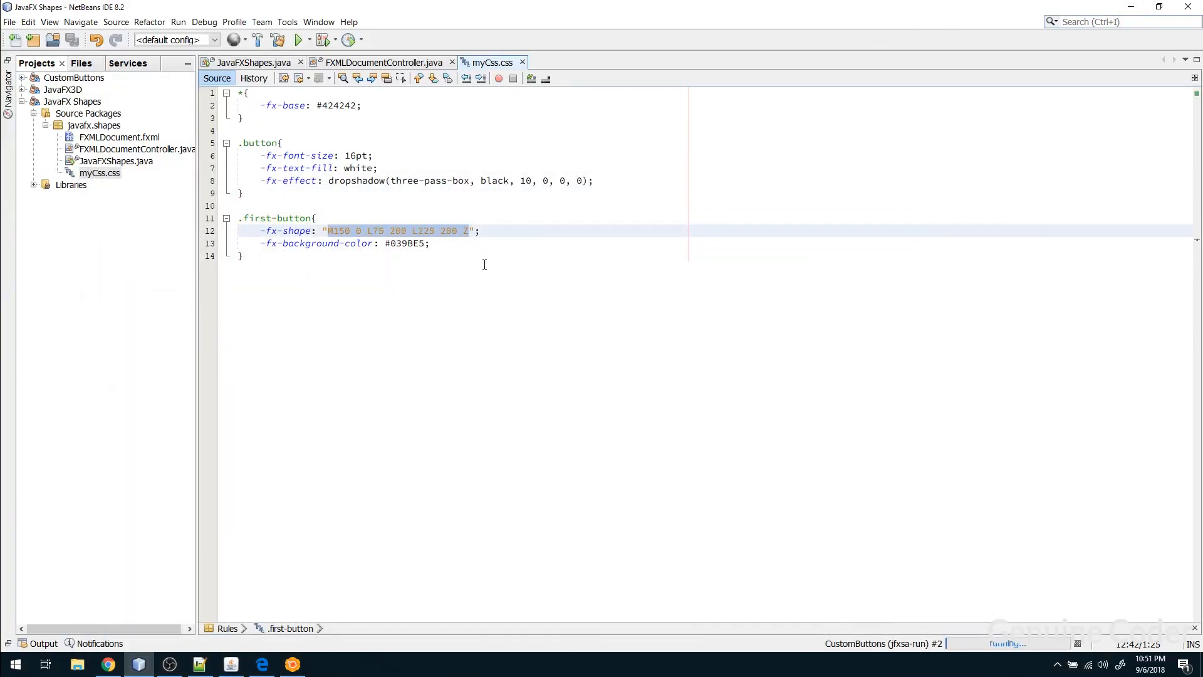
{"action": "mouse_move", "coordinate": [161, 618]}
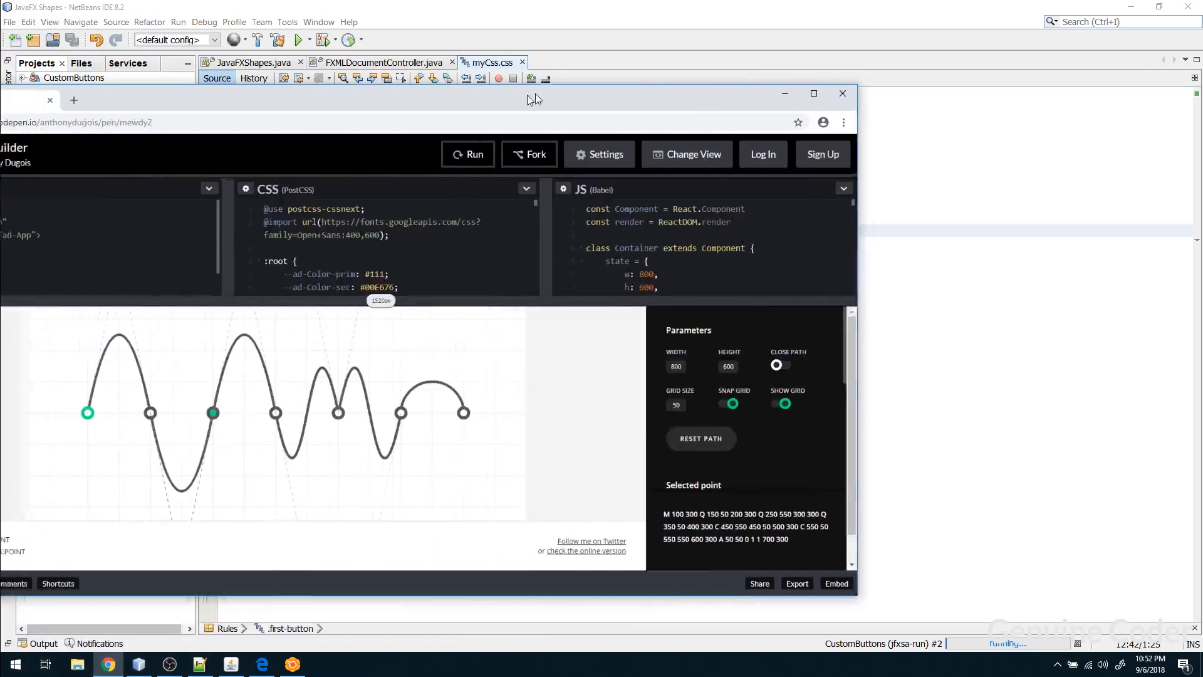
Turn a curve point into a cubic, reshape it on a 12-unit grid, and select the path data
{"action": "left_click", "coordinate": [814, 93]}
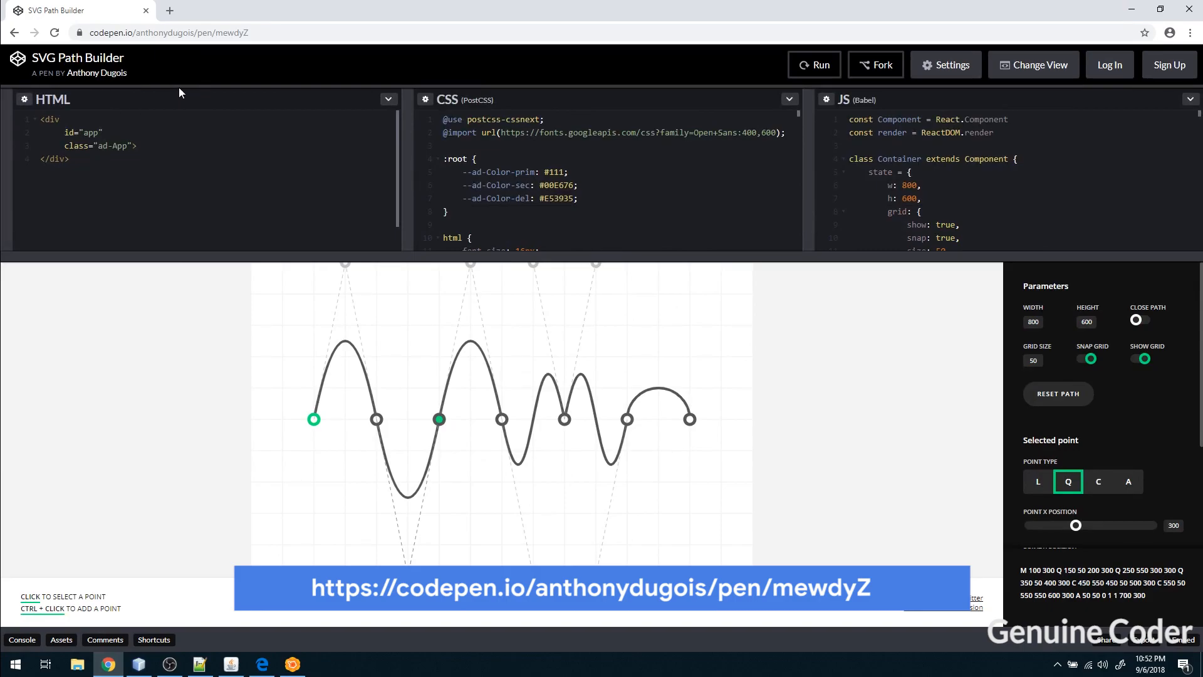
{"action": "left_click", "coordinate": [166, 31]}
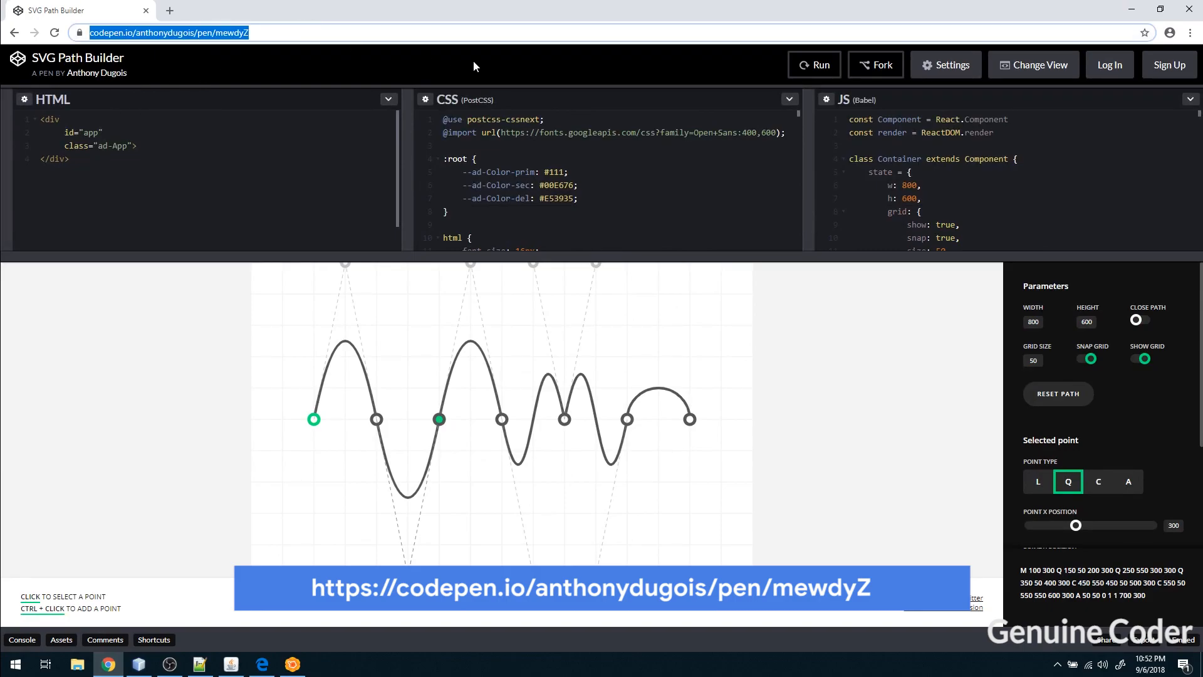
{"action": "mouse_move", "coordinate": [286, 27]}
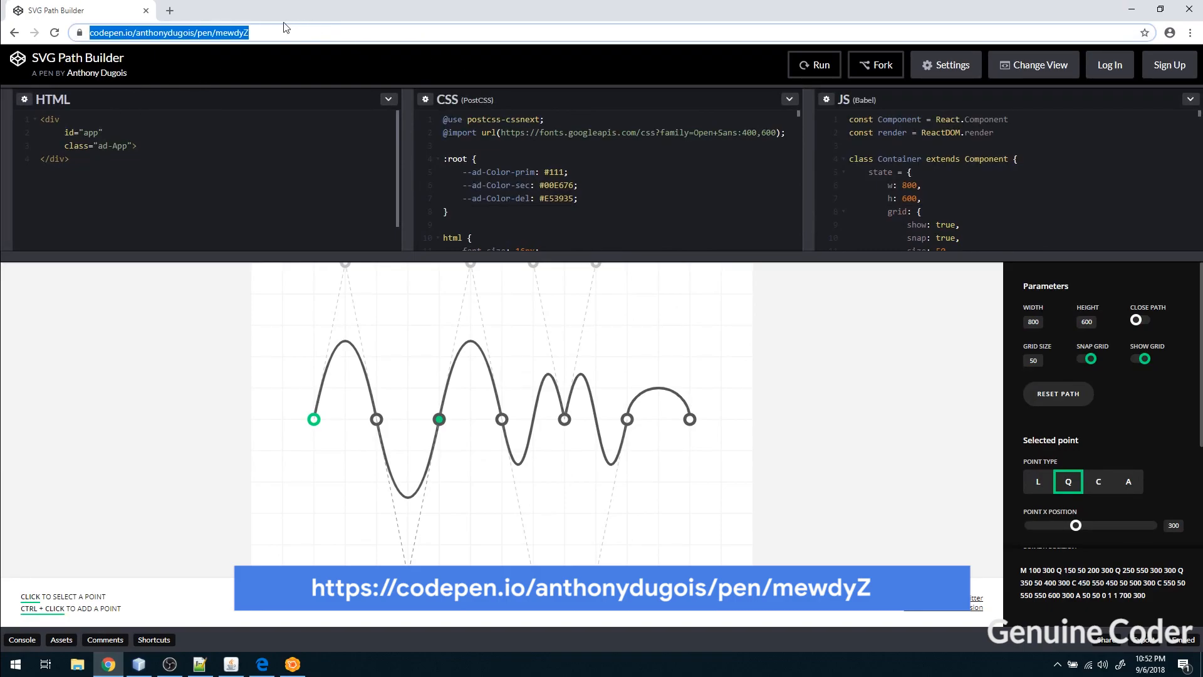
{"action": "mouse_move", "coordinate": [400, 253]}
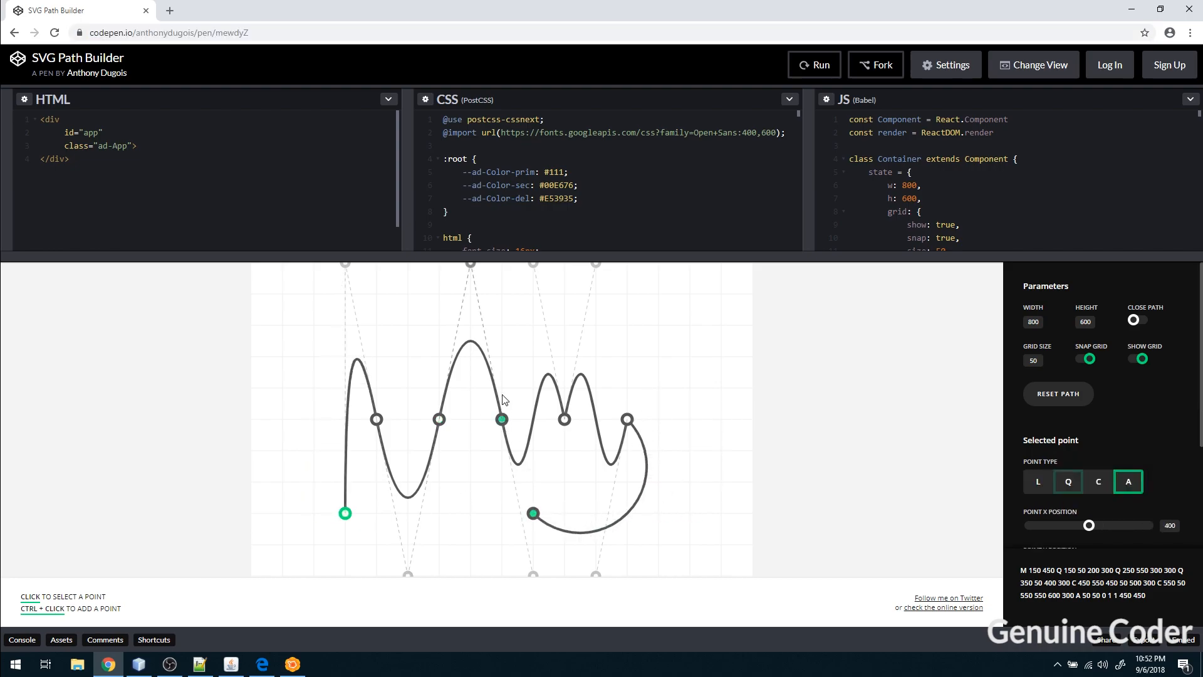
{"action": "left_click", "coordinate": [1066, 481]}
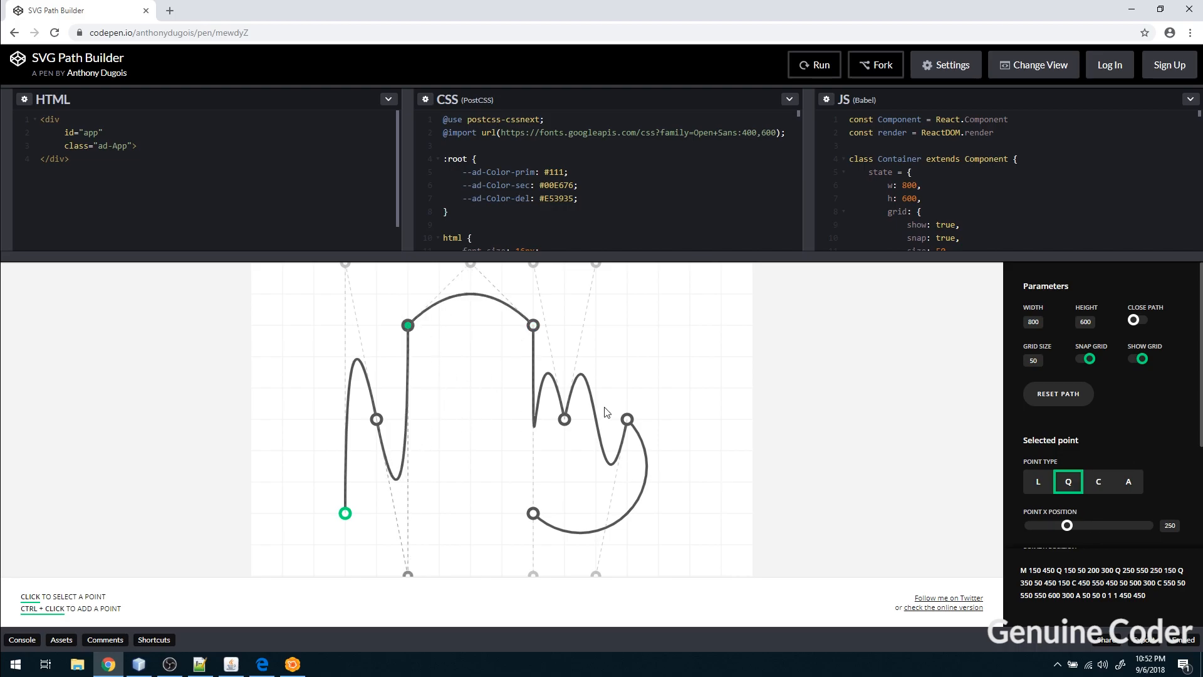
{"action": "left_click", "coordinate": [596, 294]}
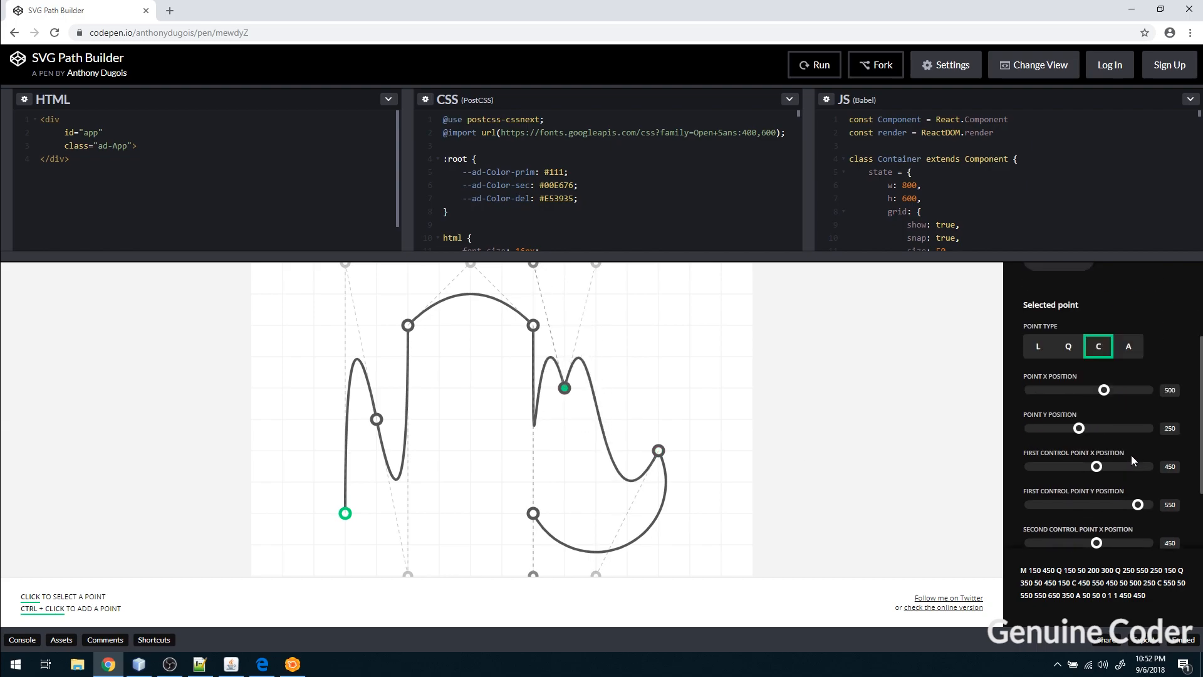
{"action": "left_click", "coordinate": [658, 451]}
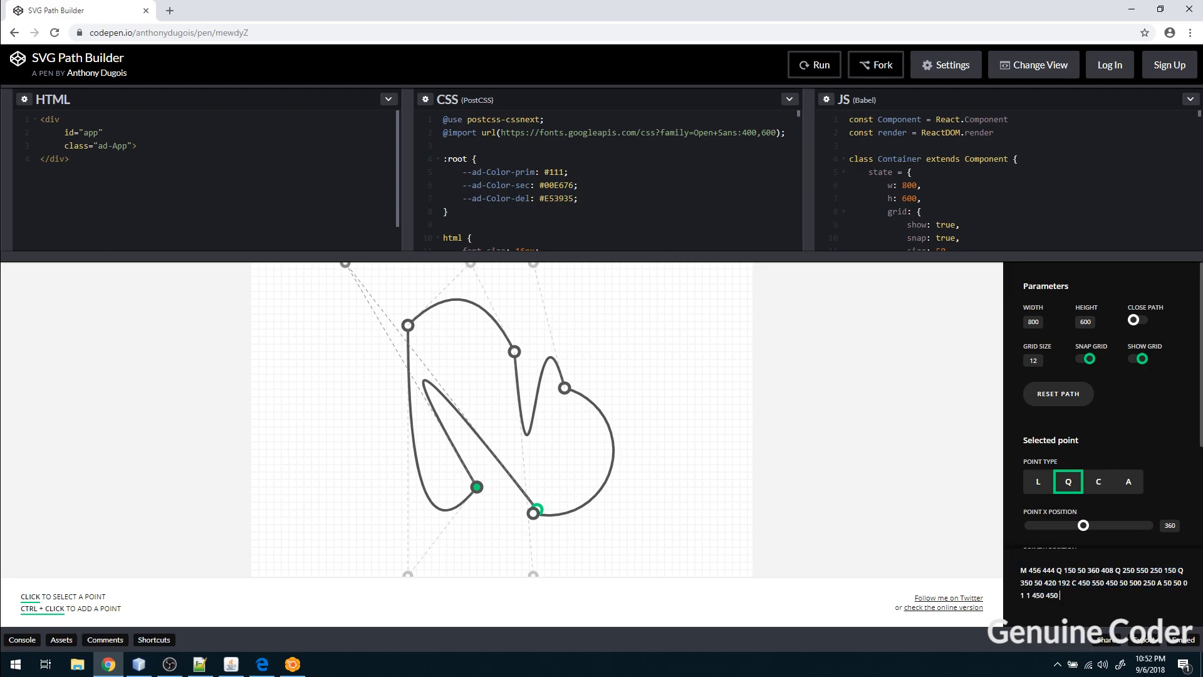
{"action": "triple_click", "coordinate": [1103, 584]}
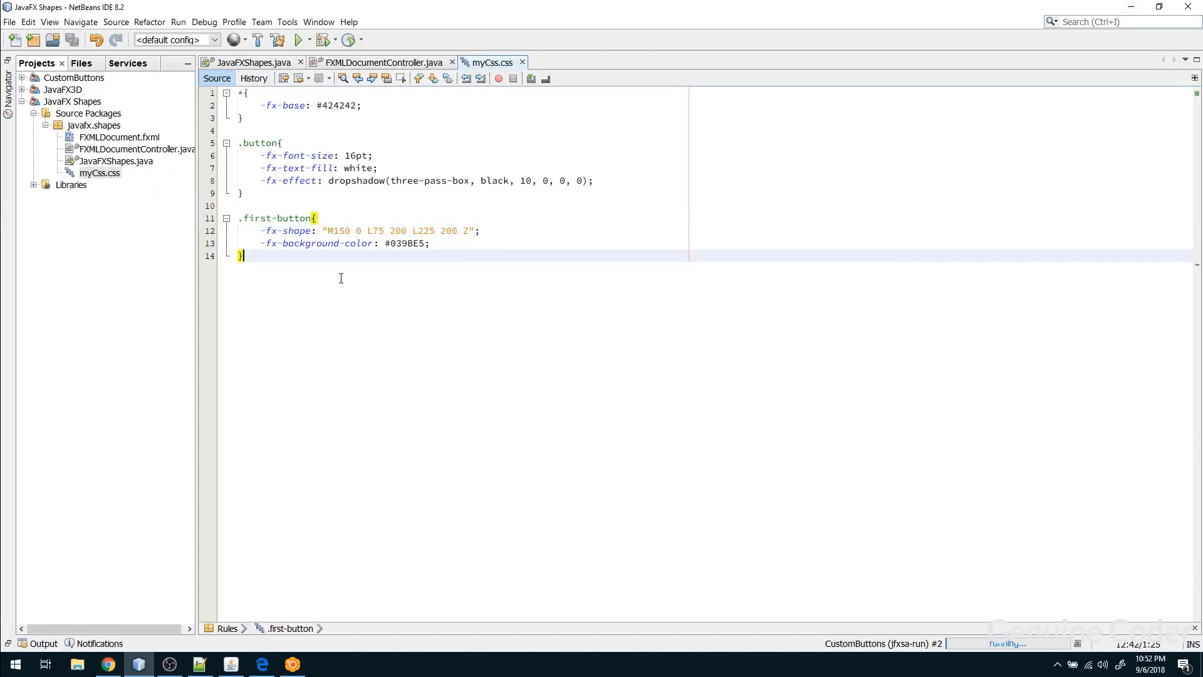
Write the .second-button rule with -fx-background-color: #039BE5; in myCss.css and save
{"action": "type", "text": ".f"}
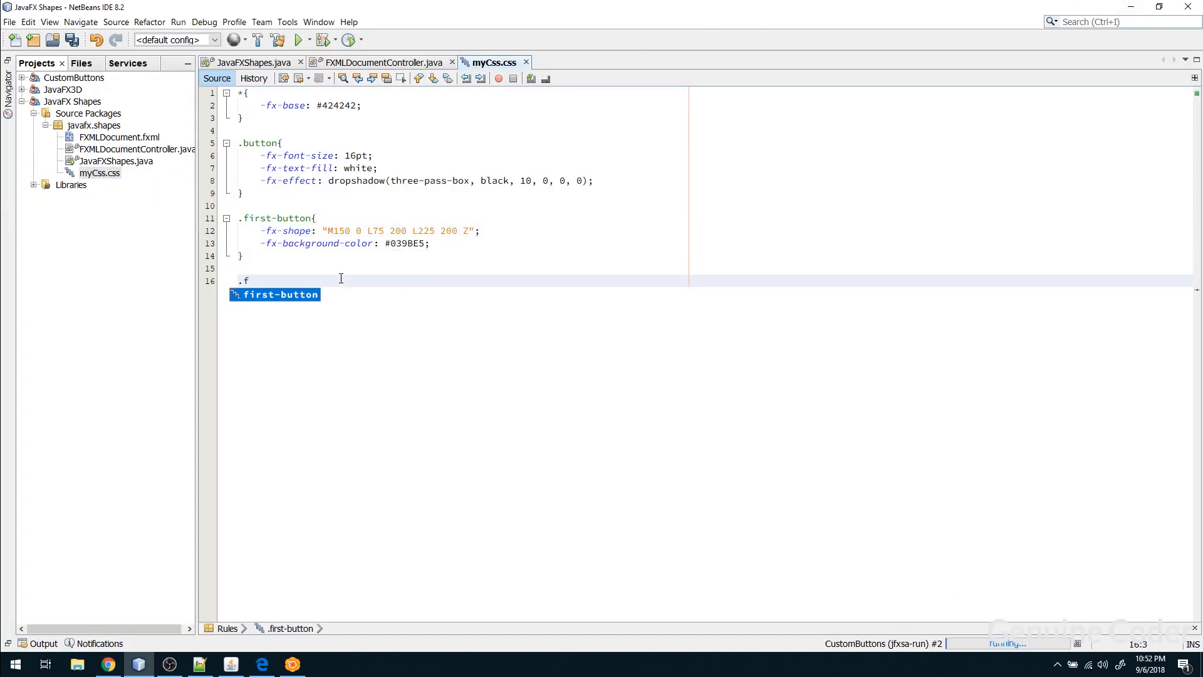
{"action": "type", "text": "second-"}
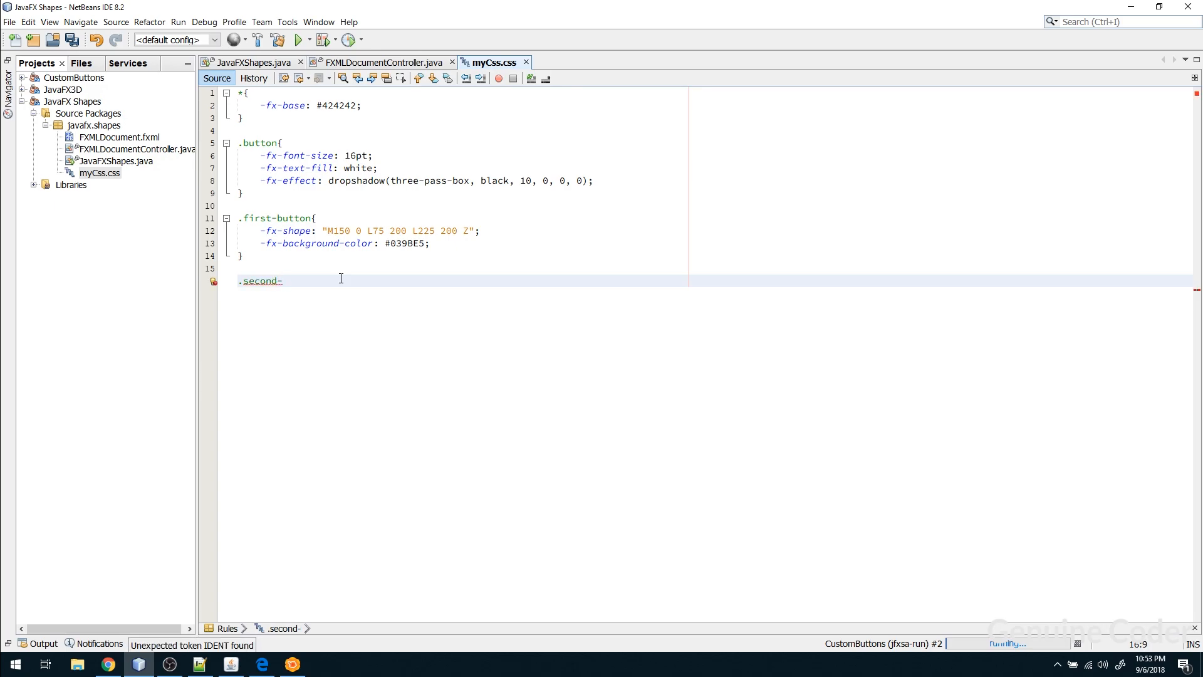
{"action": "type", "text": "button{"}
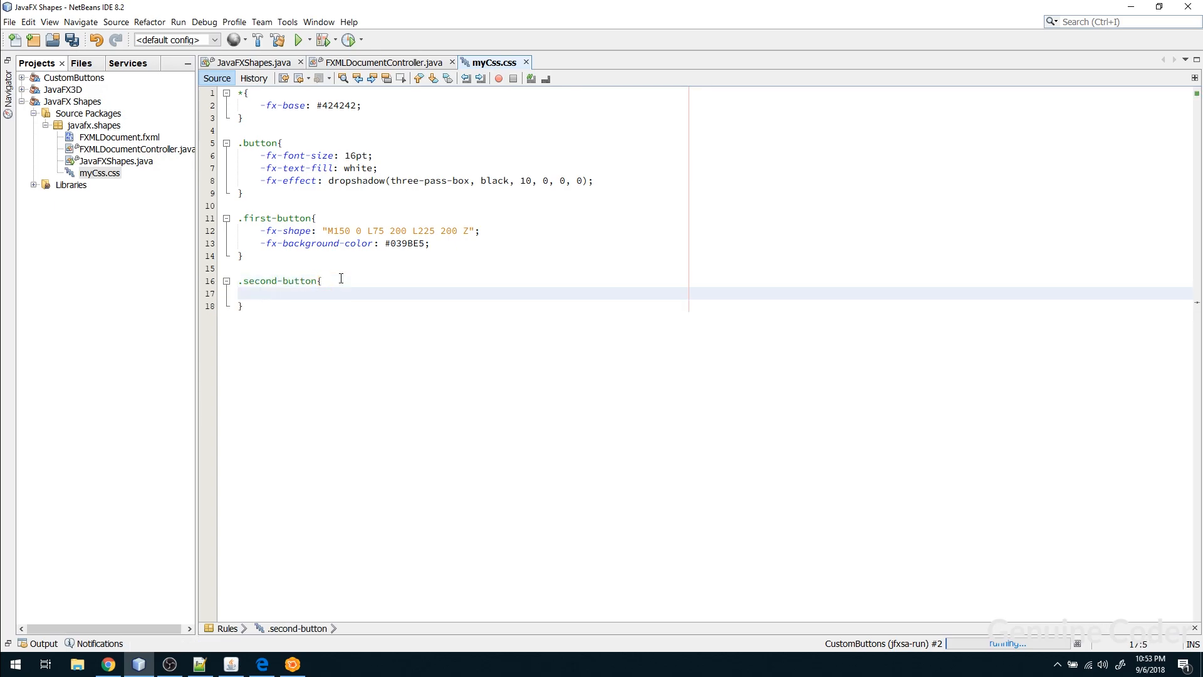
{"action": "type", "text": "-fx-"}
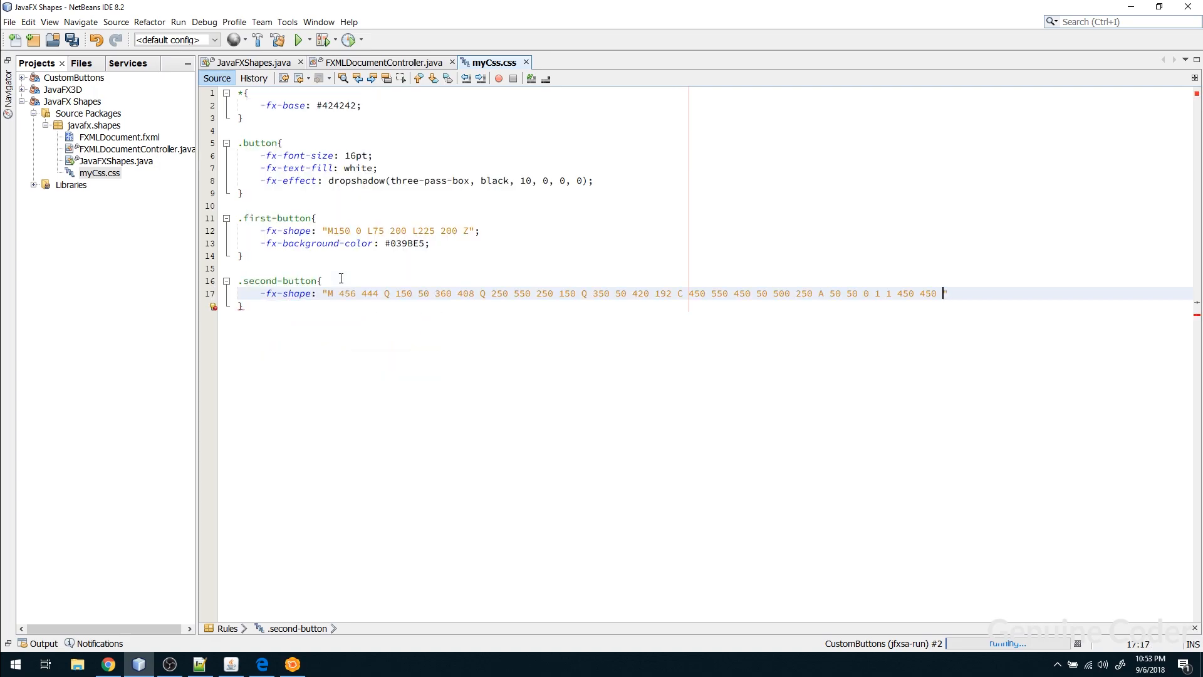
{"action": "type", "text": "\""}
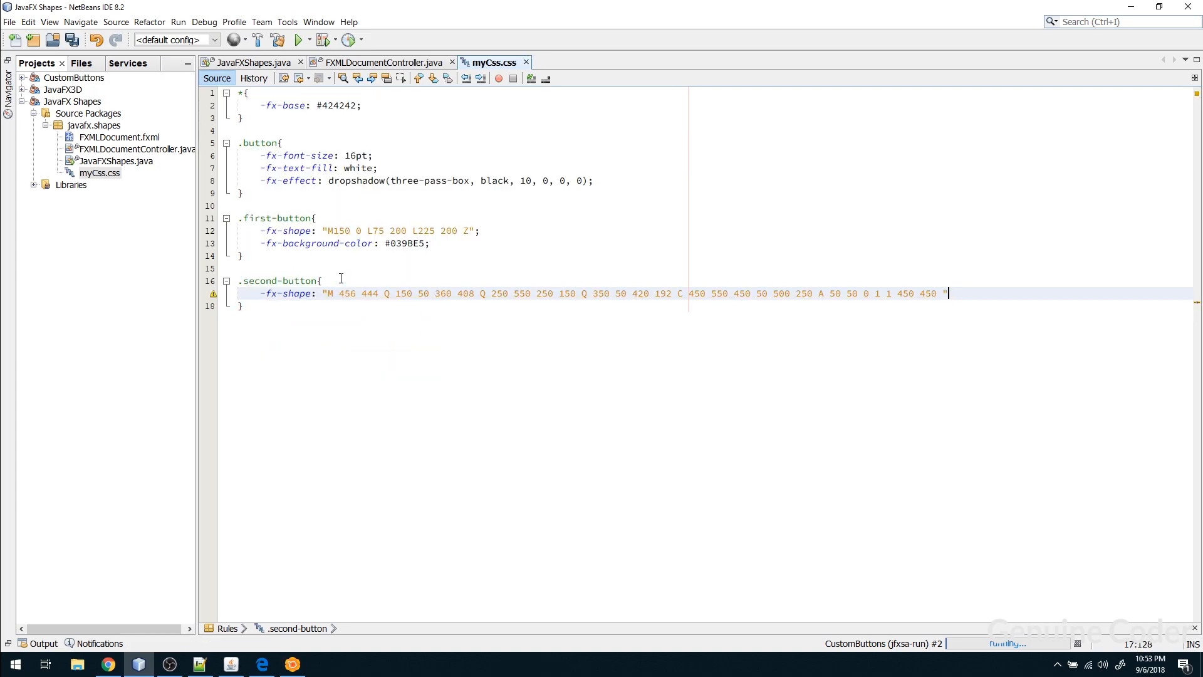
{"action": "key", "text": "enter"}
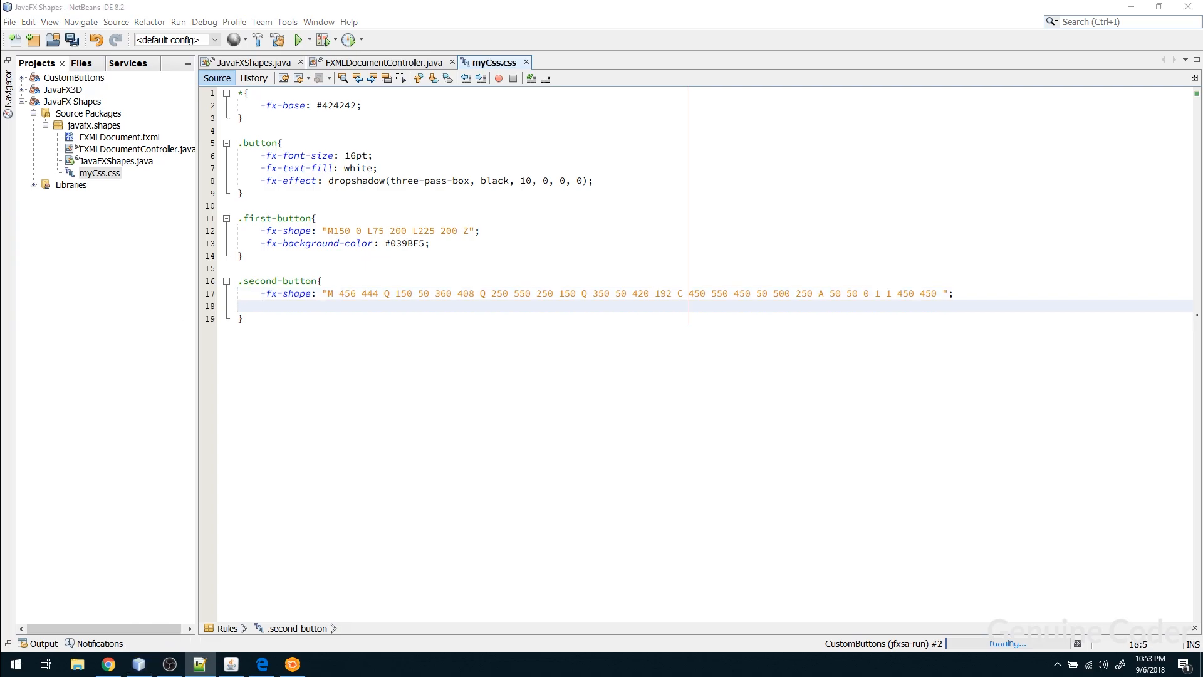
{"action": "type", "text": "-fx-background-color: #039BE5;"}
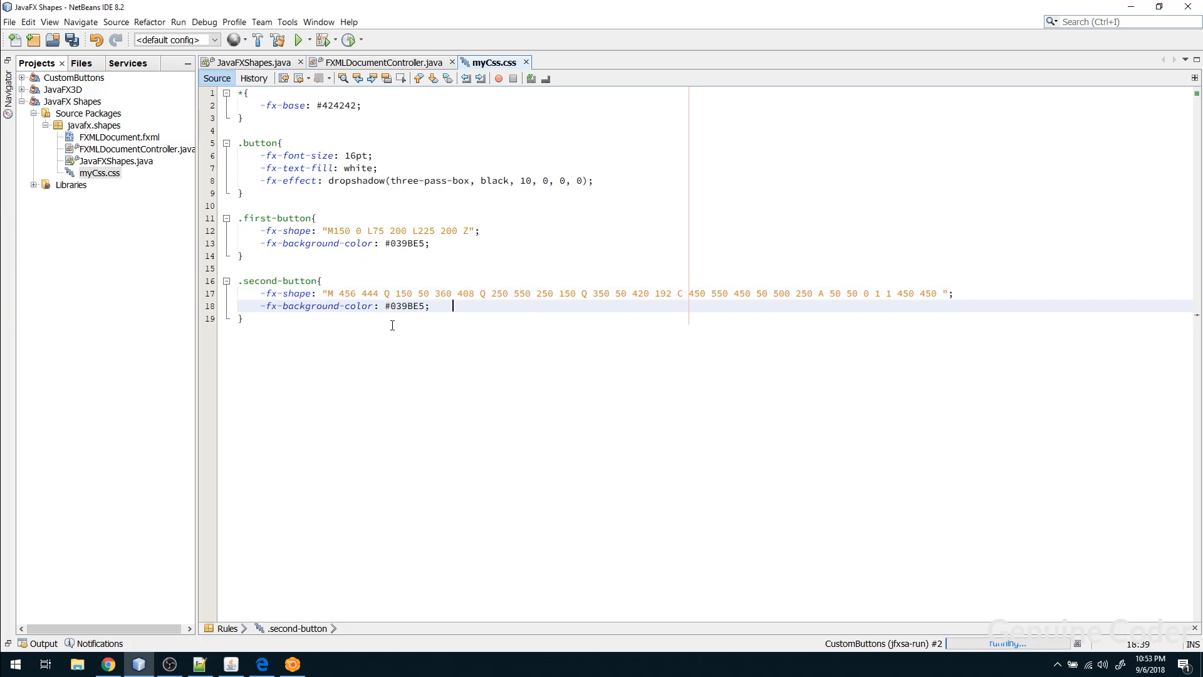
{"action": "key", "text": "ctrl+s"}
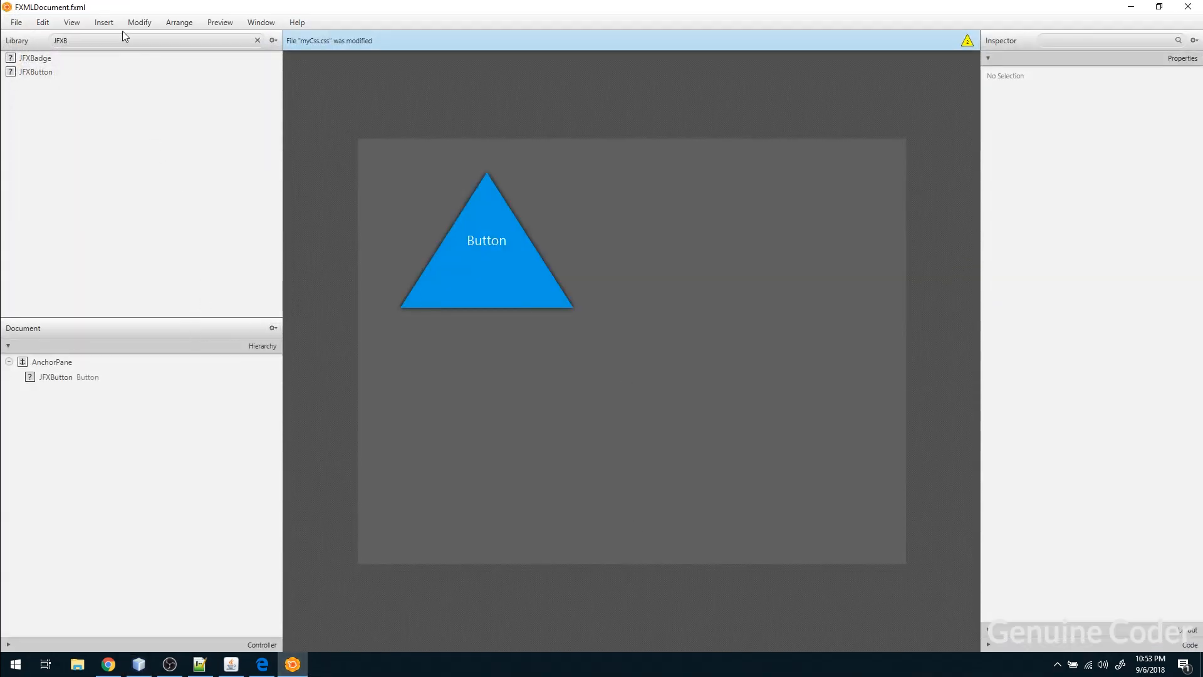
Copy the triangle JFXButton to the top right of the AnchorPane
{"action": "left_click", "coordinate": [486, 240]}
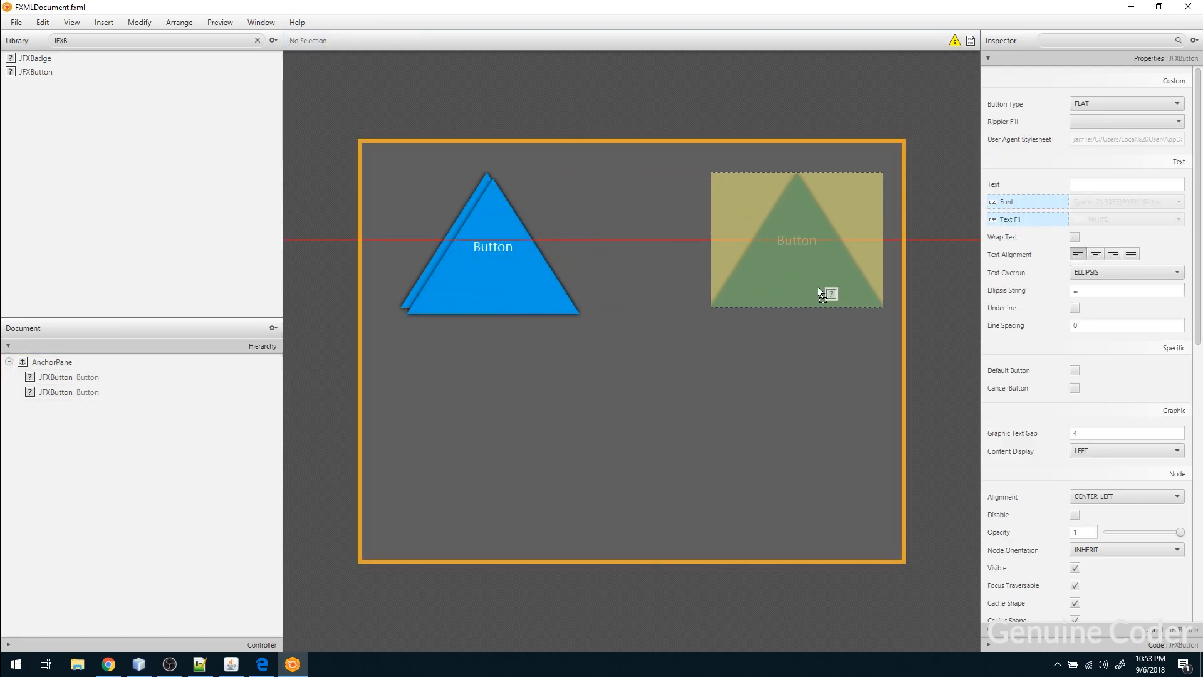
{"action": "left_click", "coordinate": [796, 240]}
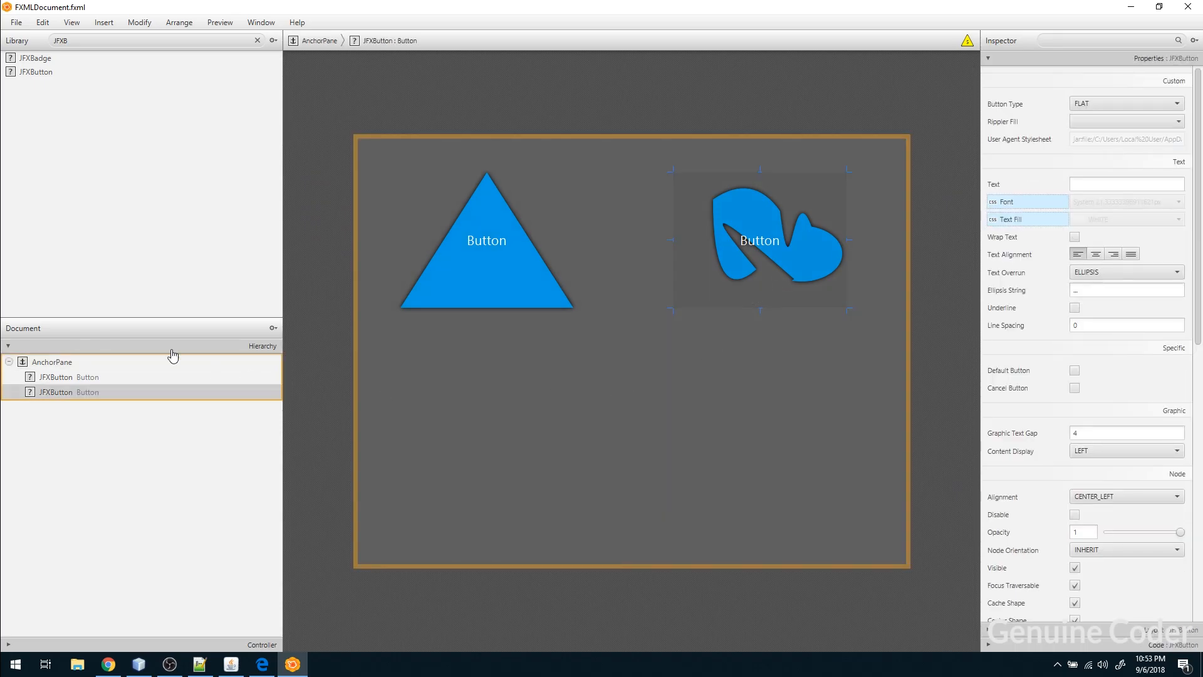
{"action": "mouse_move", "coordinate": [727, 301]}
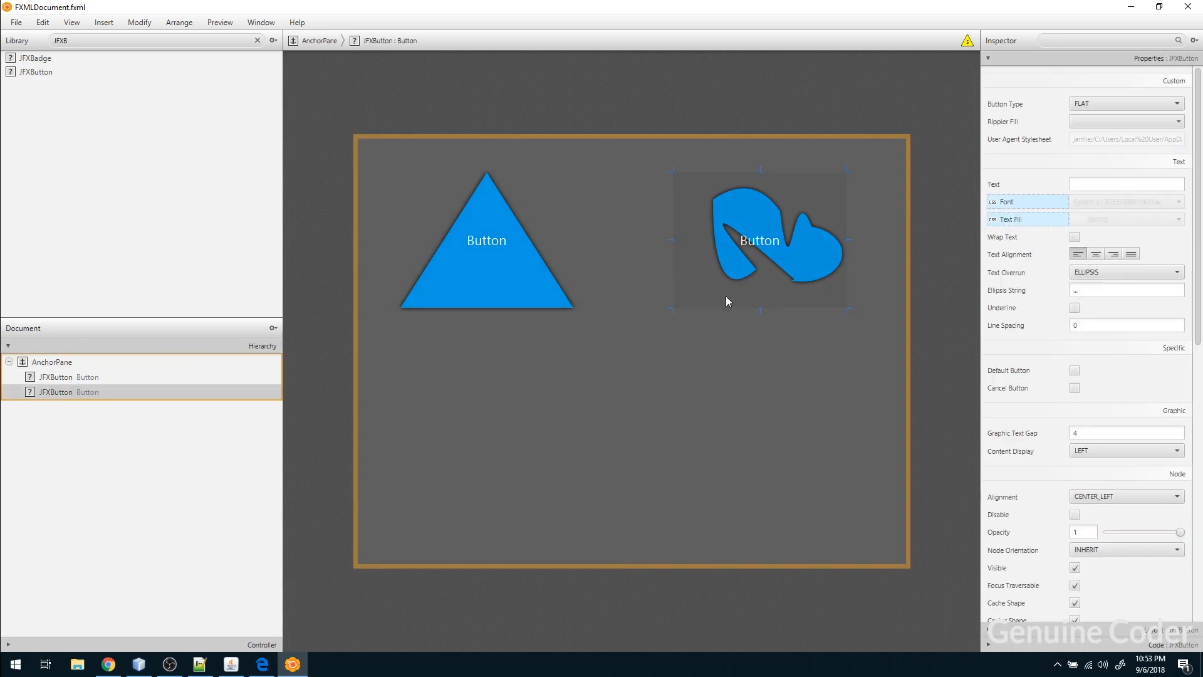
{"action": "mouse_move", "coordinate": [685, 300]}
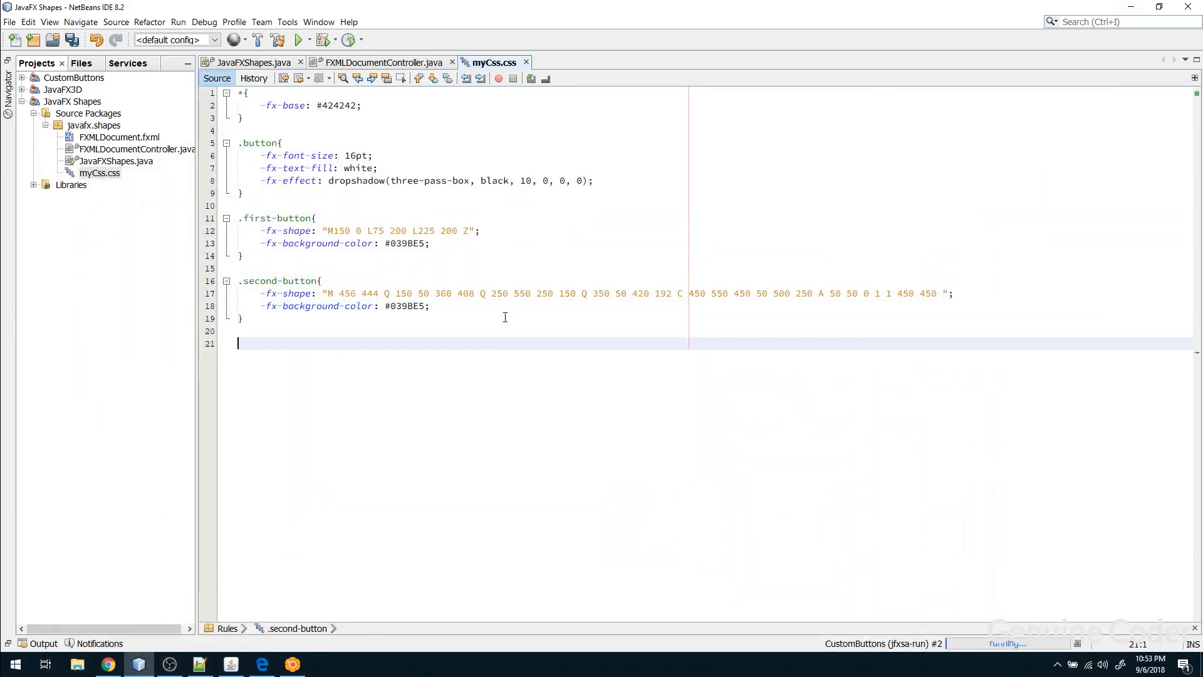
Add an empty .third-button{ } rule at the end of myCss.css
{"action": "type", "text": ".thir"}
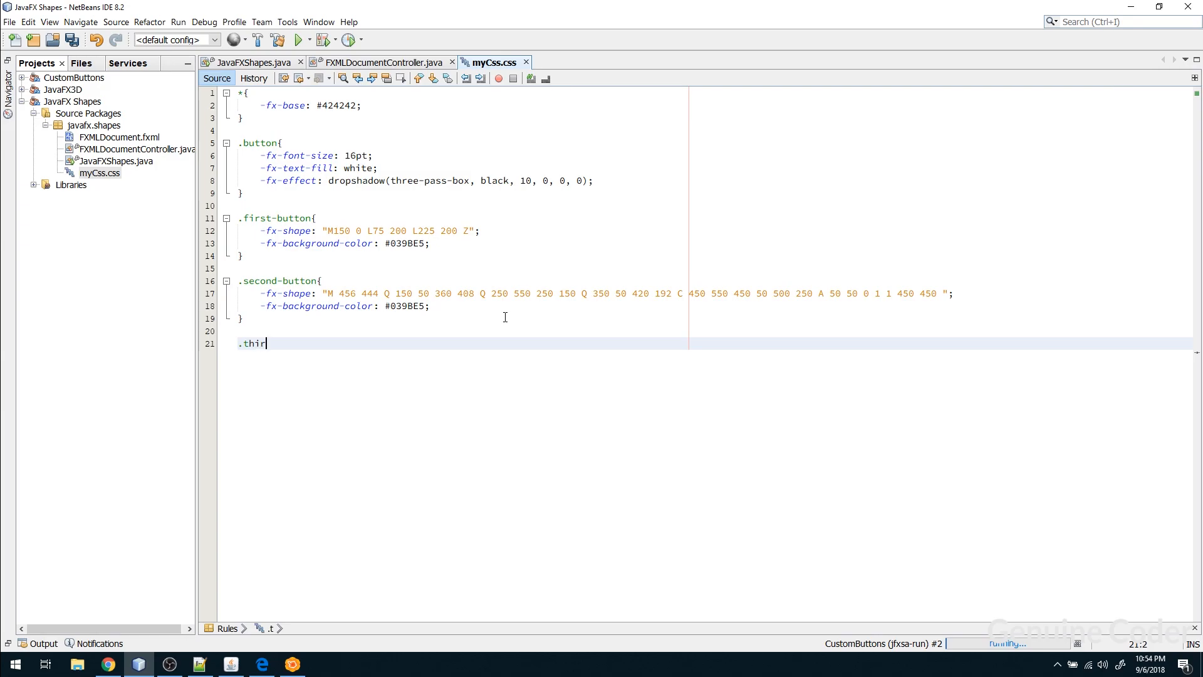
{"action": "type", "text": "d-butto"}
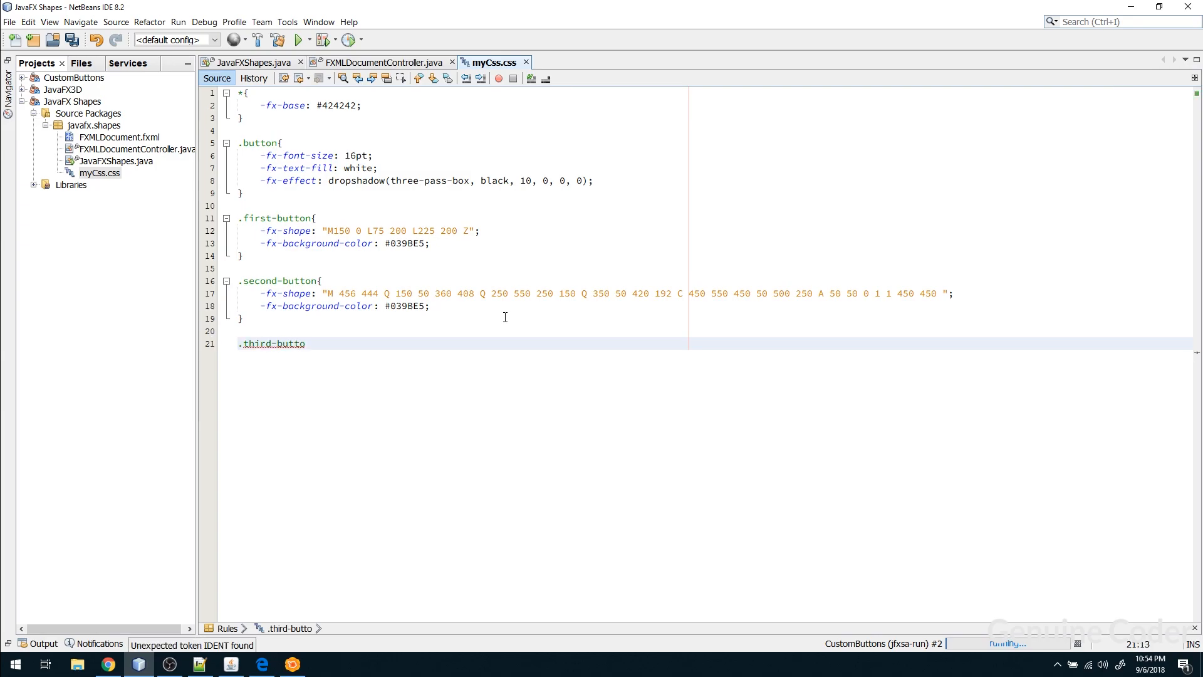
{"action": "type", "text": "n{"}
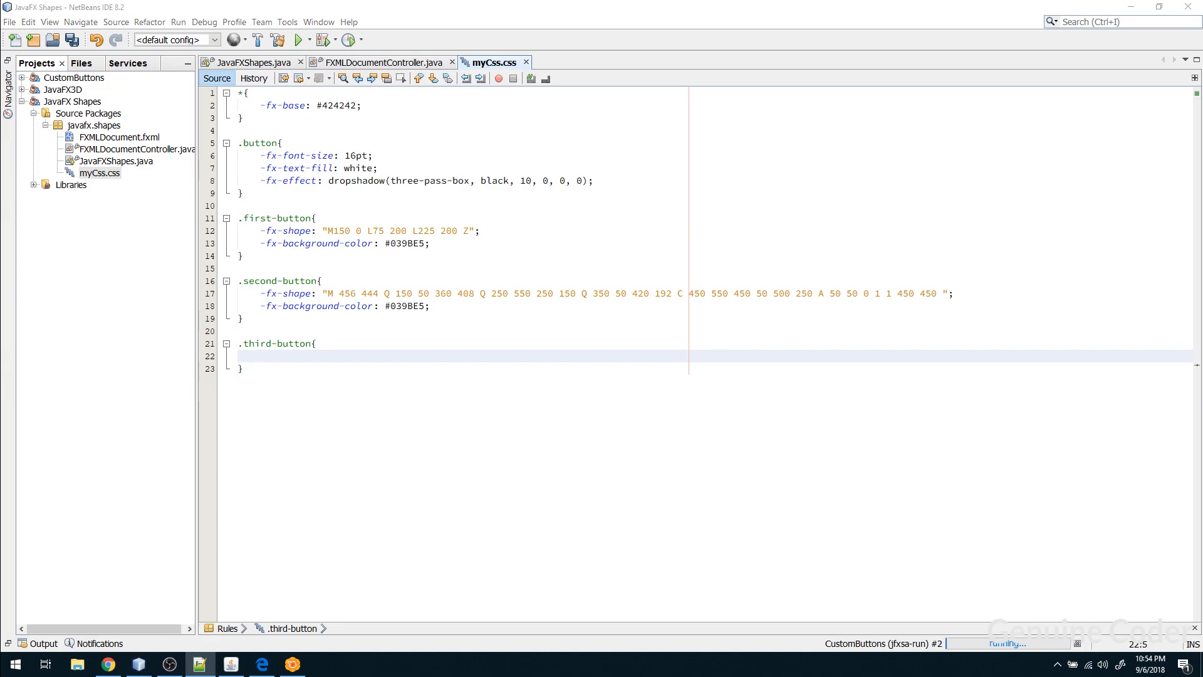
{"action": "left_click", "coordinate": [366, 358]}
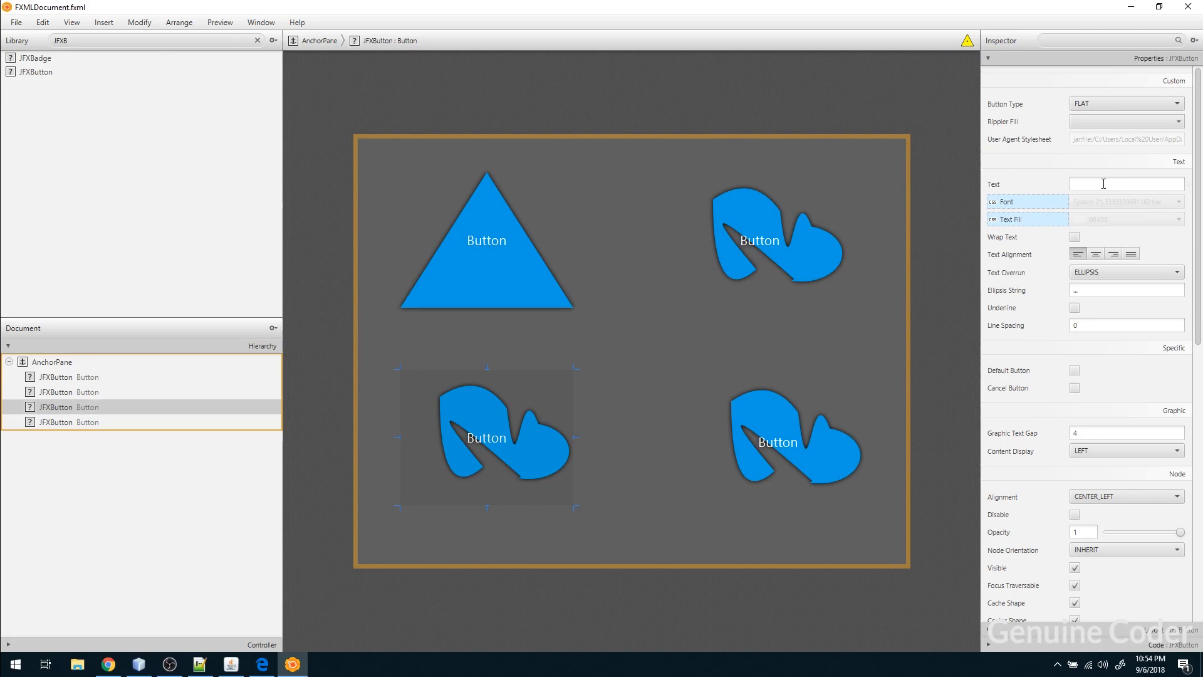
Set the bottom-left button's Style Class to third-button, making it a green heart outline
{"action": "scroll", "scroll_direction": "down", "scroll_amount": 3}
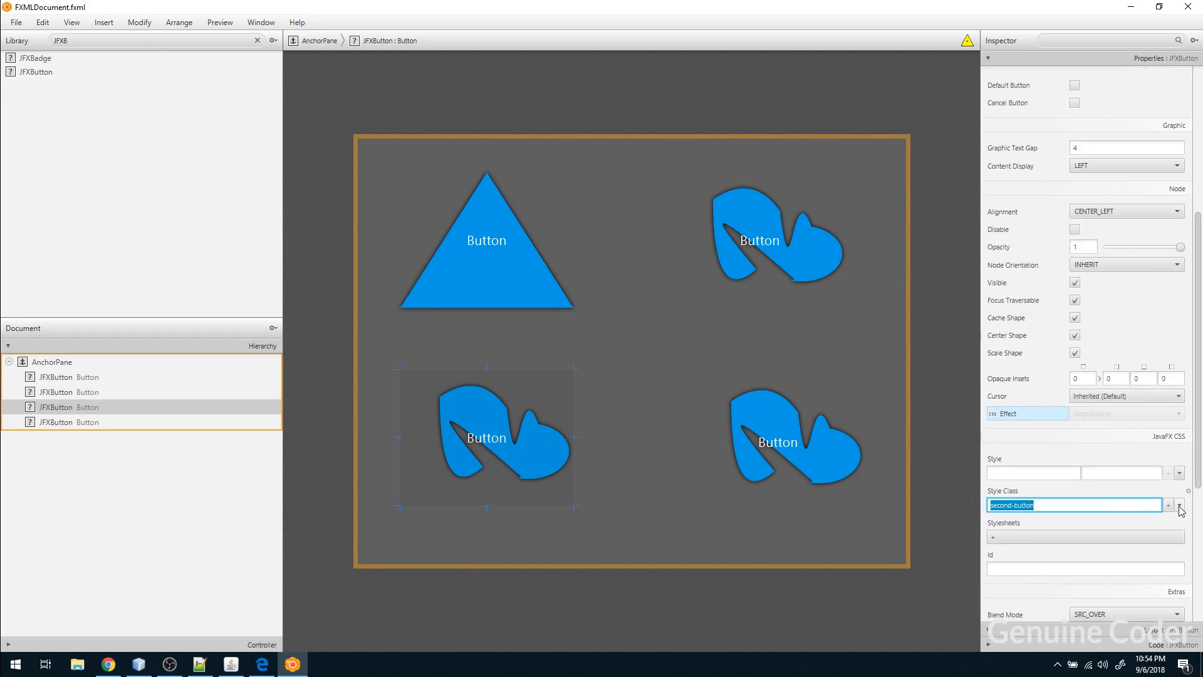
{"action": "left_click", "coordinate": [1180, 505]}
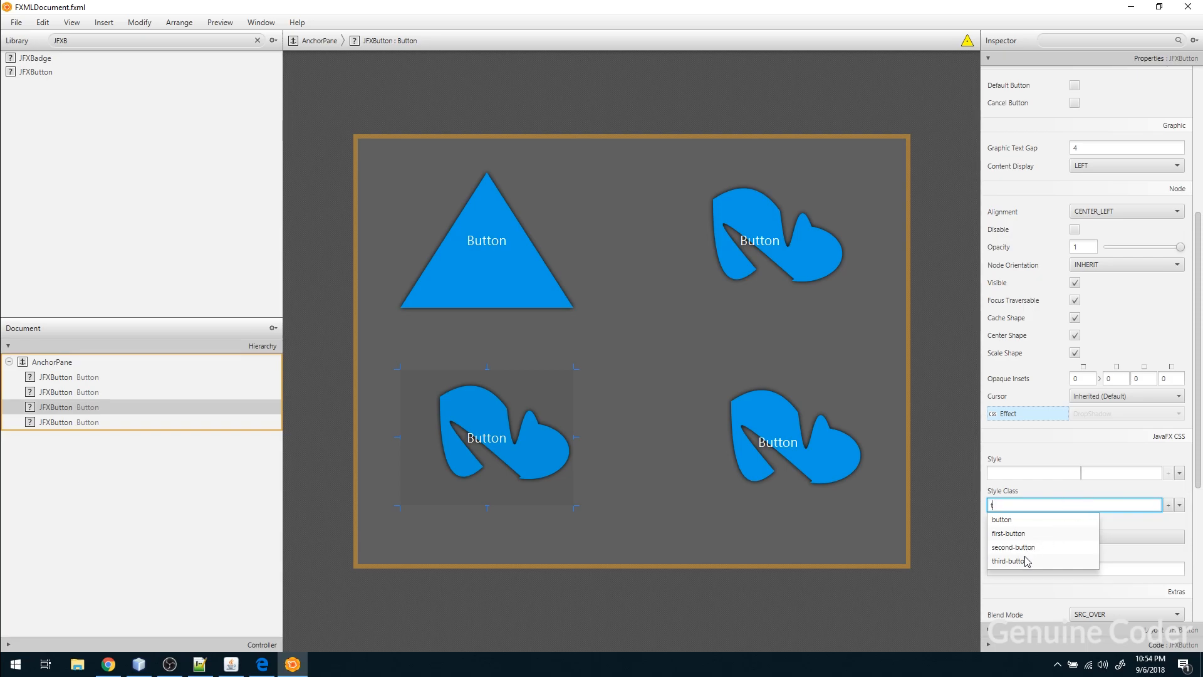
{"action": "left_click", "coordinate": [1013, 561]}
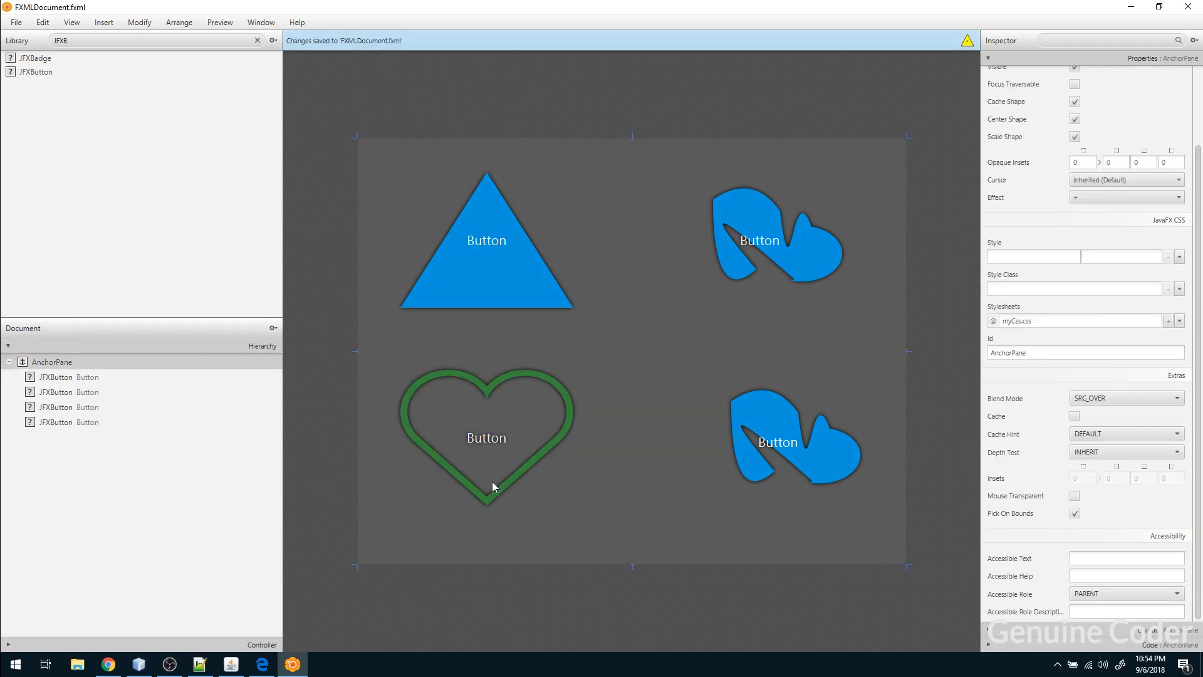
{"action": "left_click", "coordinate": [486, 452]}
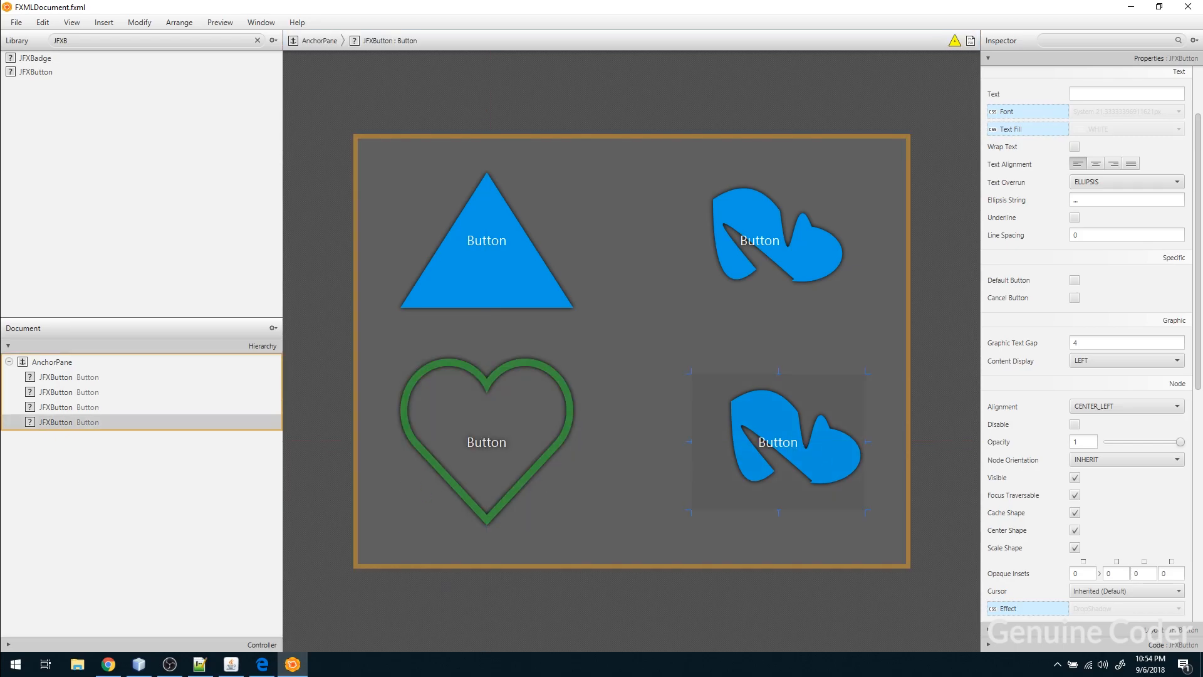
{"action": "mouse_move", "coordinate": [397, 426]}
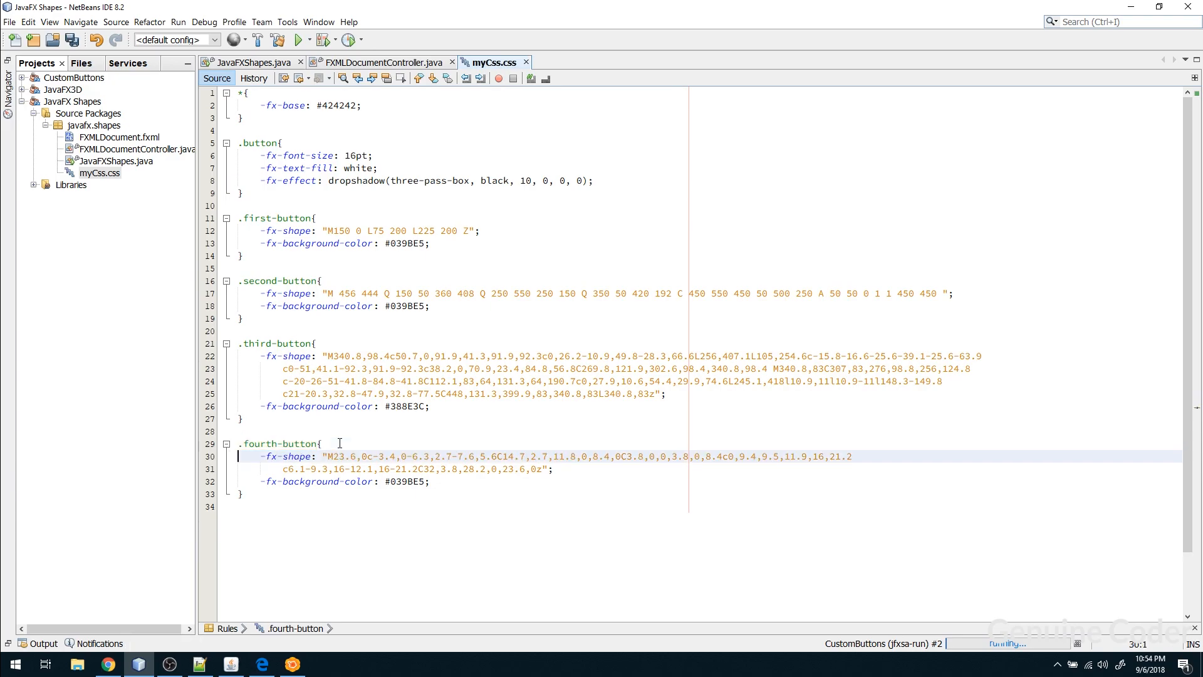
Save myCss.css with the new .fourth-button heart rule
{"action": "key", "text": "ctrl+s"}
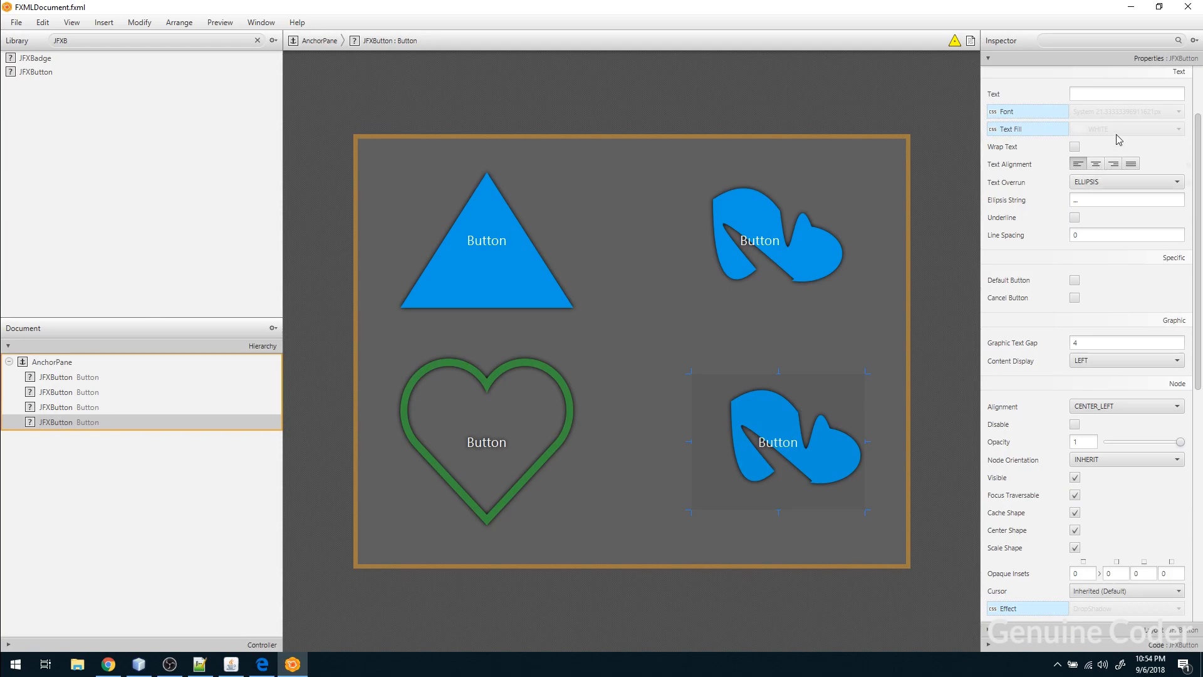
{"action": "mouse_move", "coordinate": [1104, 496]}
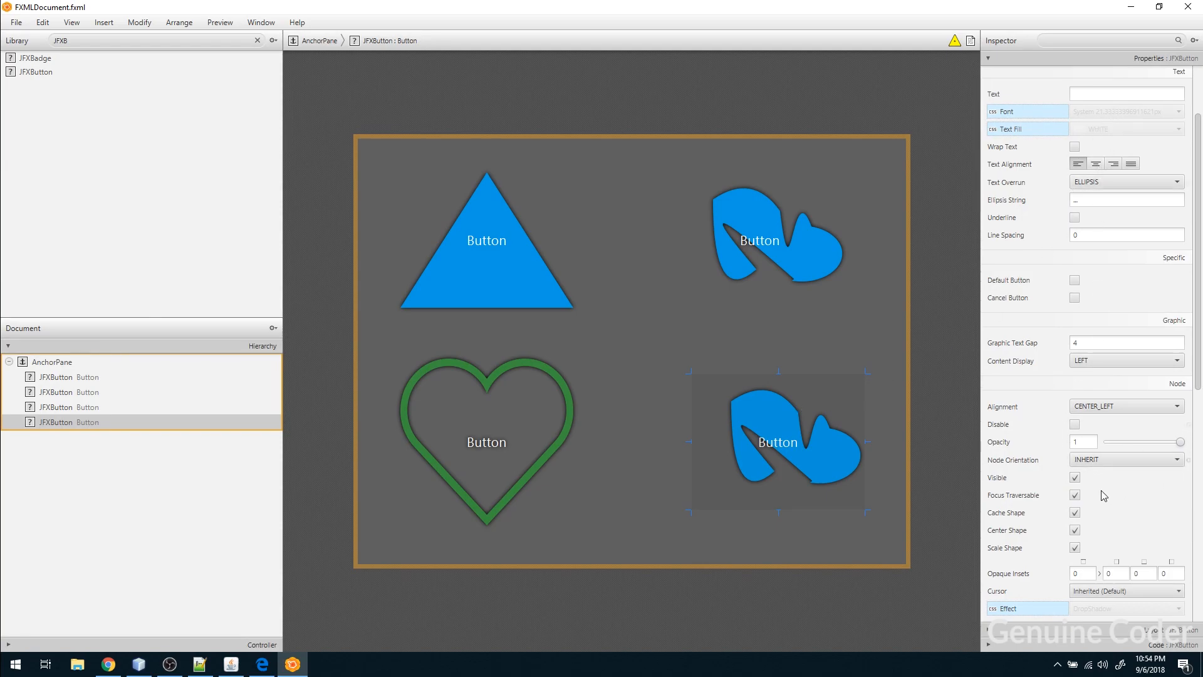
Apply the fourth-button Style Class to the bottom-right button, then delete that heart button
{"action": "scroll", "scroll_direction": "down", "scroll_amount": 3}
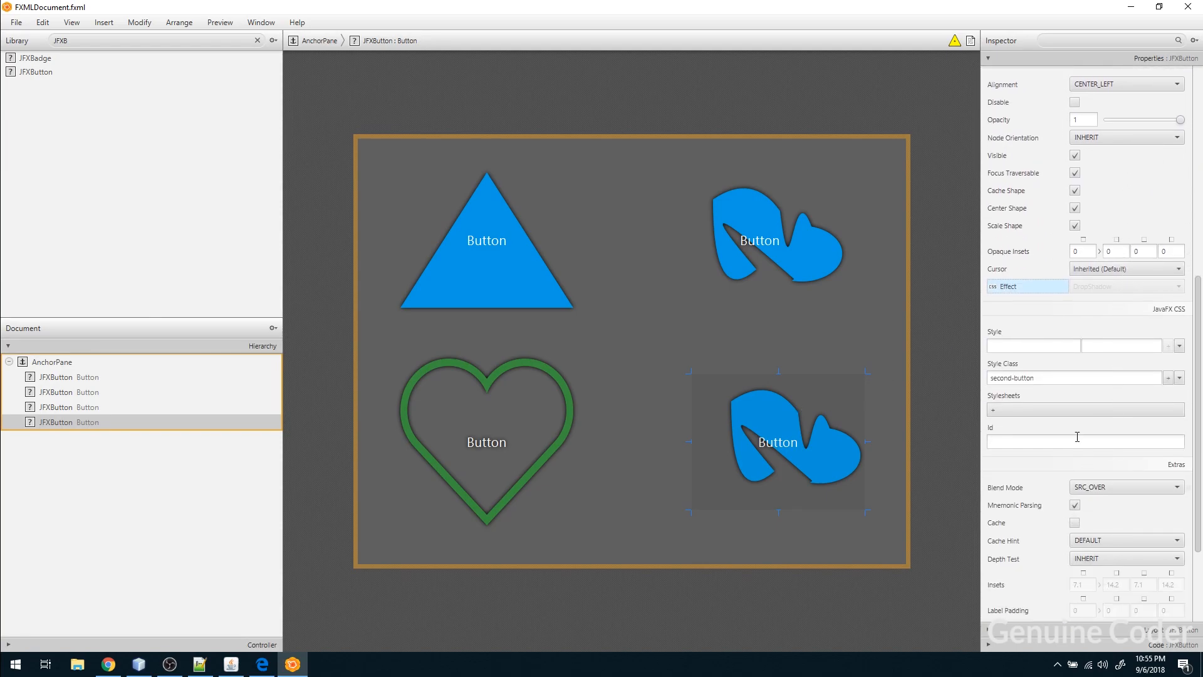
{"action": "type", "text": "fq"}
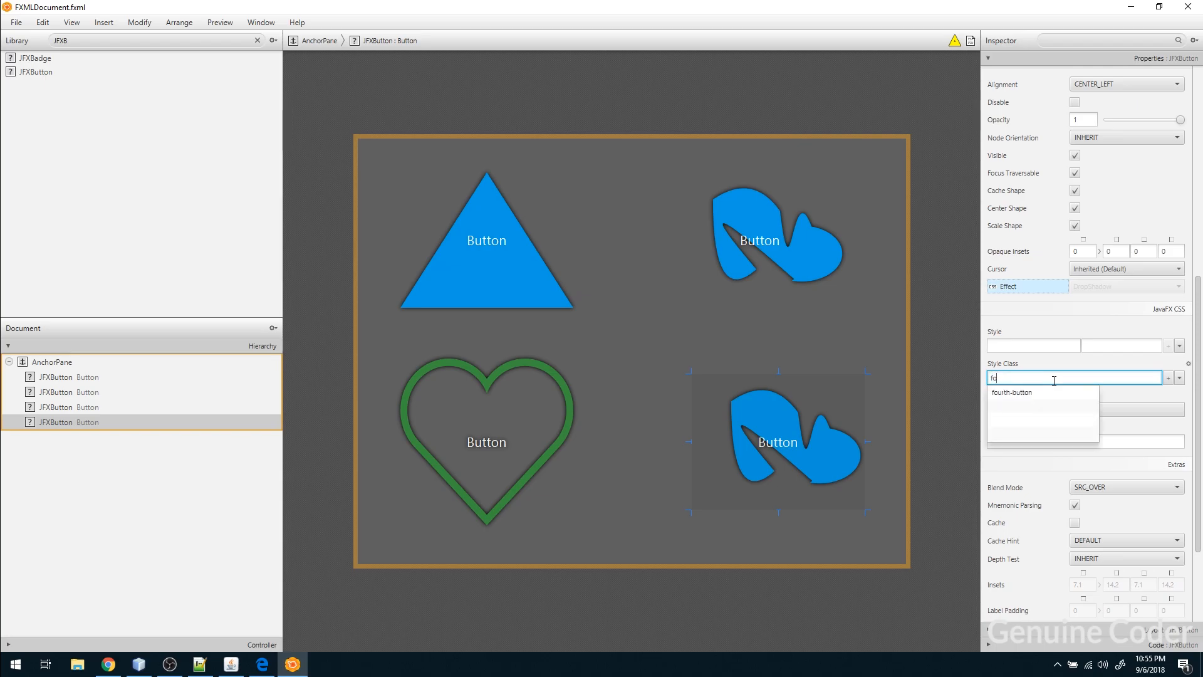
{"action": "left_click", "coordinate": [1012, 392]}
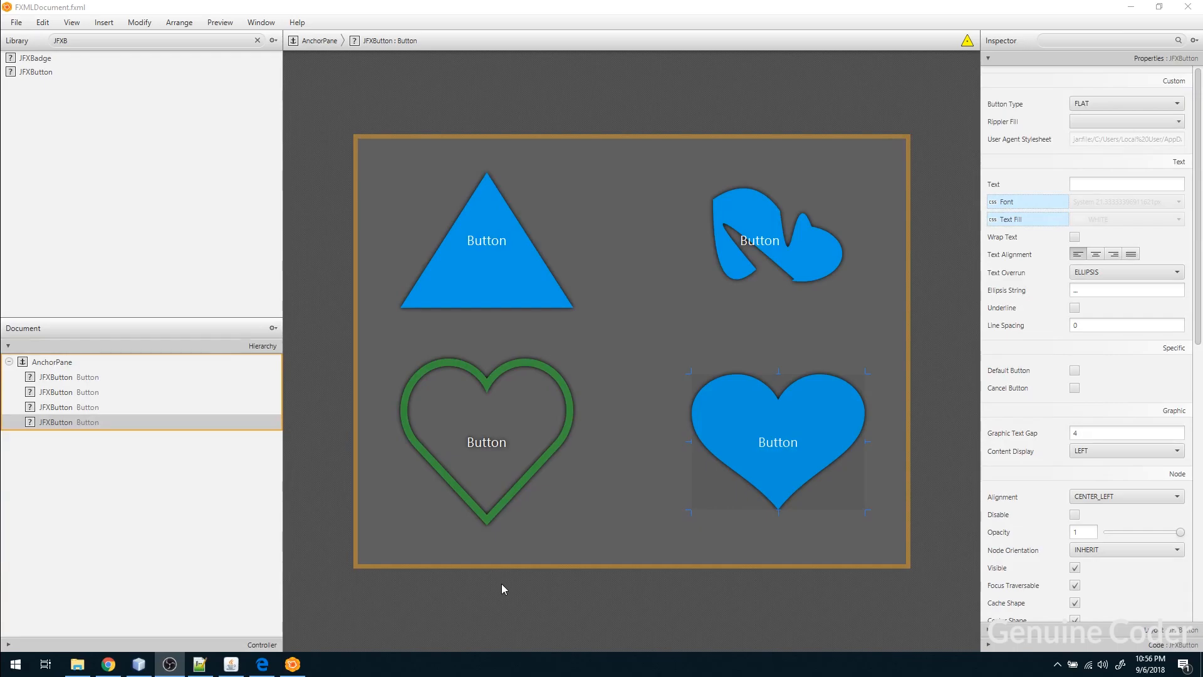
{"action": "mouse_move", "coordinate": [787, 435]}
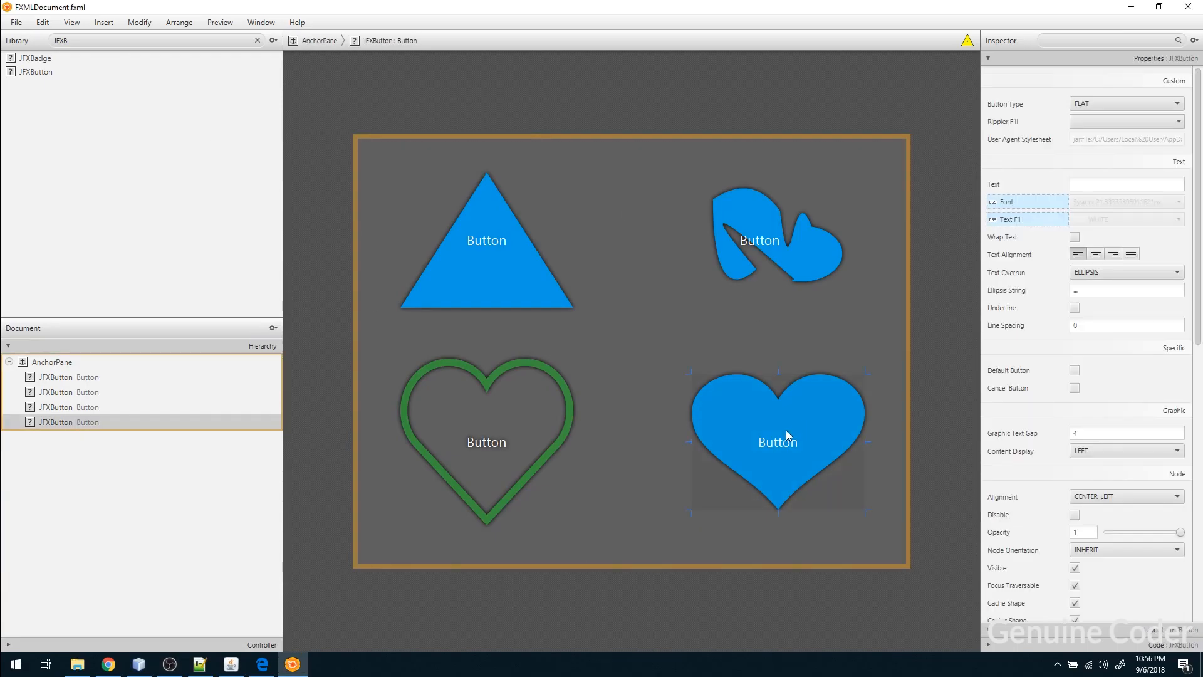
{"action": "mouse_move", "coordinate": [775, 447]}
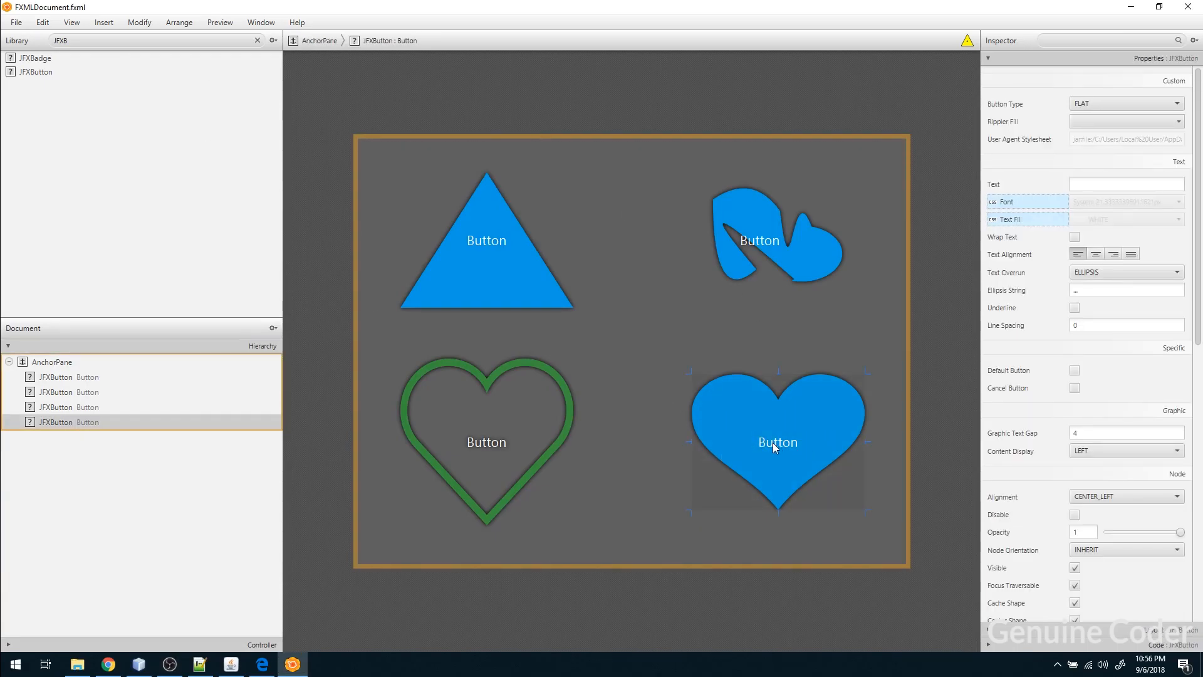
{"action": "mouse_move", "coordinate": [798, 454]}
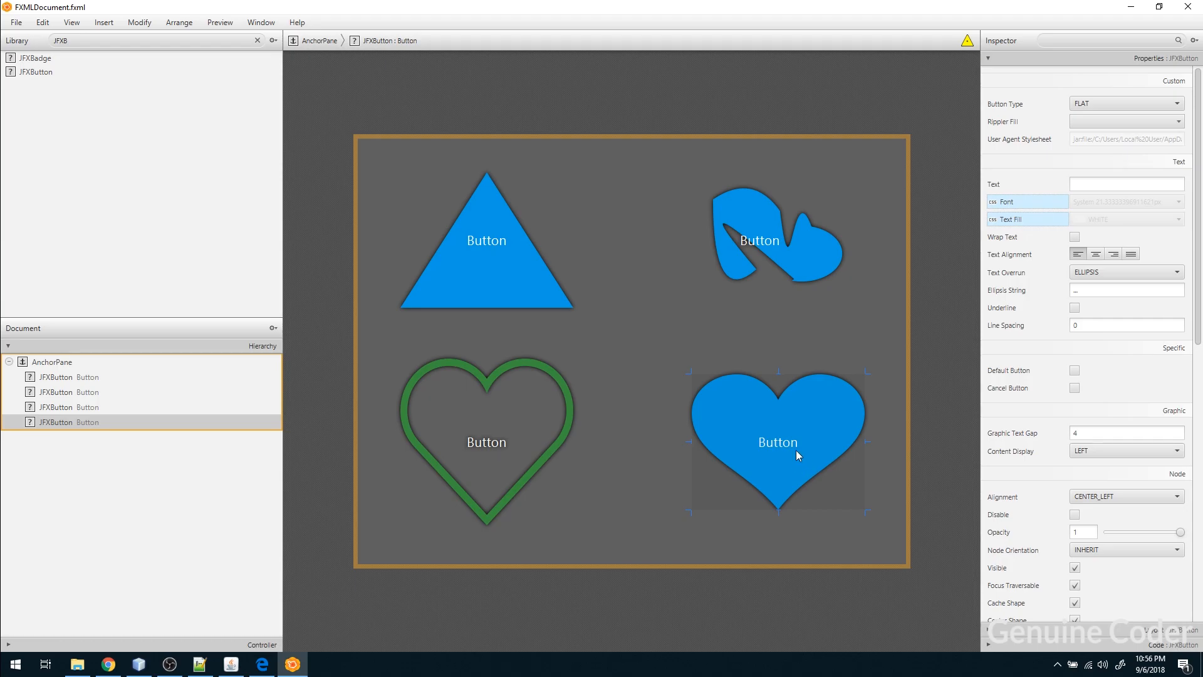
{"action": "key", "text": "Delete"}
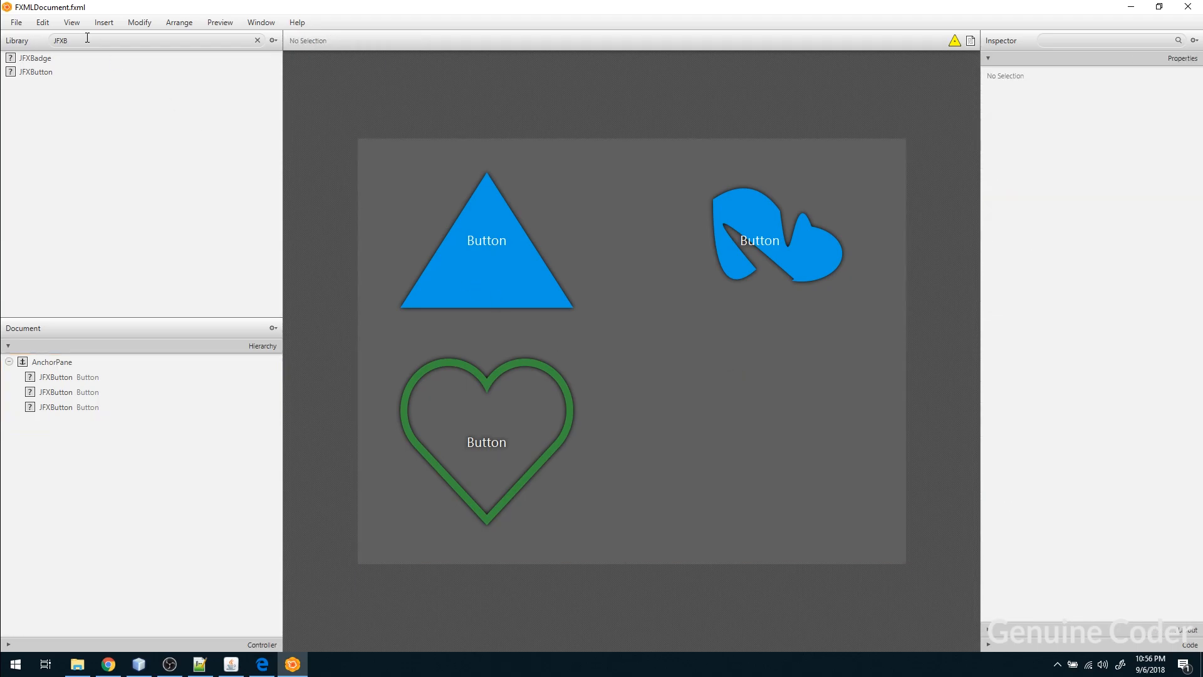
Add a TextField with Style Class fourth-button as a blue heart at the bottom right
{"action": "type", "text": "text"}
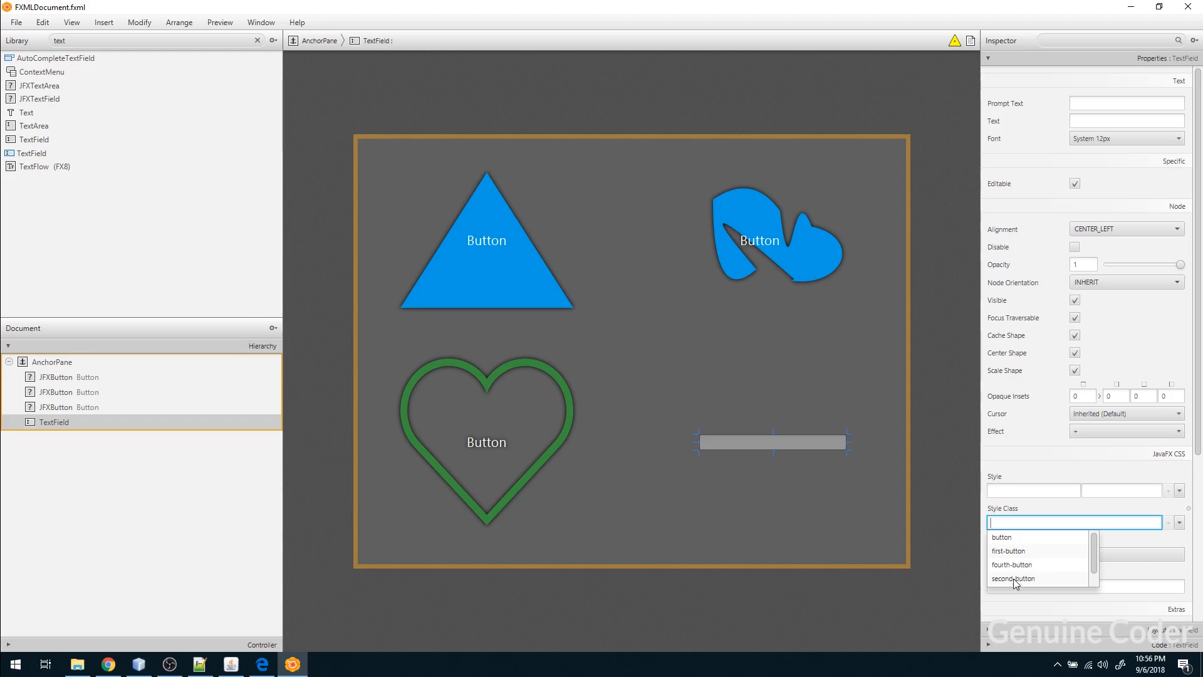
{"action": "left_click", "coordinate": [1013, 565]}
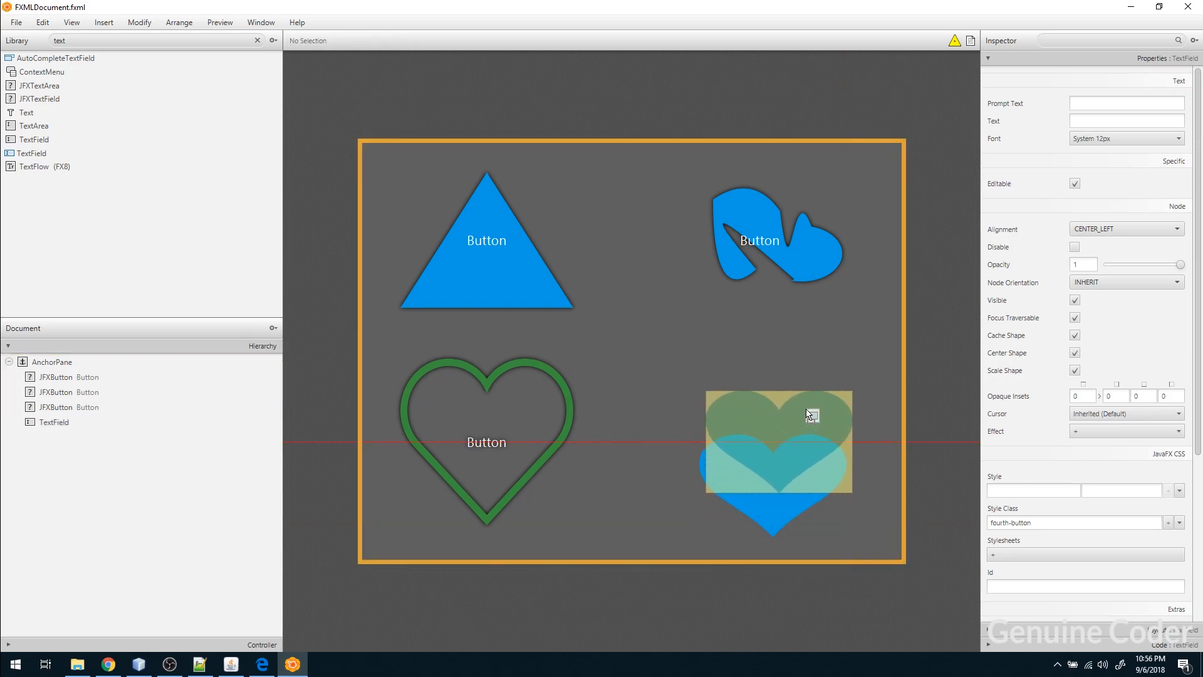
{"action": "left_click", "coordinate": [219, 22]}
{"action": "type", "text": "qweqweqwe"}
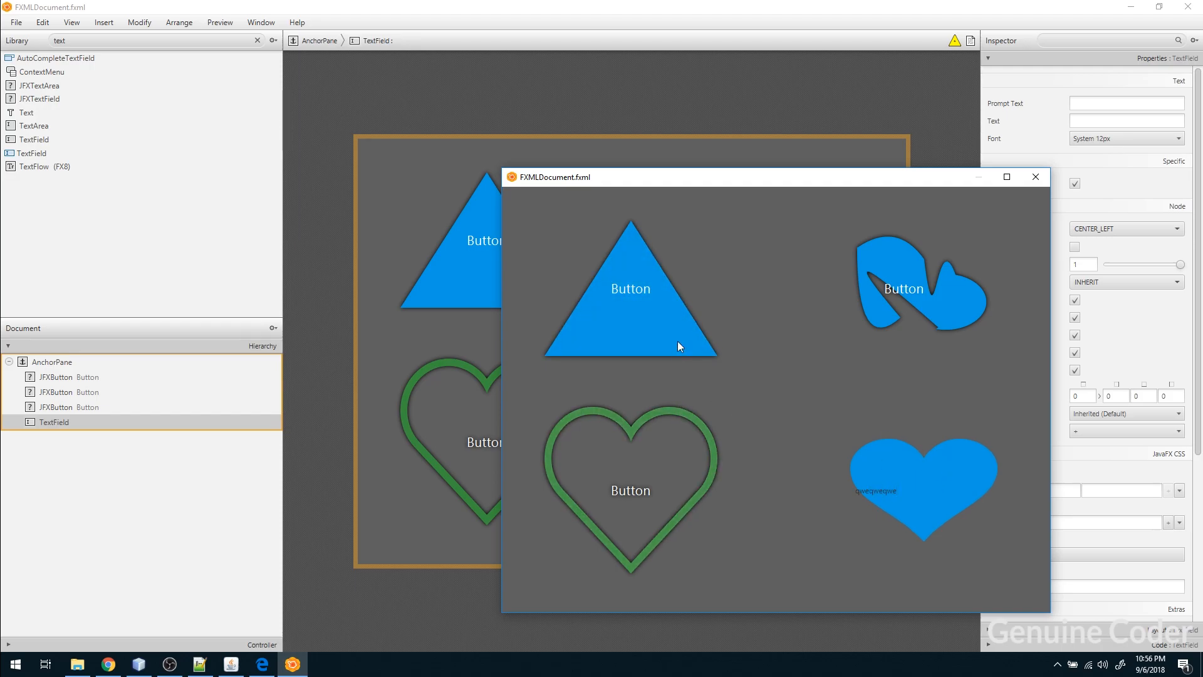
{"action": "mouse_move", "coordinate": [695, 357]}
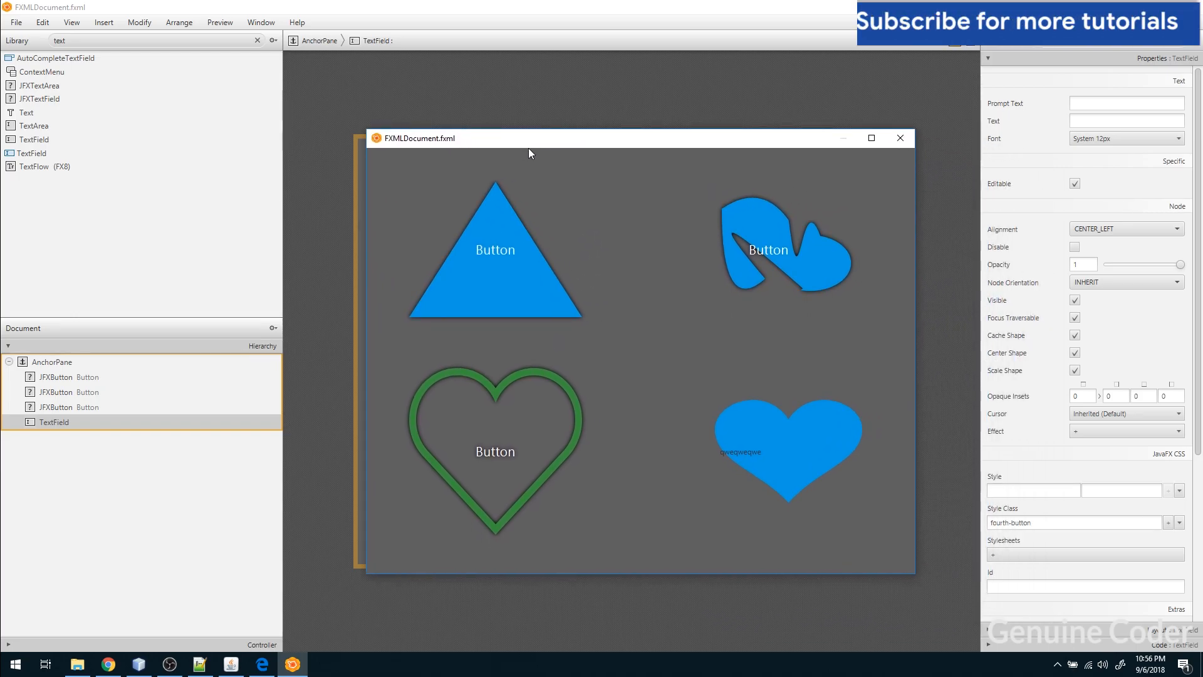
{"action": "mouse_move", "coordinate": [745, 276]}
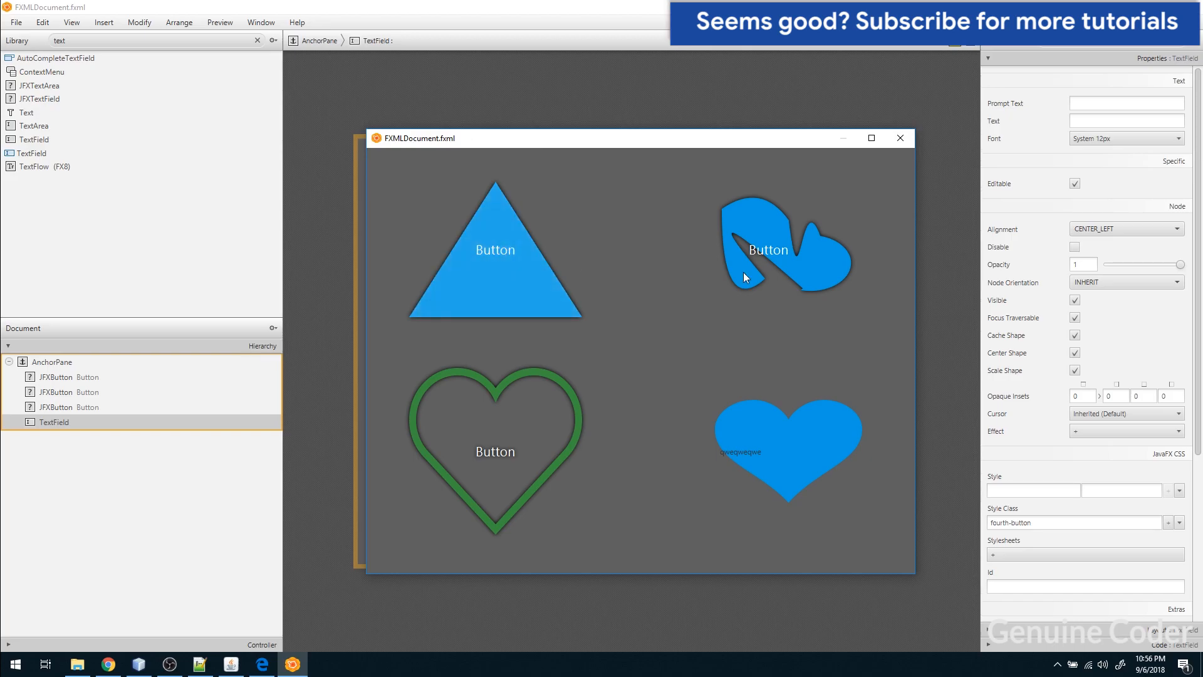